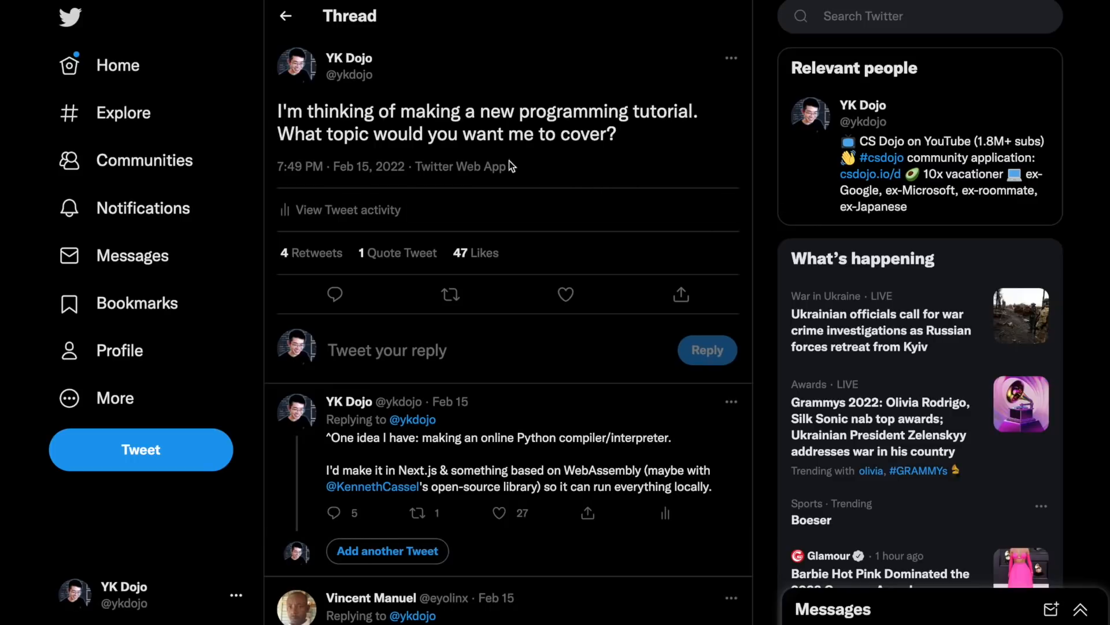
- Highlight the tutorial-topic tweet and read the replies suggesting Python, Django and machine learning
left_click_drag(278, 111, 615, 134)
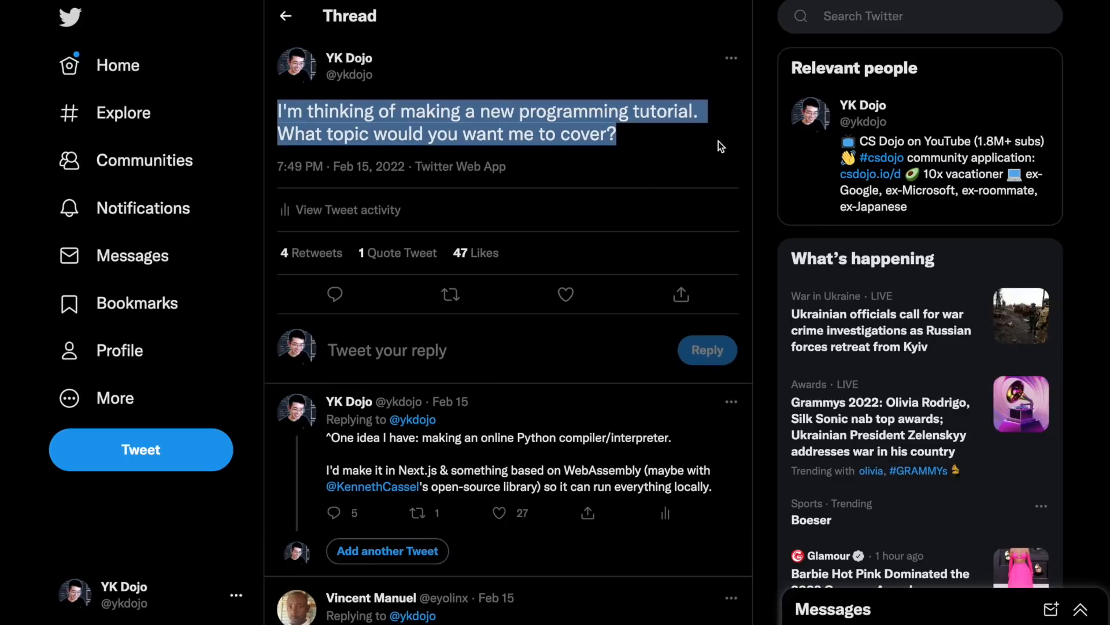
scroll("down", 3)
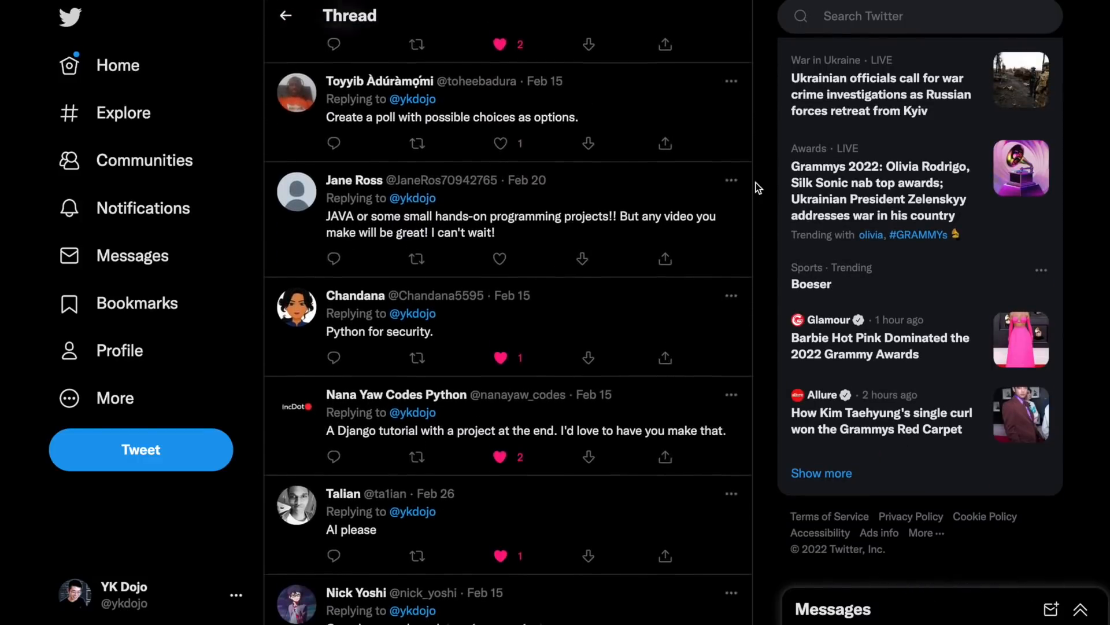
scroll("down", 3)
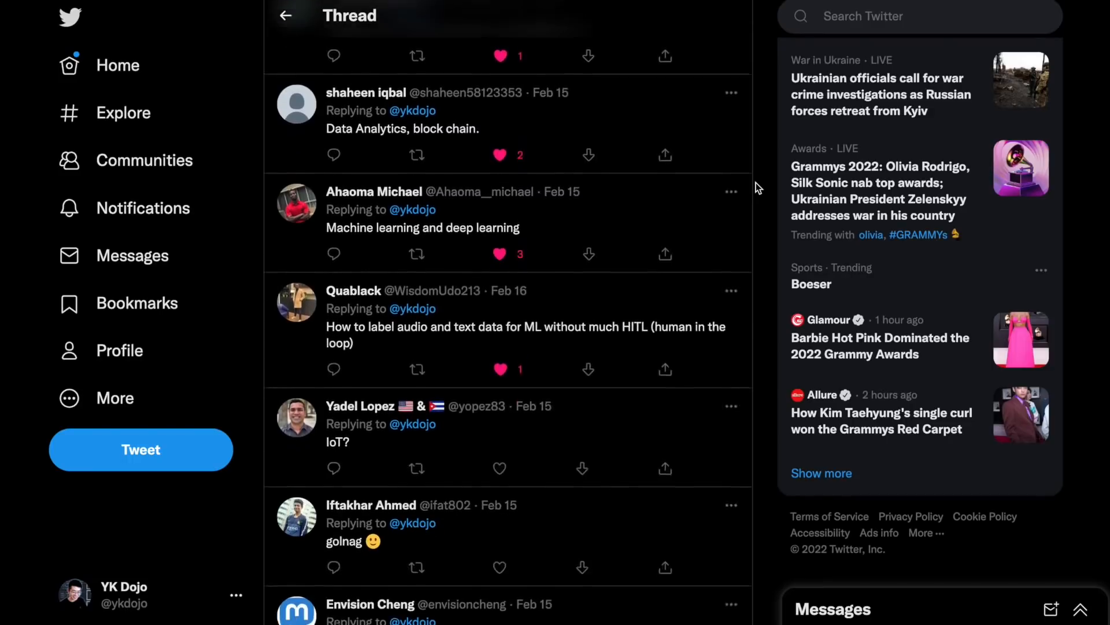
scroll("down", 3)
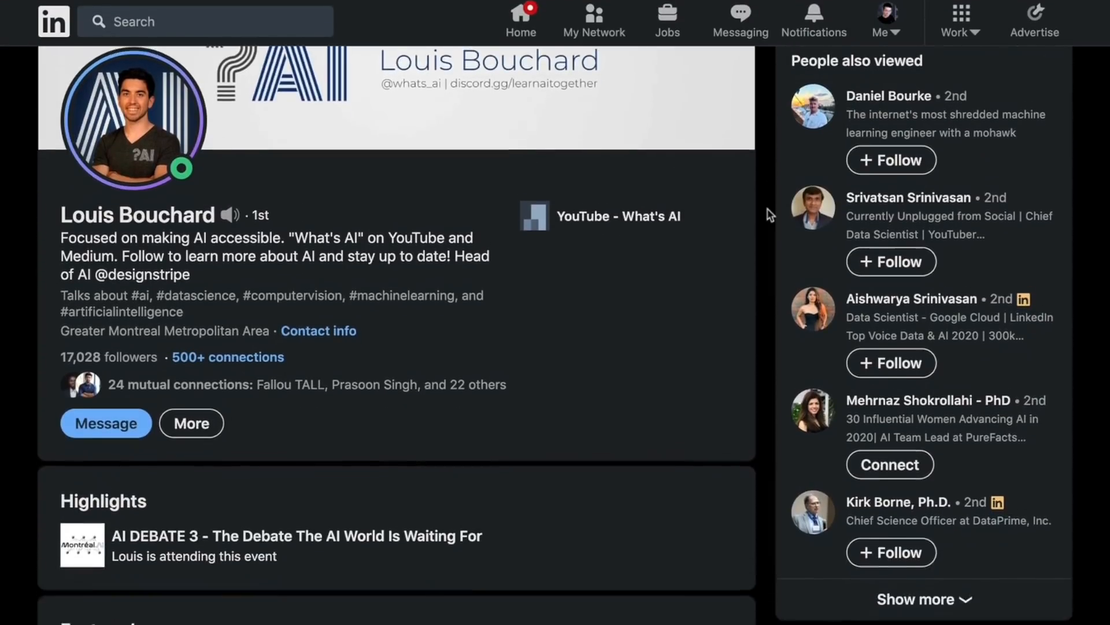
- Scroll the AI educator's LinkedIn profile down to its Activity posts
scroll("down", 3)
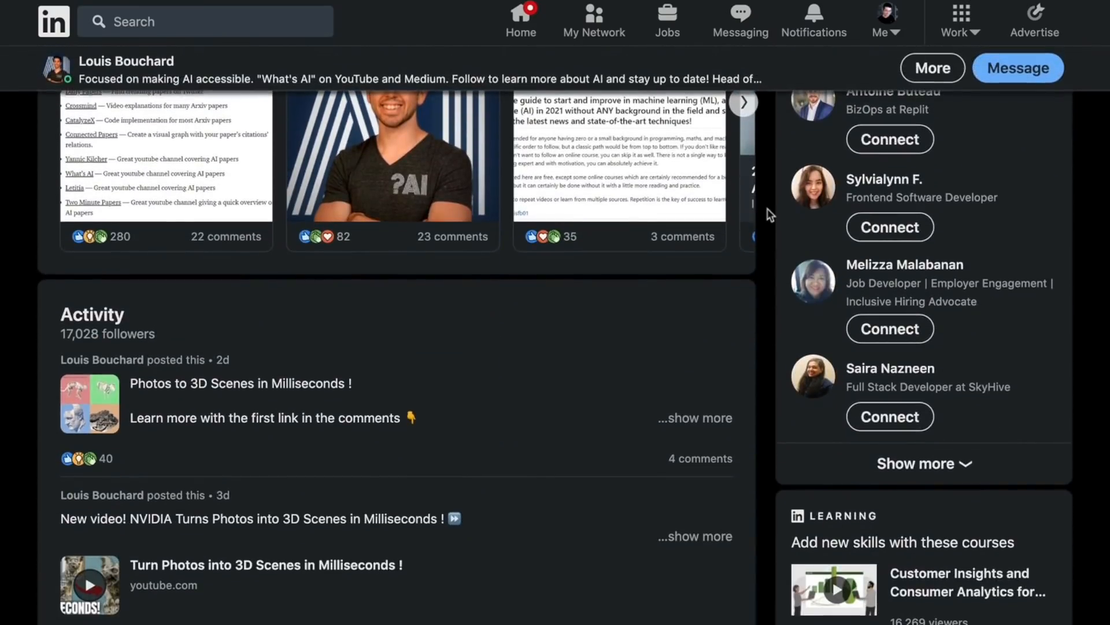
scroll("down", 3)
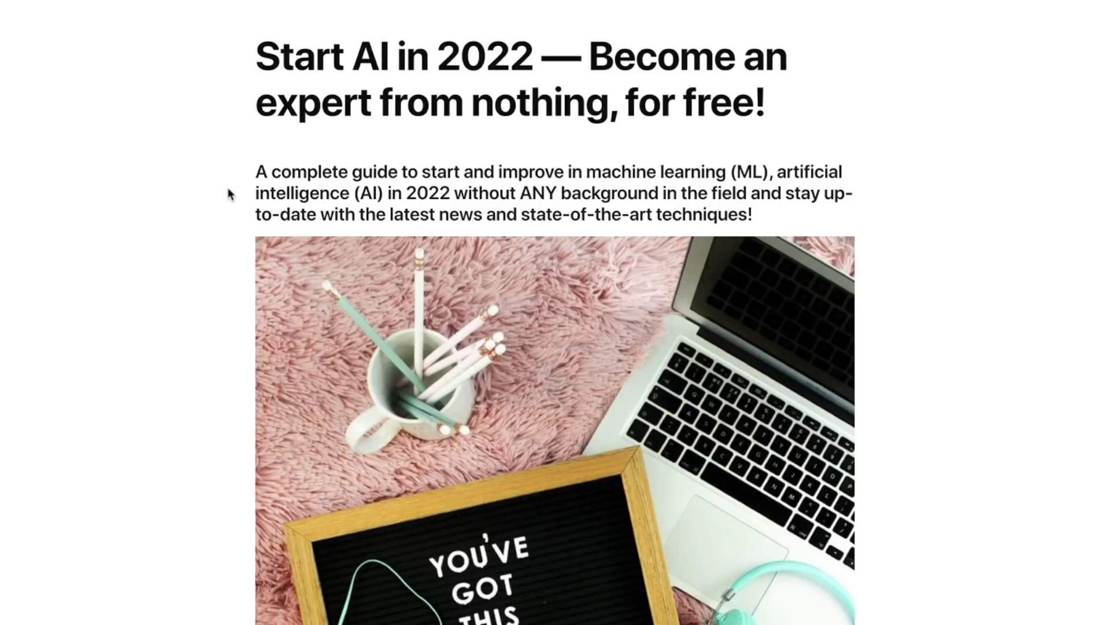
- Scroll further through the Start AI in 2022 article
scroll("down", 3)
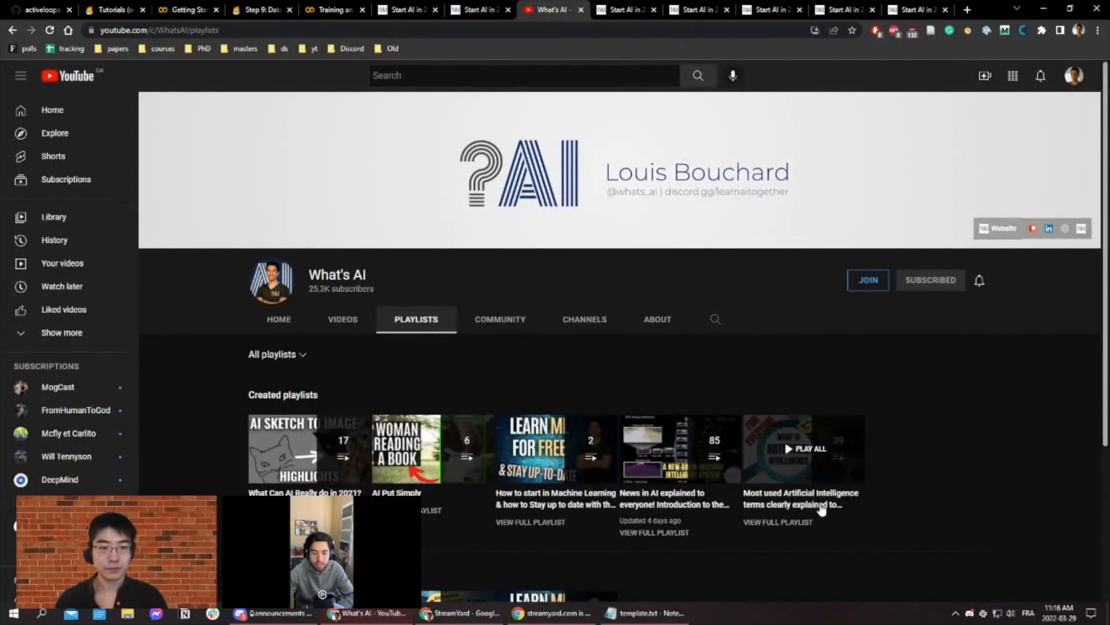
mouse_move(826, 458)
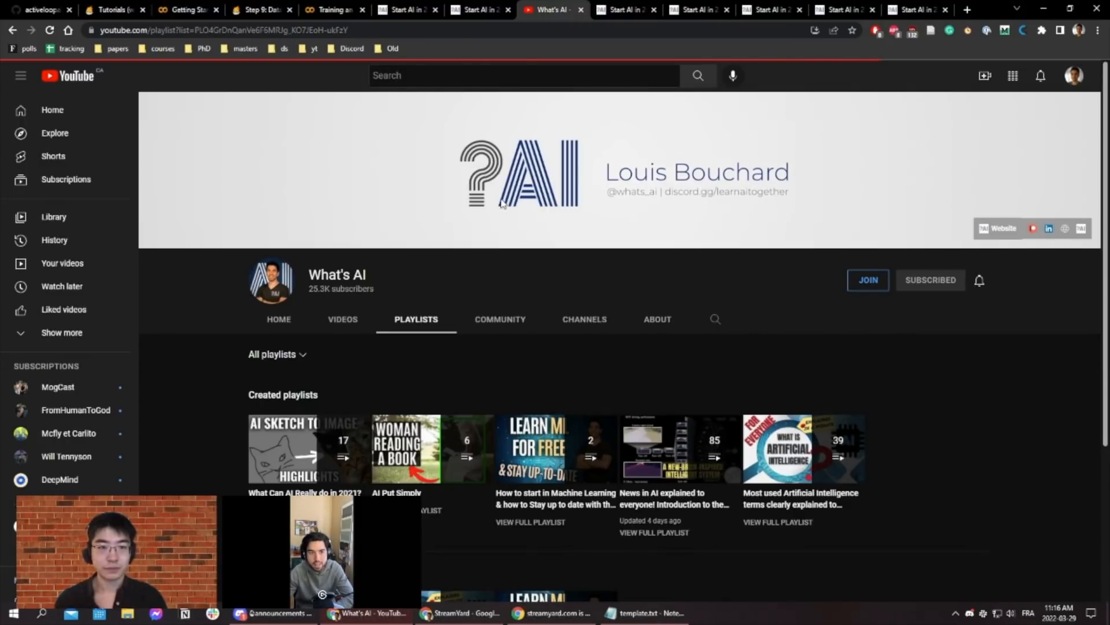
mouse_move(801, 393)
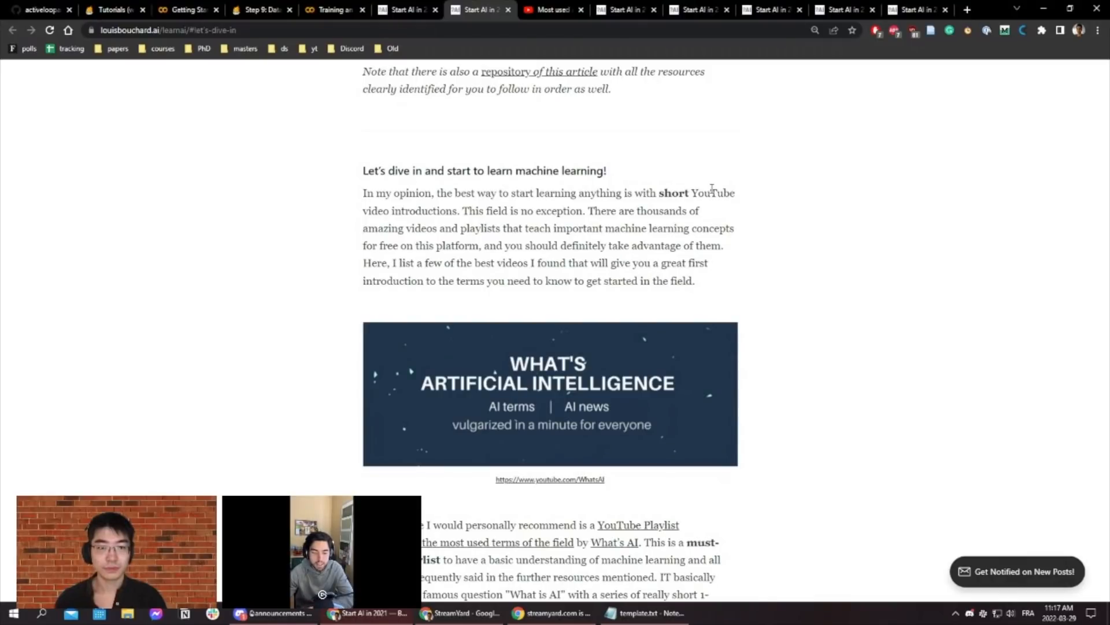
- Read the guide's YouTube recommendations through the 3Blue1Brown neural network series
scroll("down", 3)
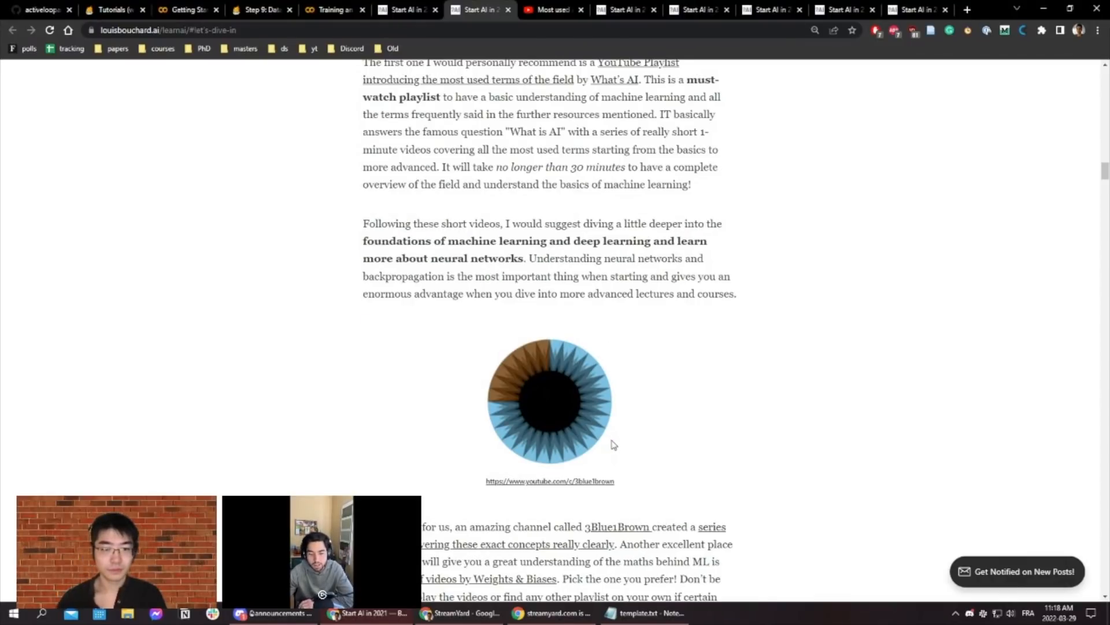
scroll("down", 3)
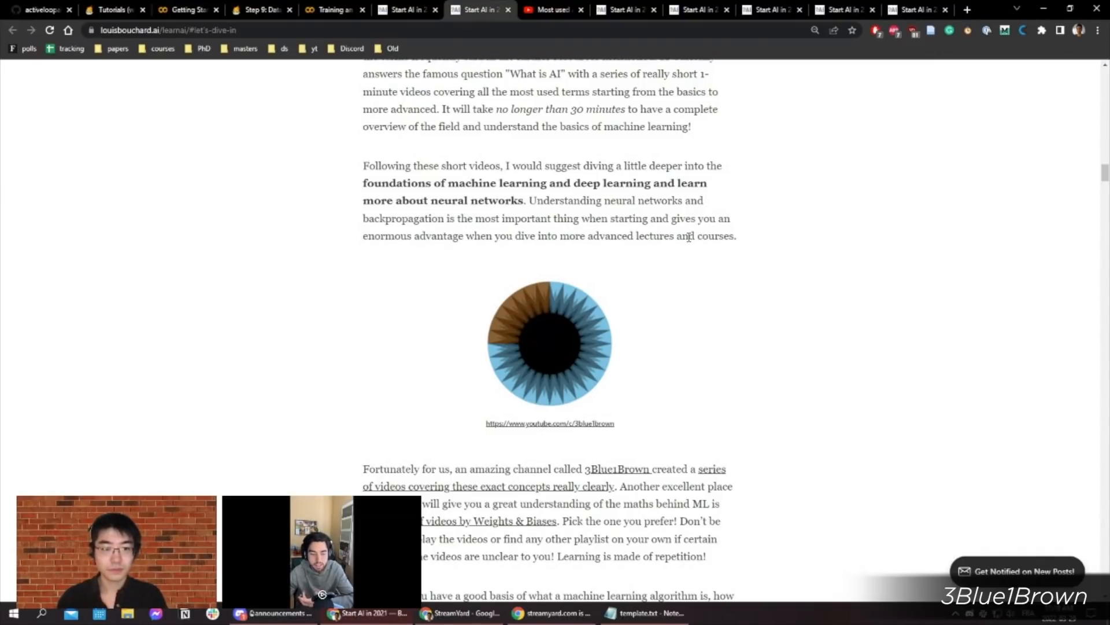
mouse_move(613, 289)
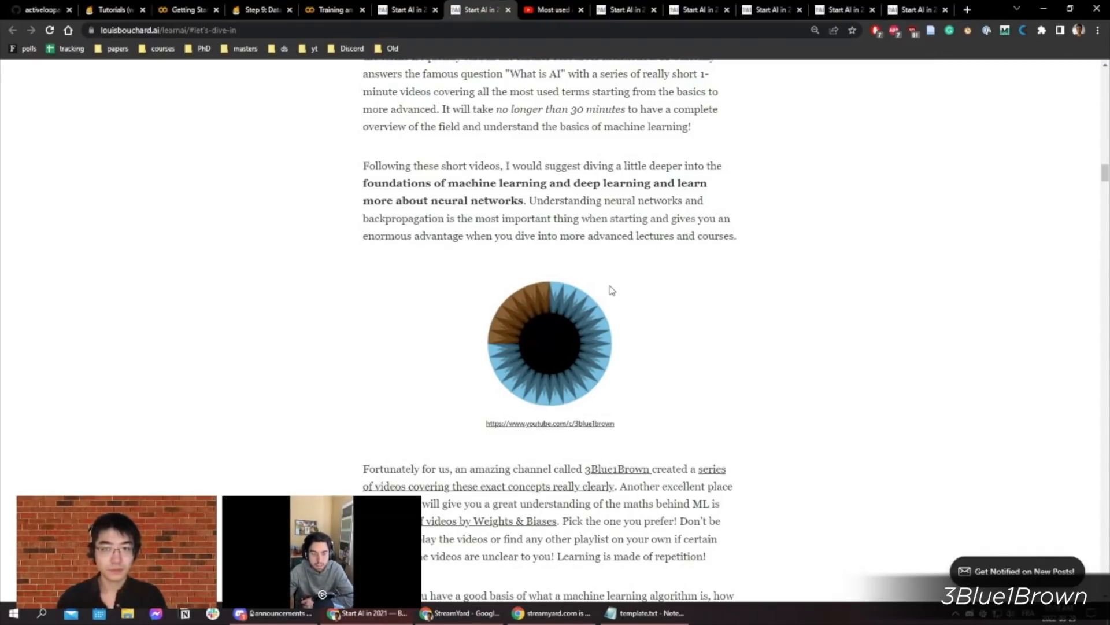
mouse_move(567, 335)
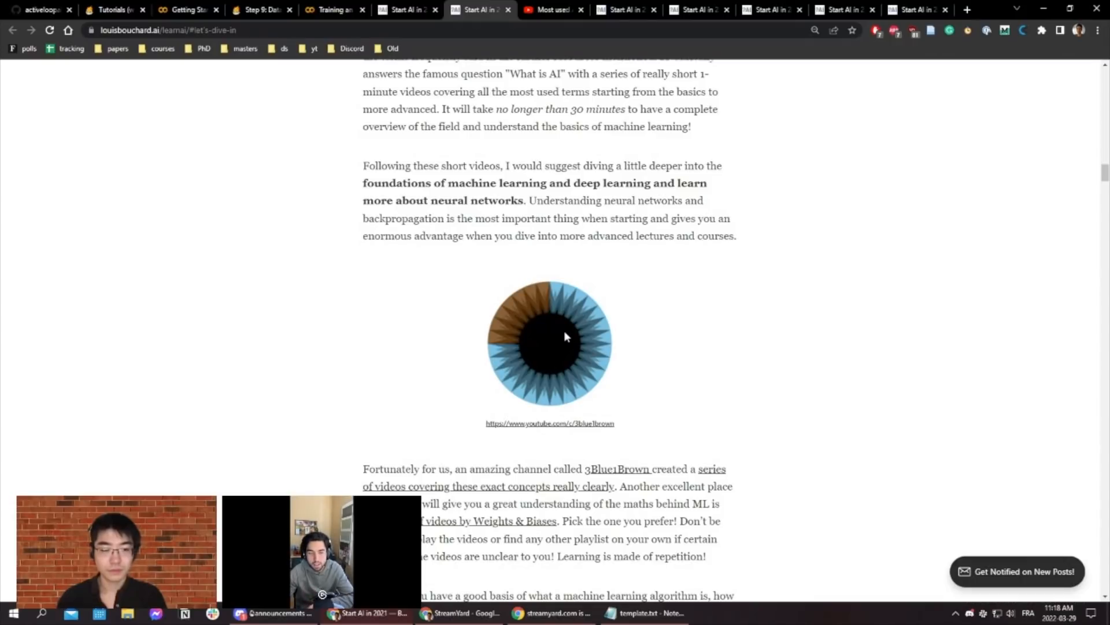
mouse_move(560, 340)
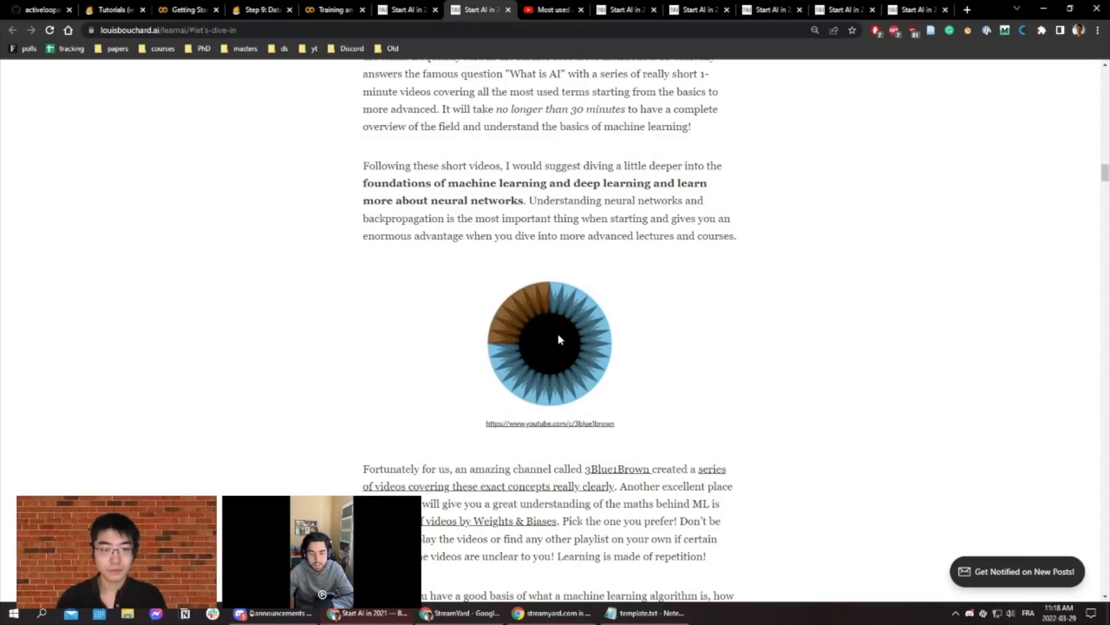
scroll("down", 3)
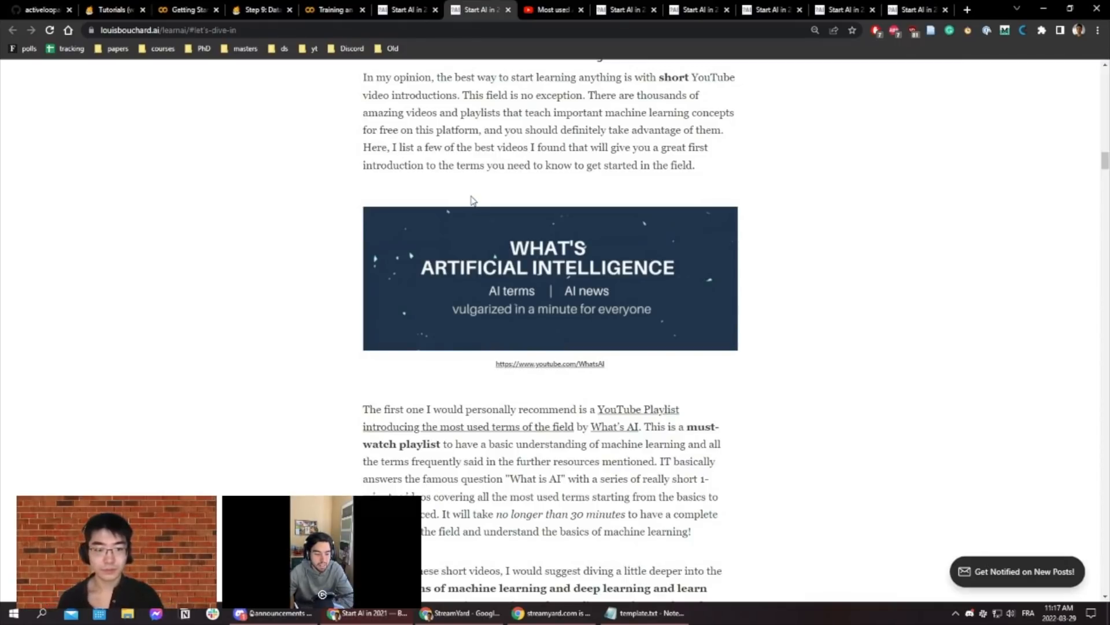
mouse_move(485, 336)
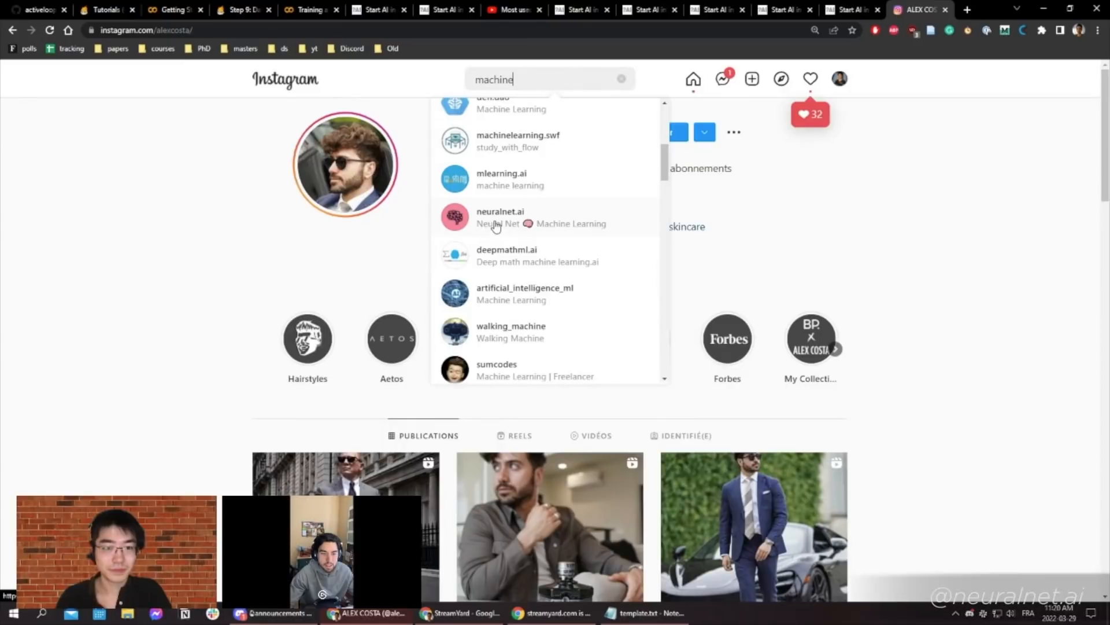
- Open neuralnet.ai and flip through its Trading With Machine Learning slides: Introduction, Market Data, Time Series
left_click(501, 218)
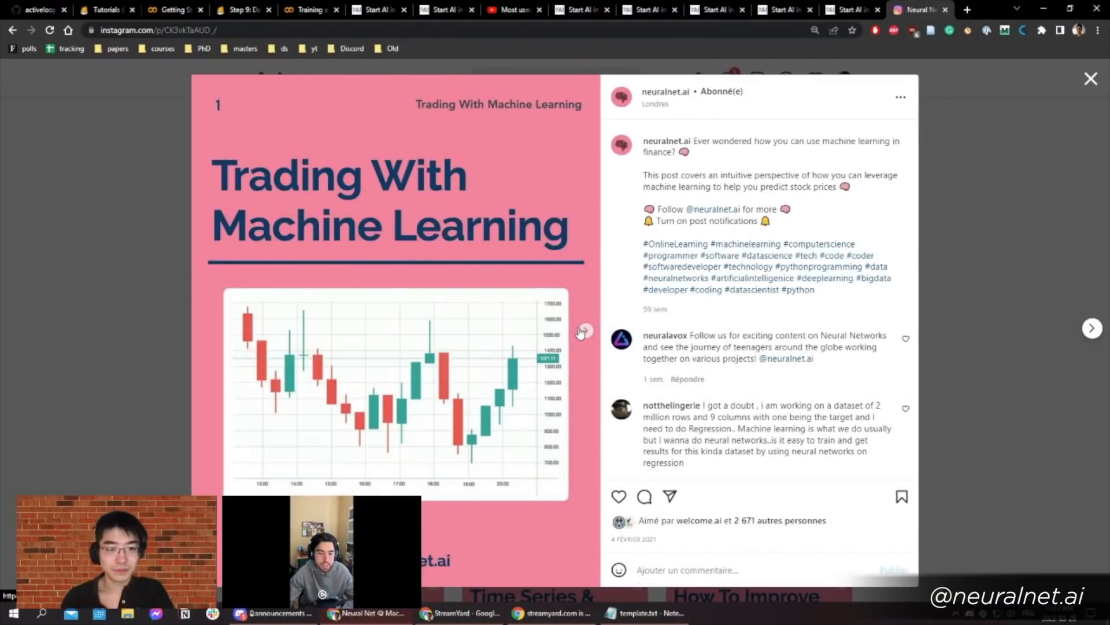
left_click(585, 329)
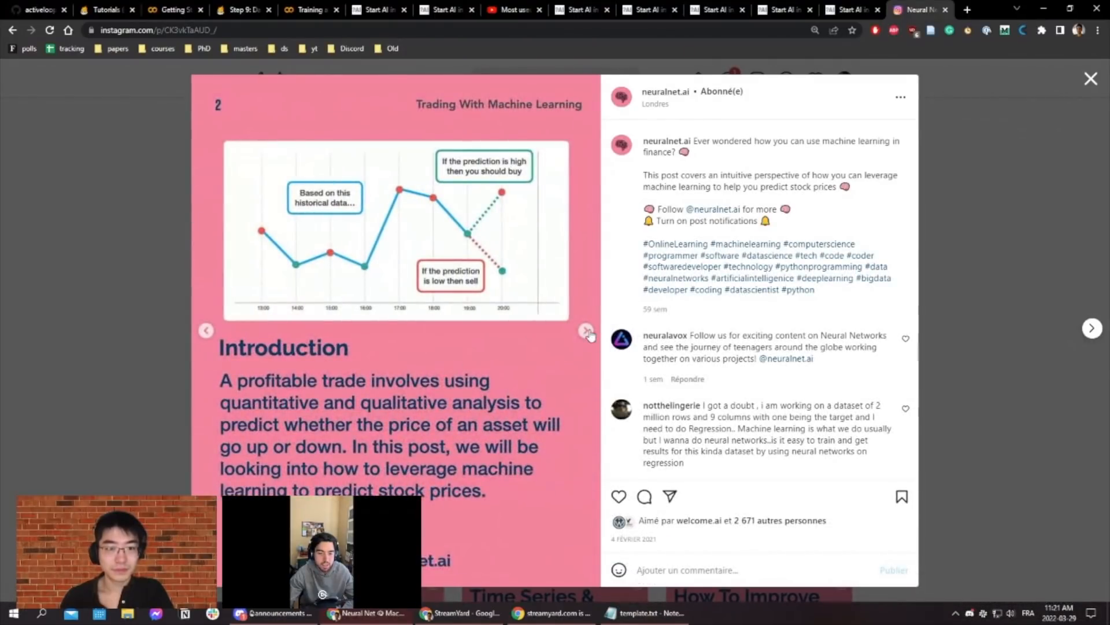
left_click(586, 336)
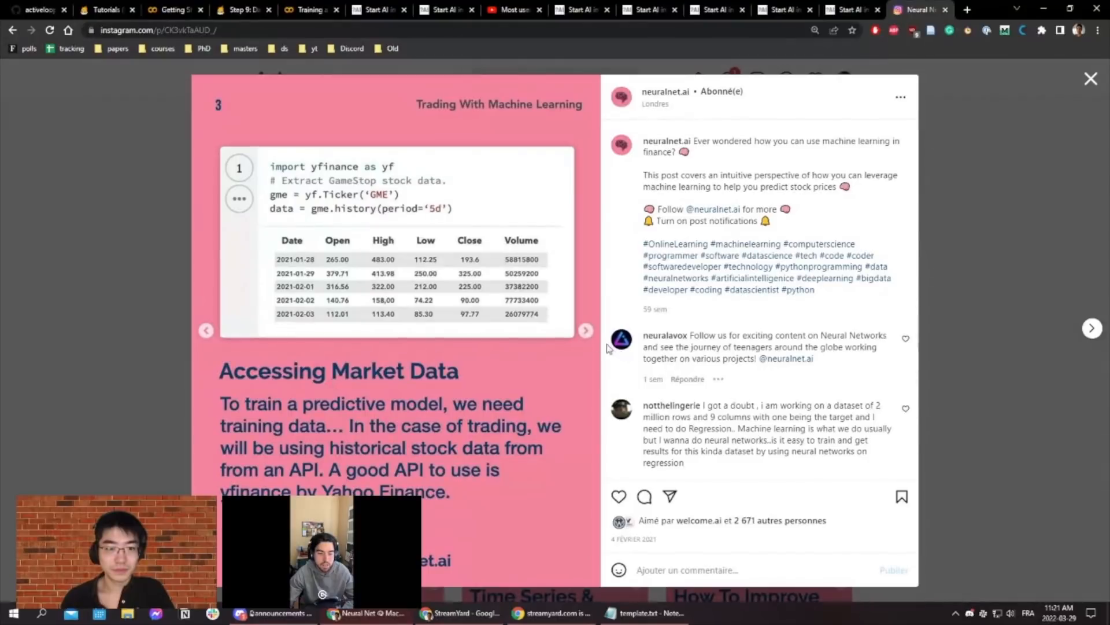
left_click(585, 331)
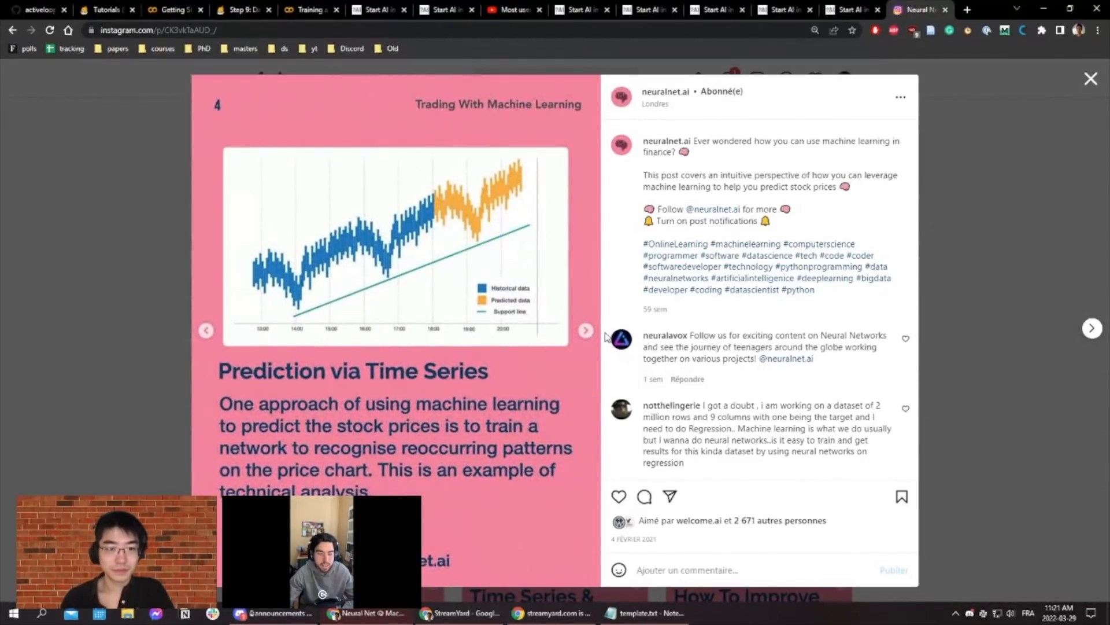
left_click(585, 331)
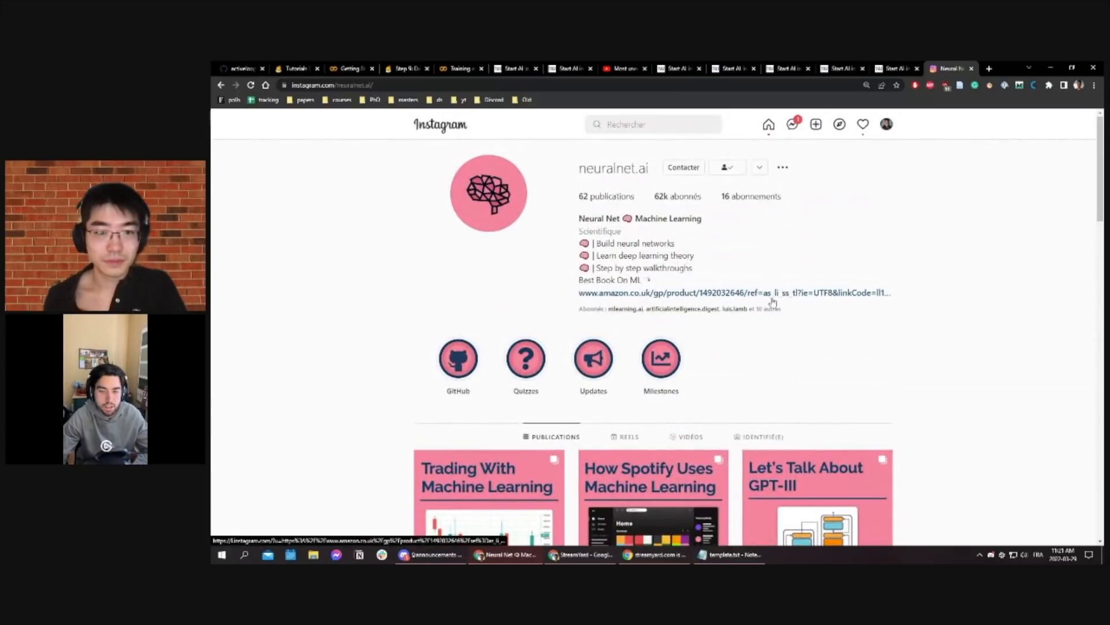
- Open neuralnet.ai's How Spotify Uses Machine Learning post and page through its Audio Modelling slides
scroll("down", 3)
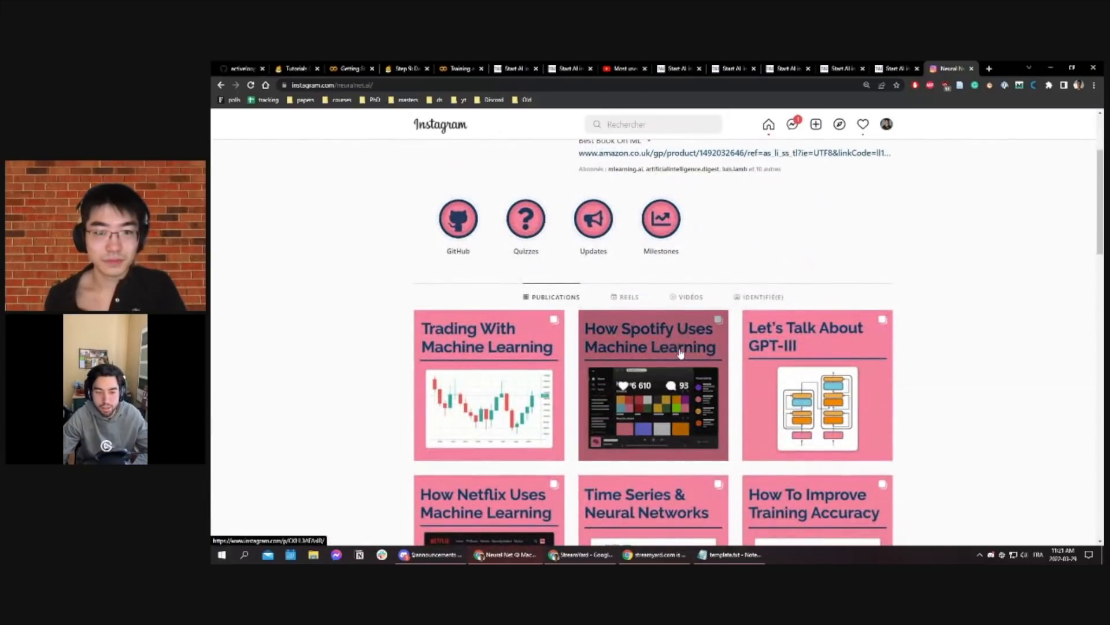
left_click(652, 387)
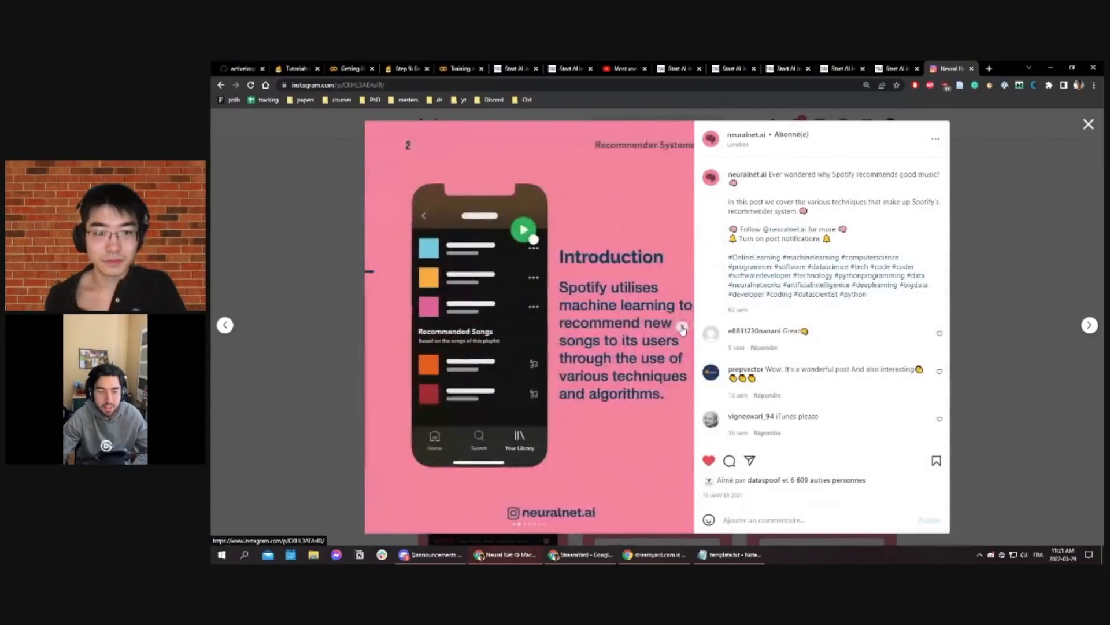
left_click(683, 329)
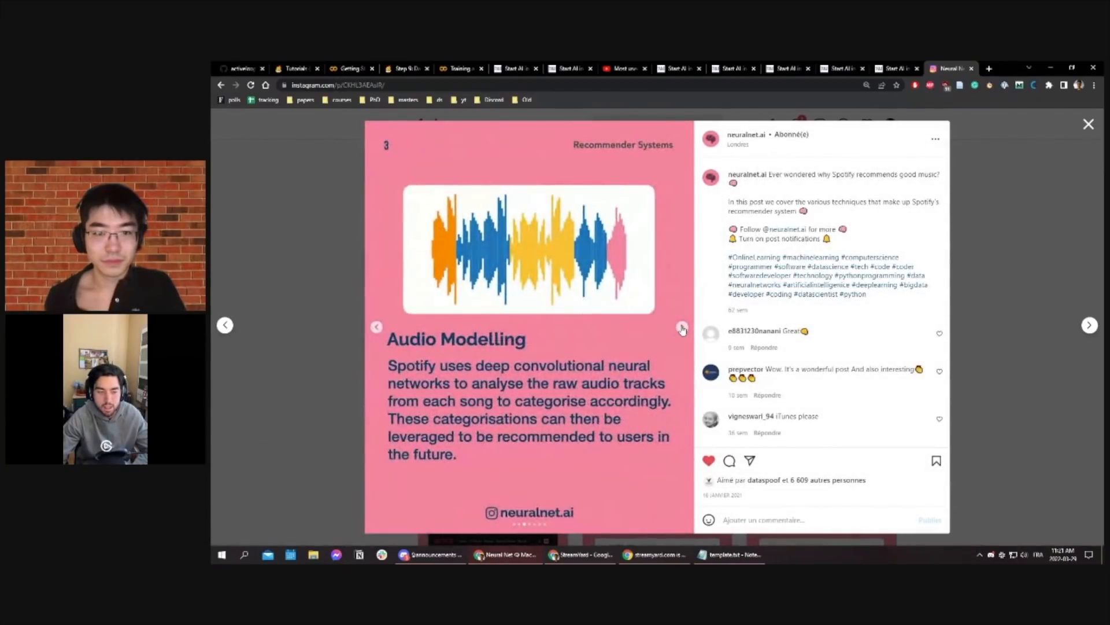
left_click(683, 329)
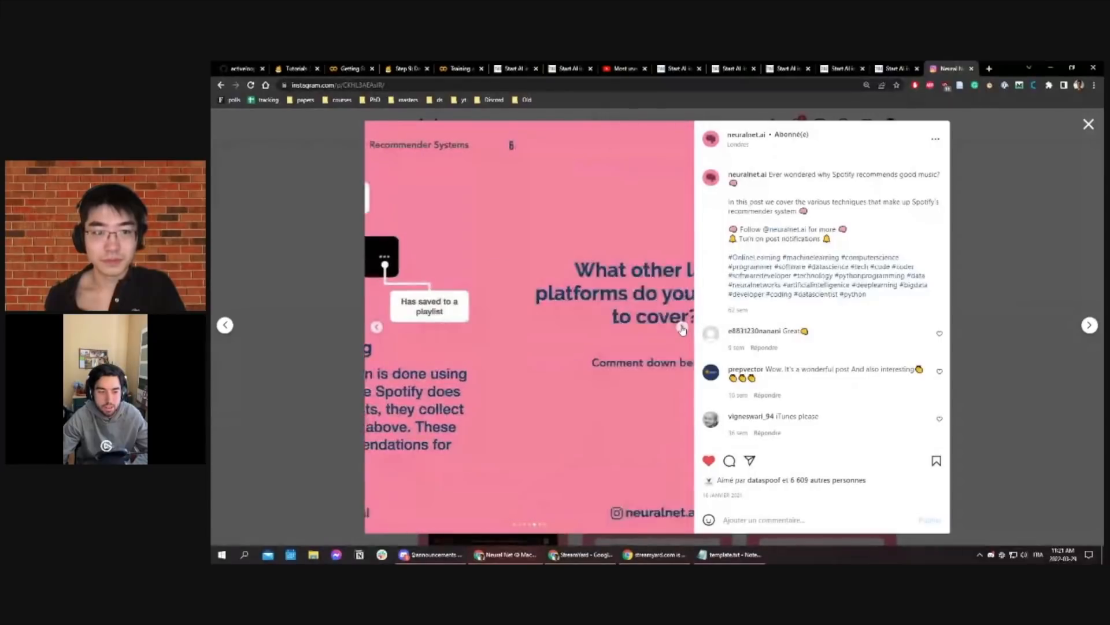
left_click(377, 326)
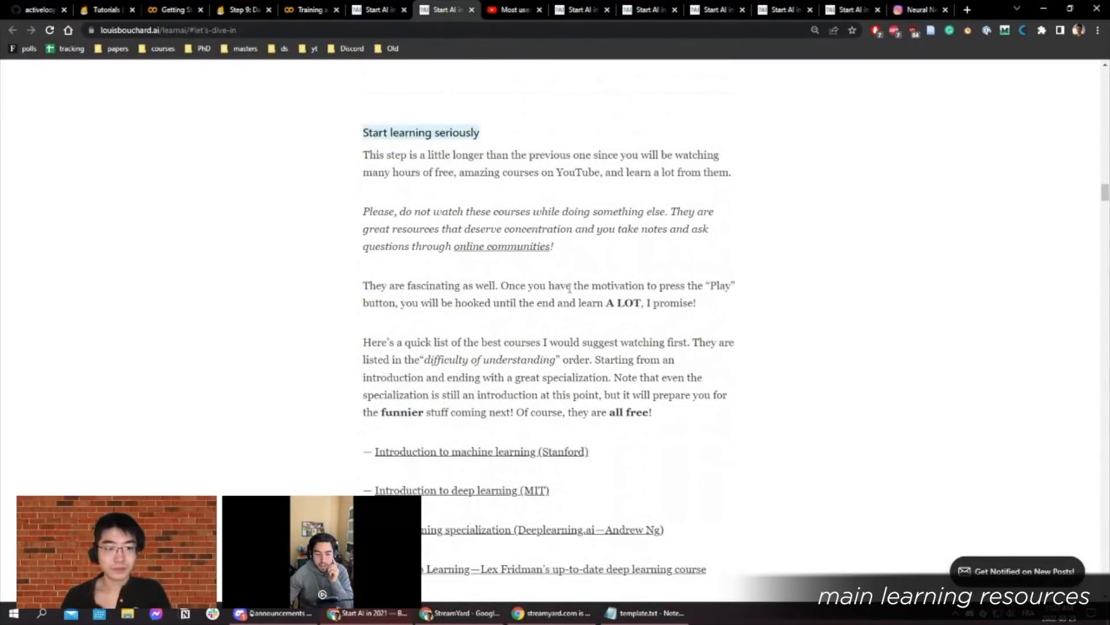
- Scroll the guide to its list of free courses from Stanford's ML intro to NYU's PyTorch
scroll("down", 3)
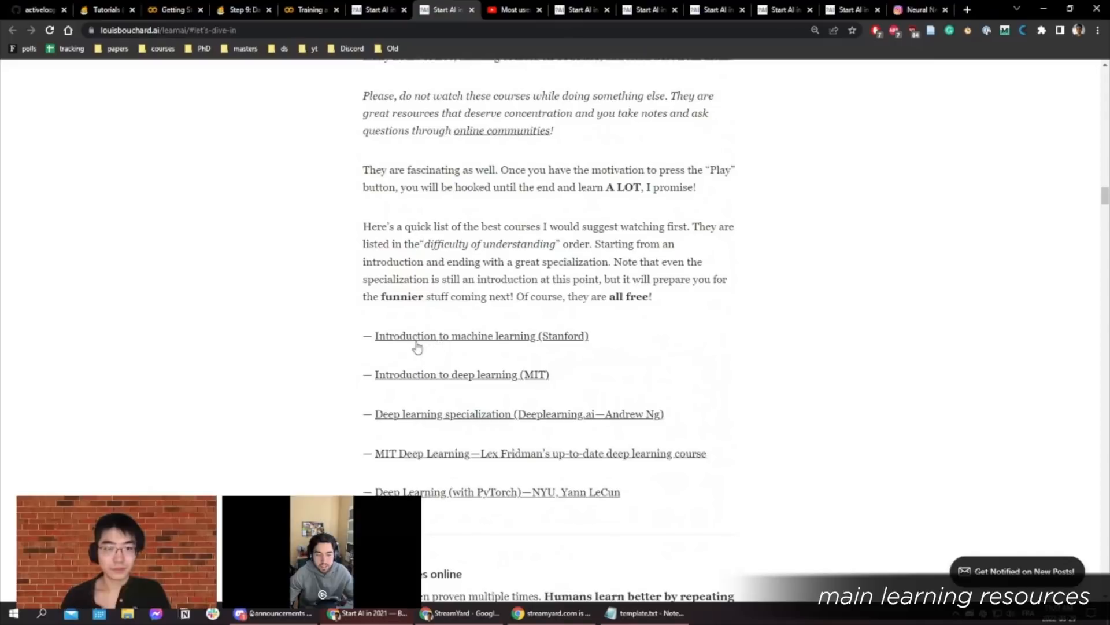
mouse_move(548, 347)
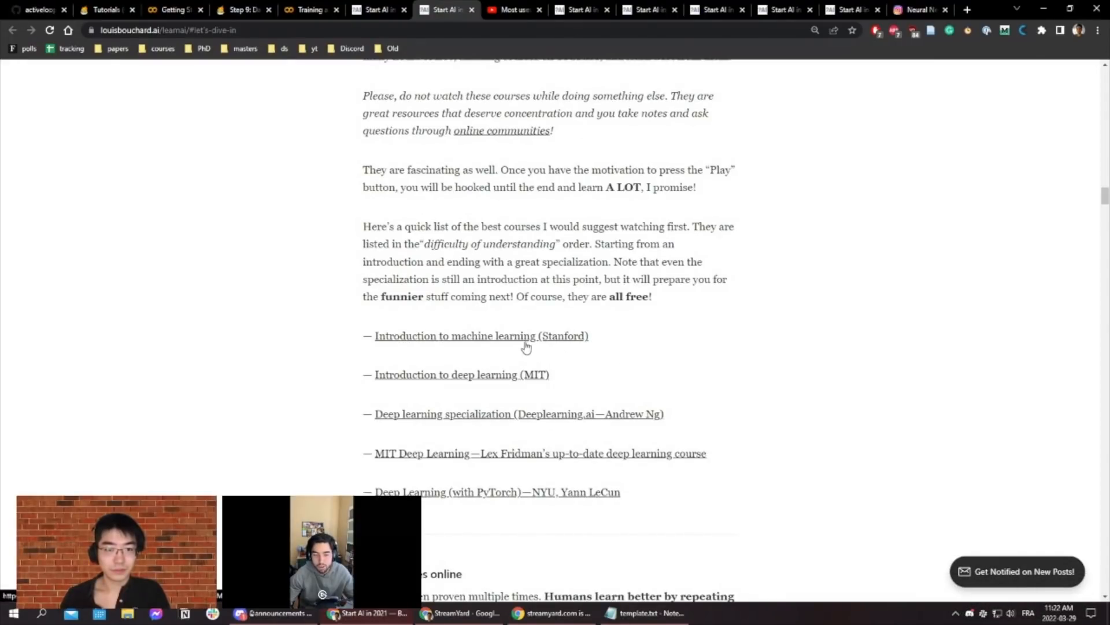
mouse_move(597, 345)
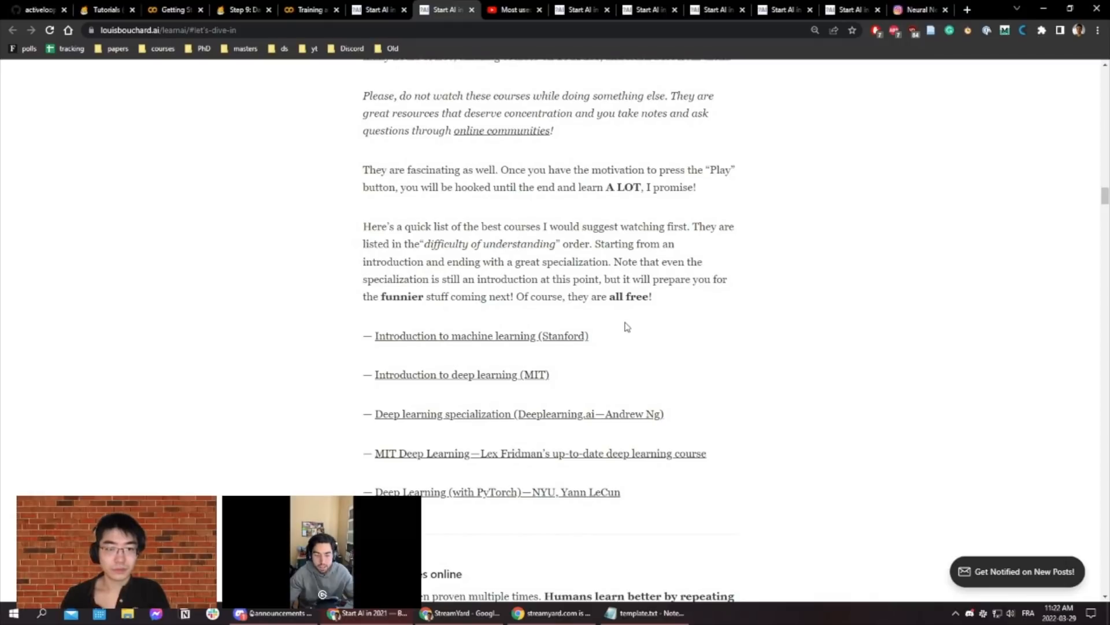
mouse_move(615, 340)
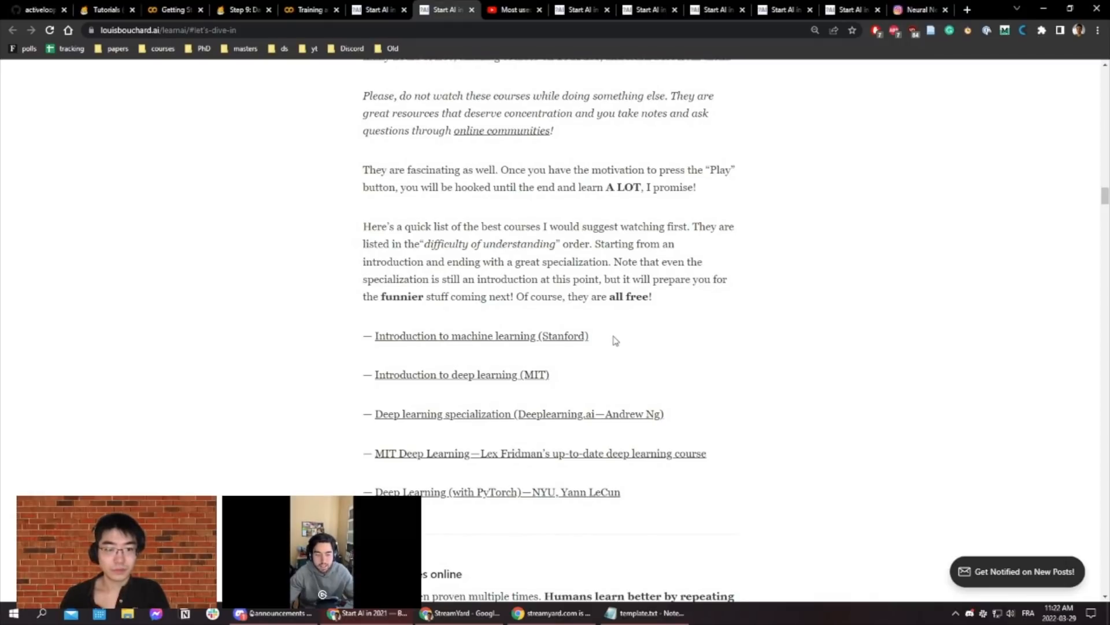
mouse_move(623, 338)
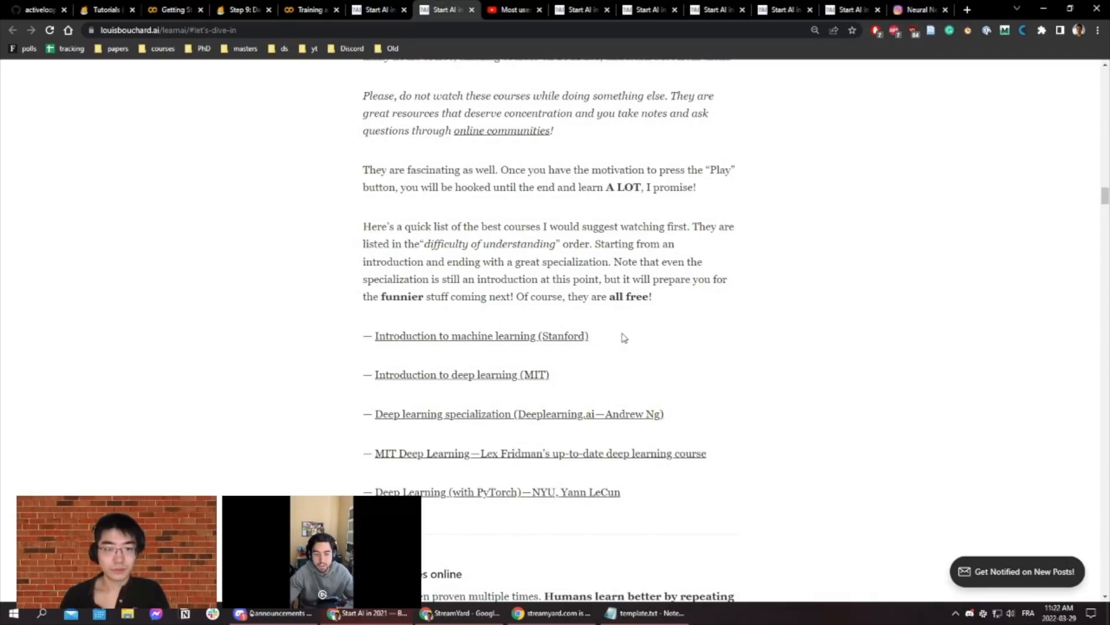
mouse_move(460, 379)
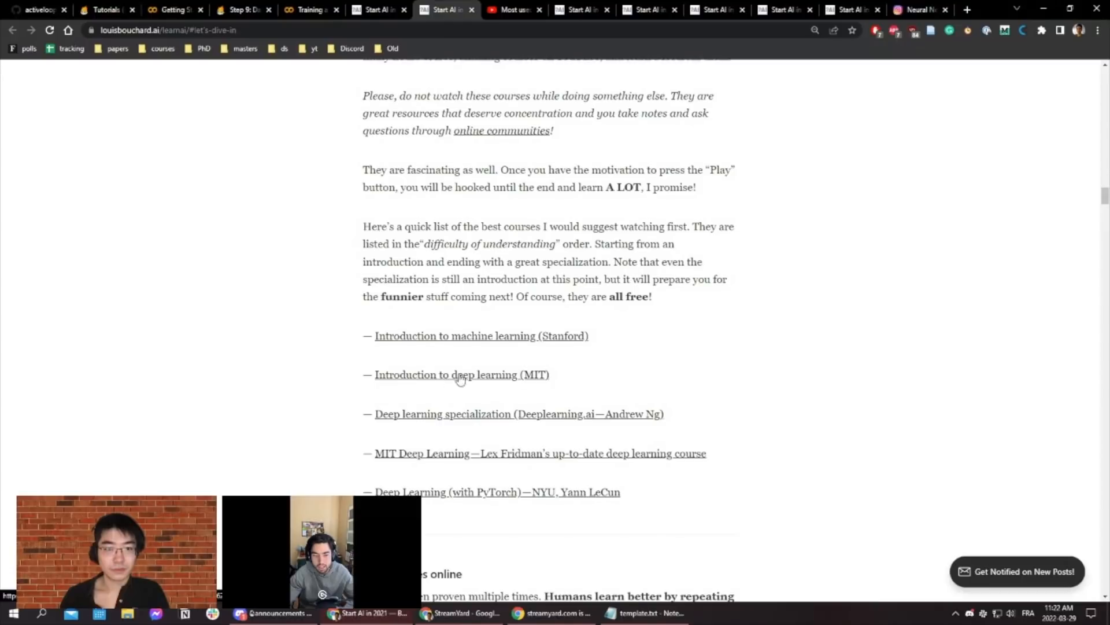
mouse_move(475, 439)
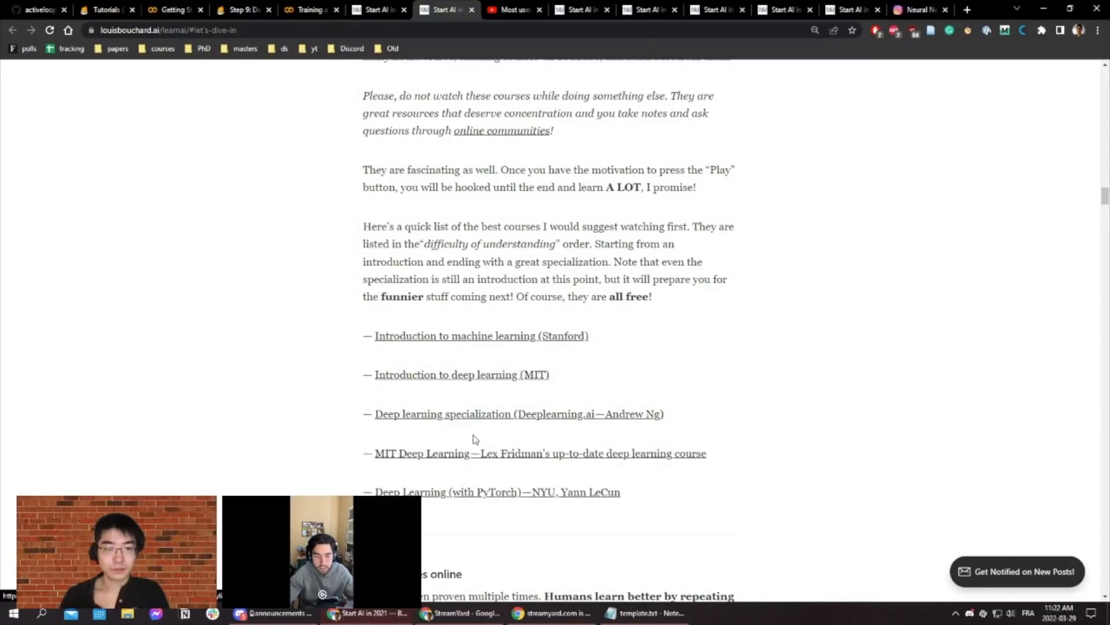
mouse_move(486, 453)
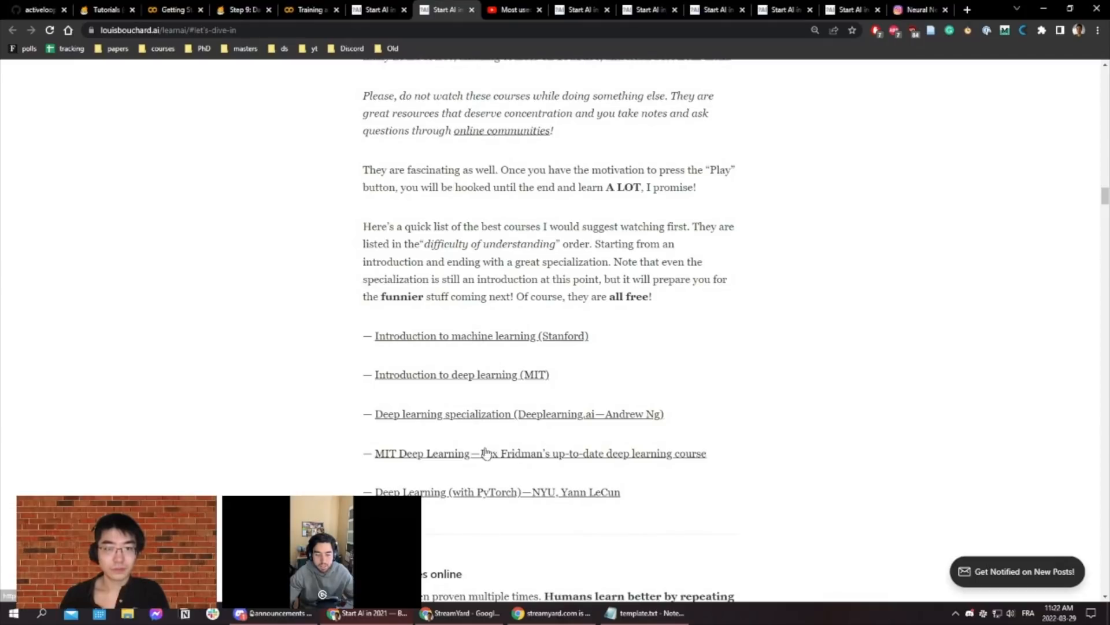
mouse_move(585, 505)
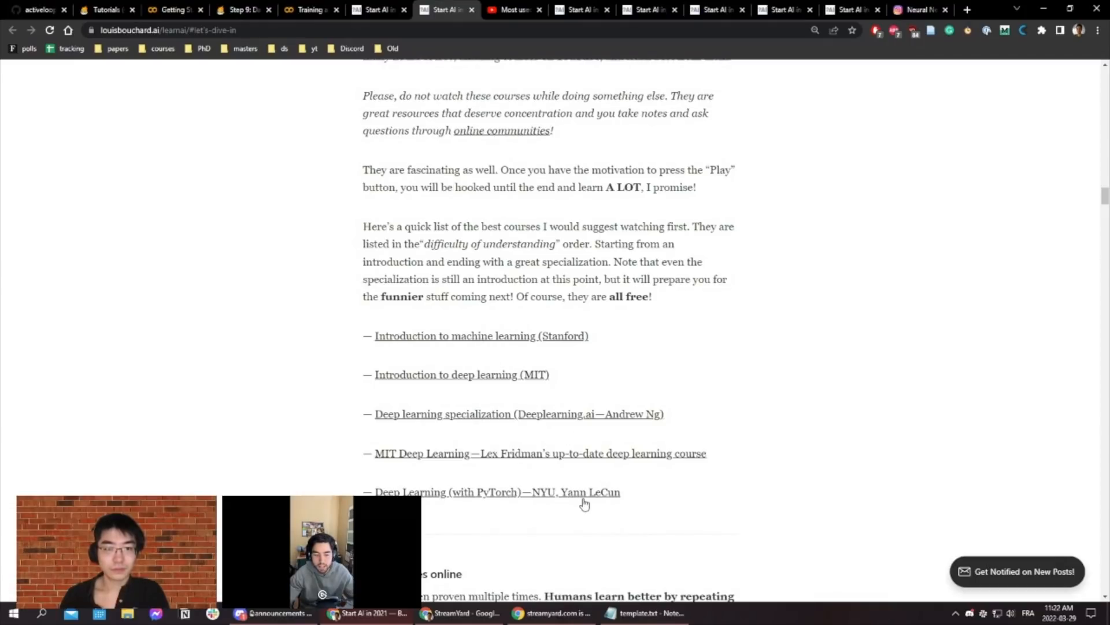
mouse_move(485, 479)
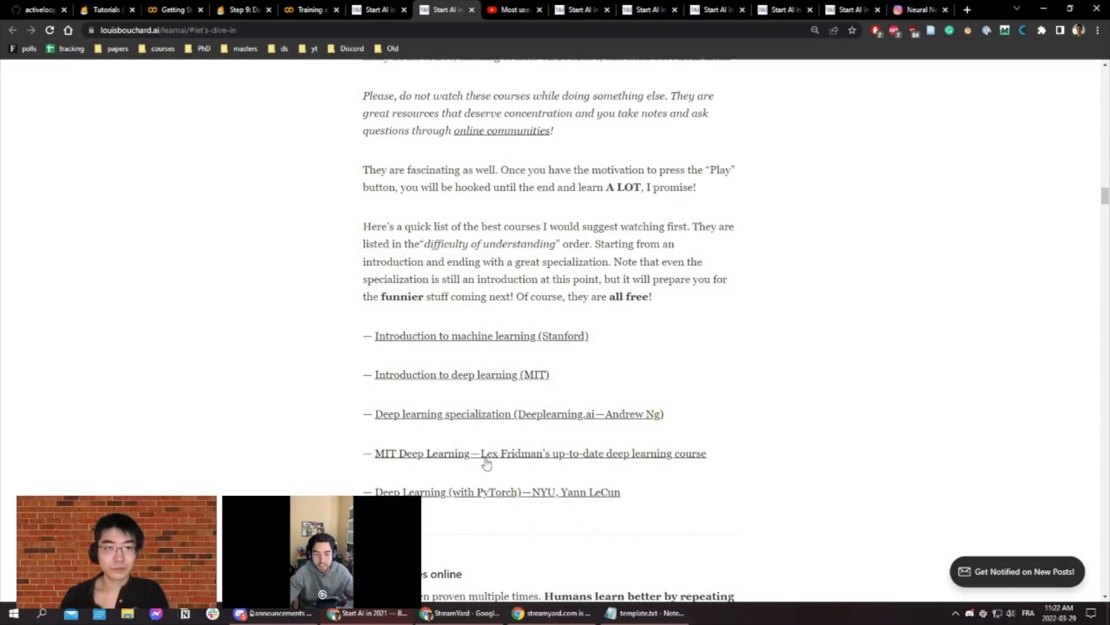
mouse_move(539, 463)
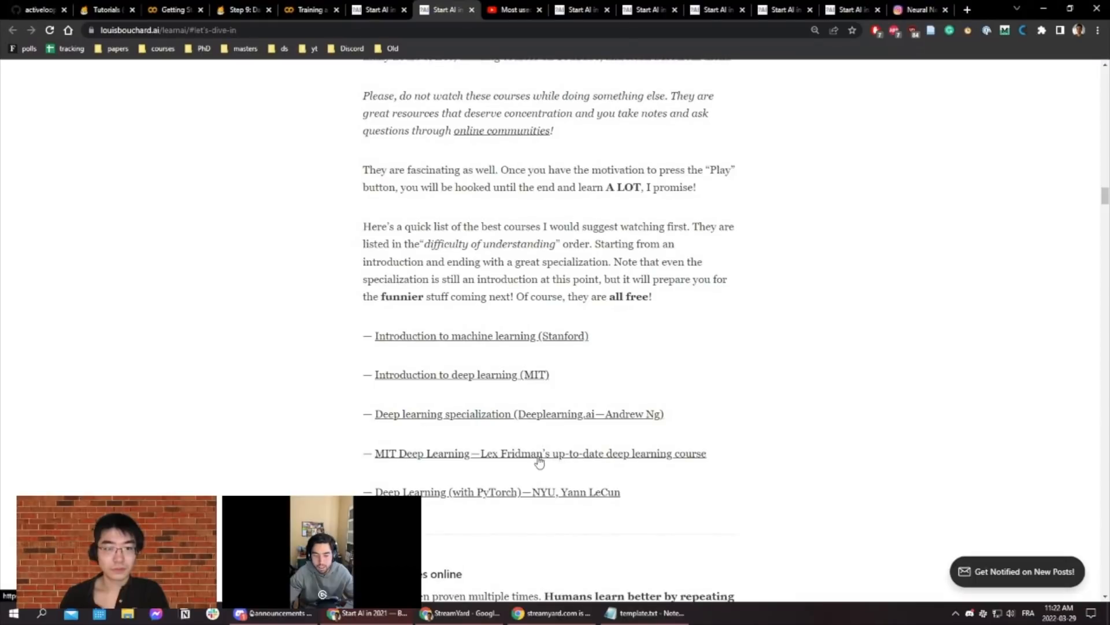
mouse_move(623, 480)
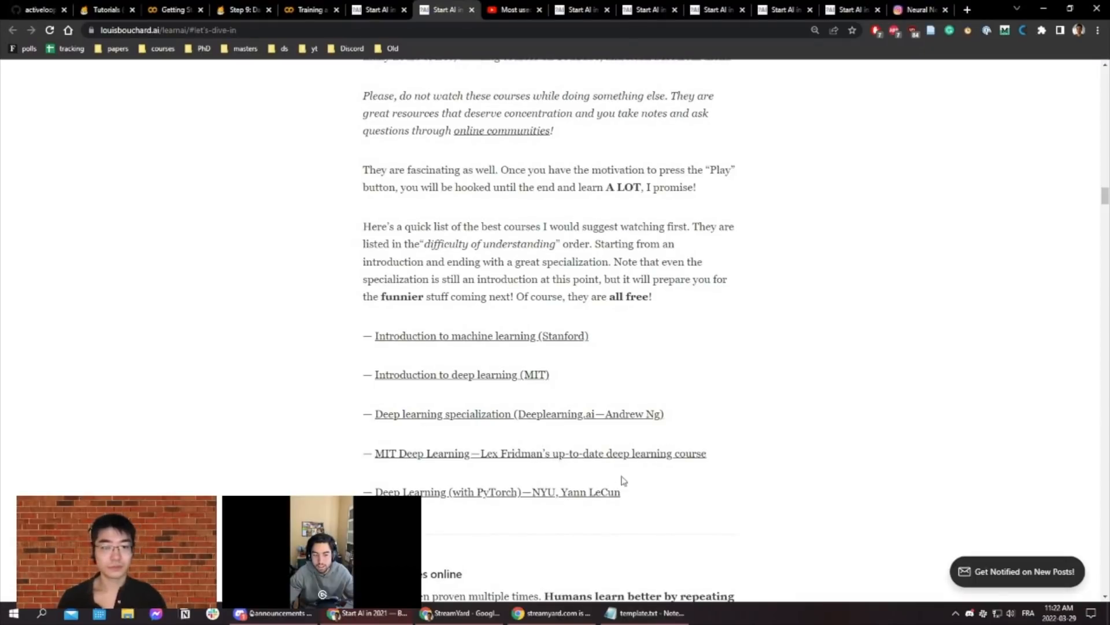
mouse_move(693, 432)
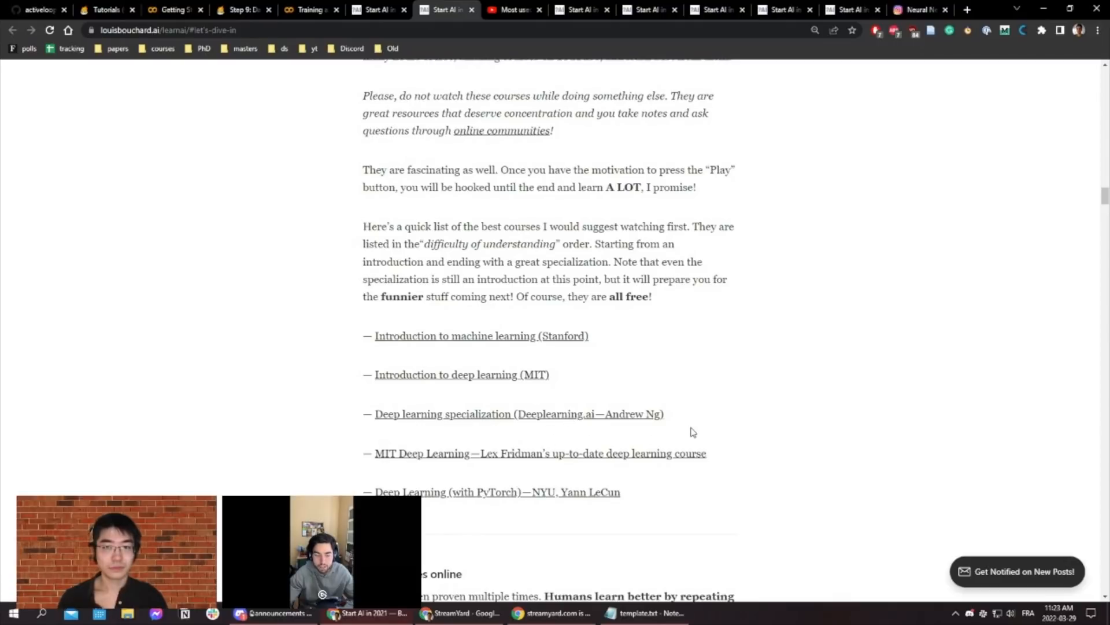
mouse_move(667, 461)
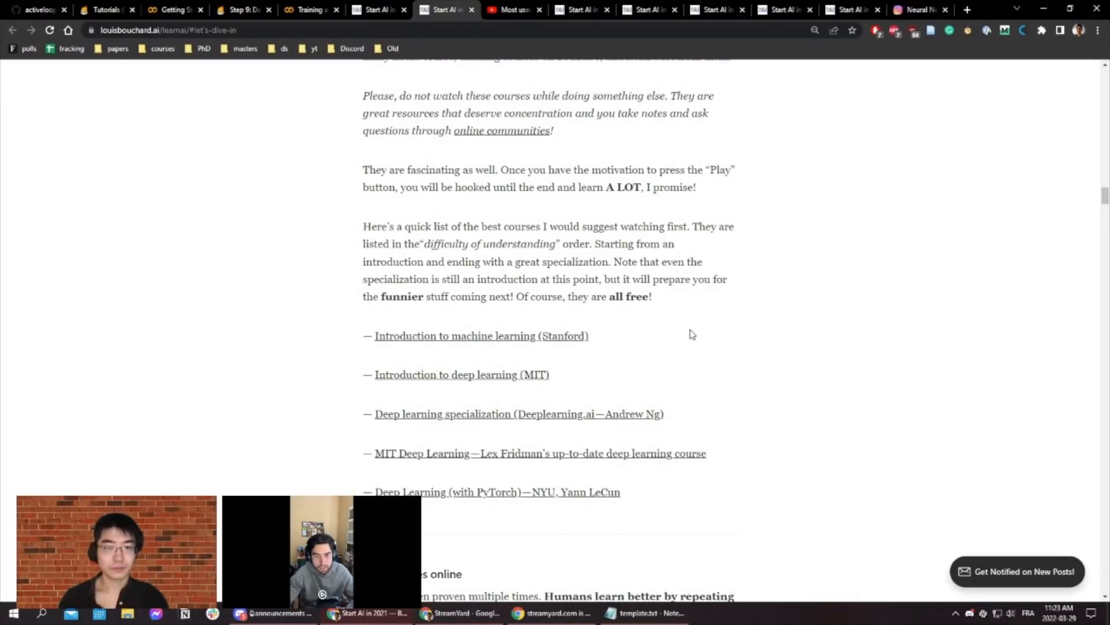
mouse_move(684, 333)
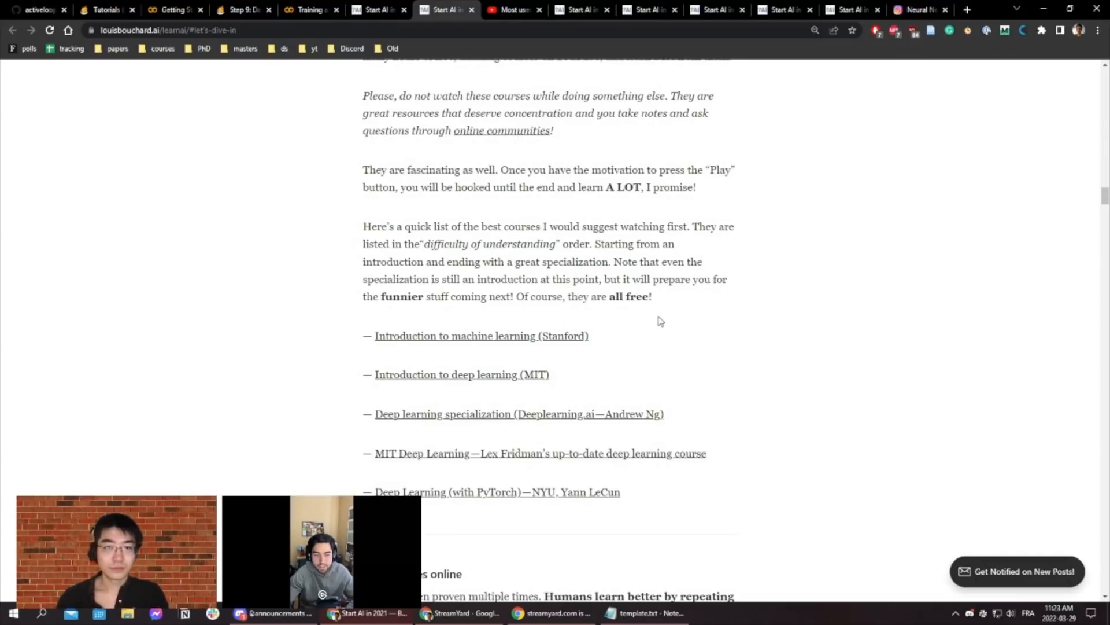
mouse_move(668, 305)
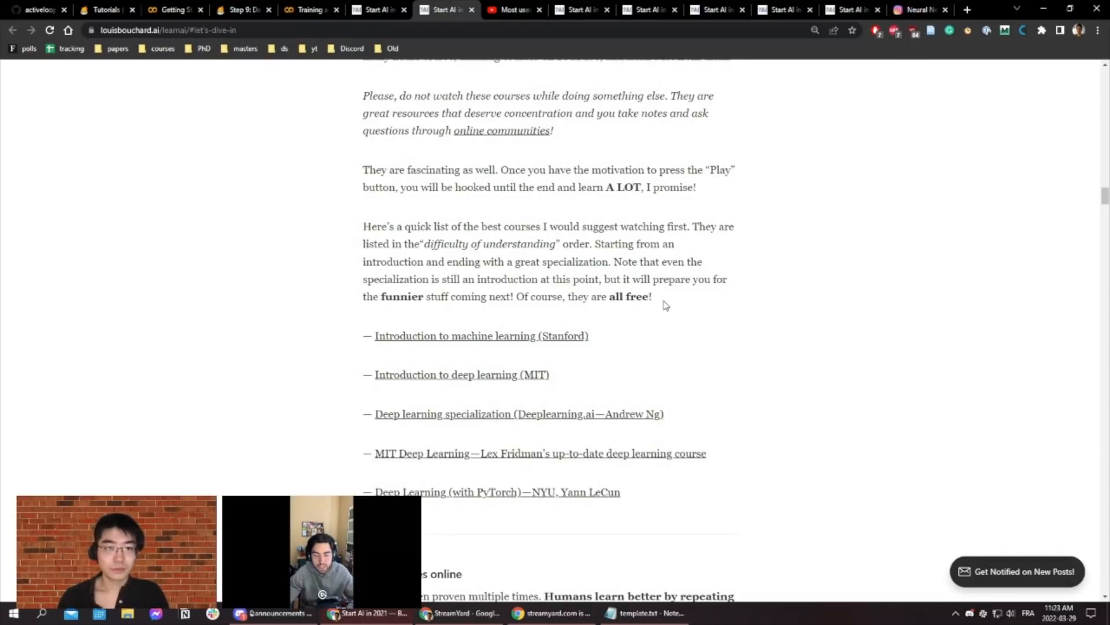
mouse_move(676, 345)
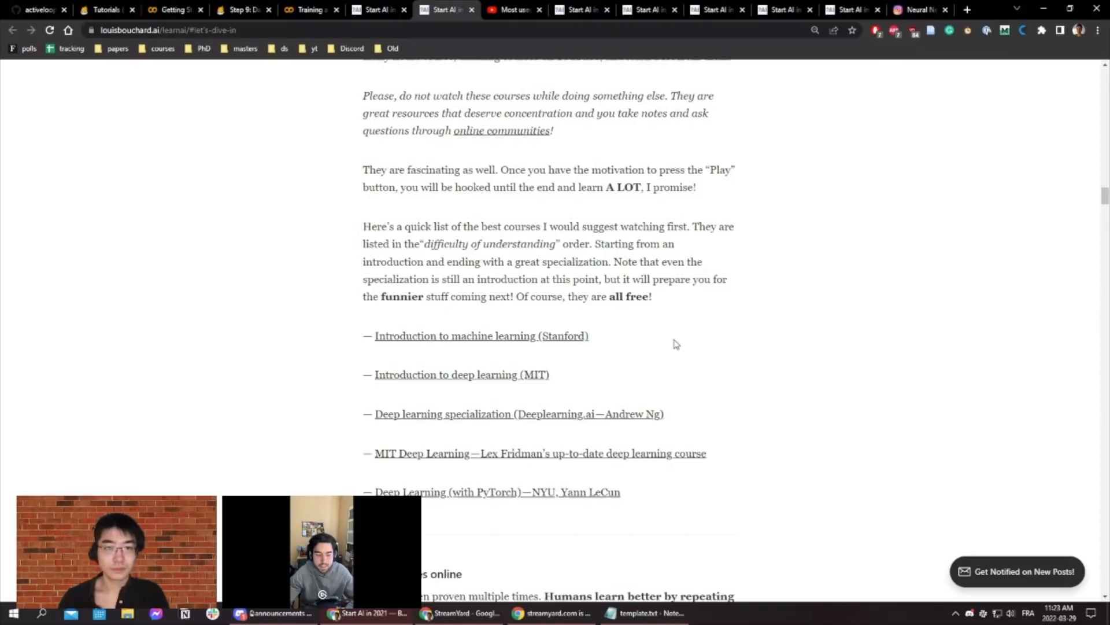
mouse_move(673, 342)
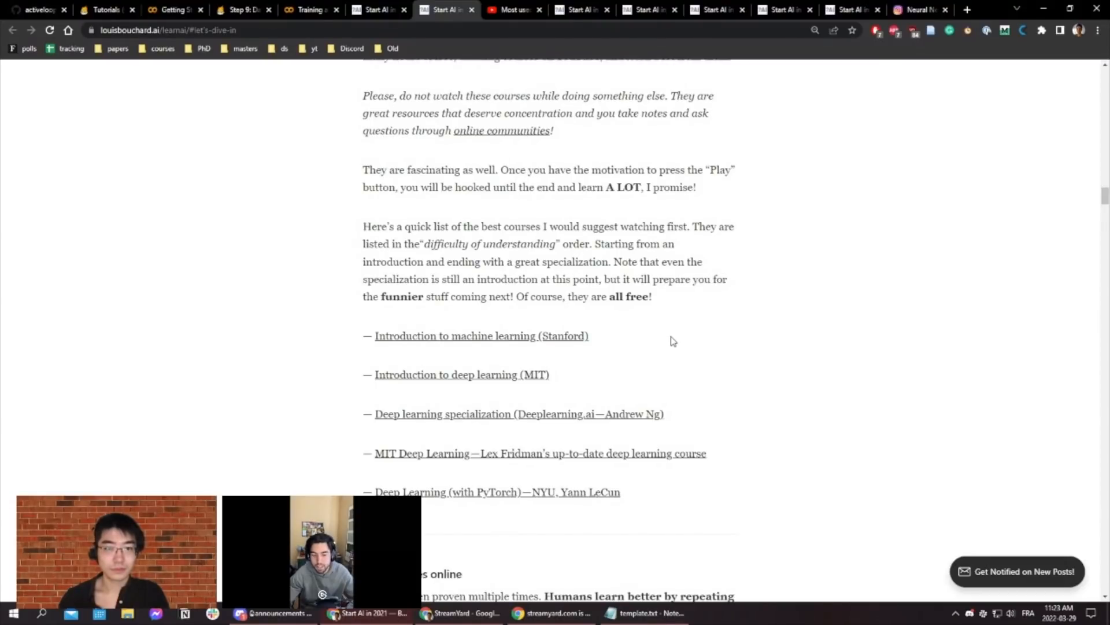
mouse_move(714, 330)
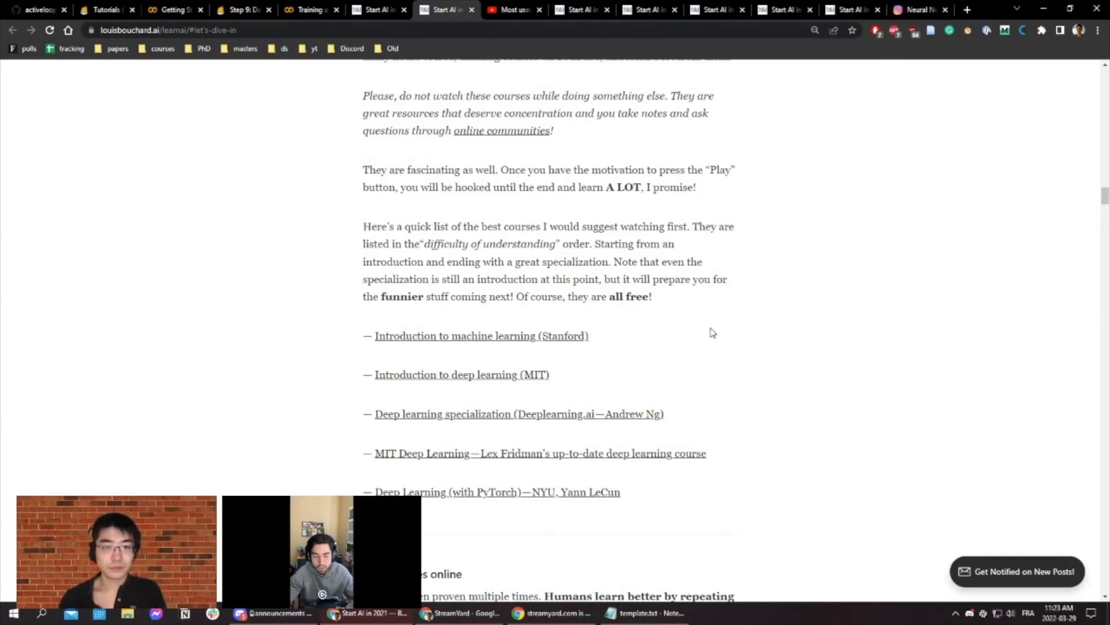
mouse_move(794, 367)
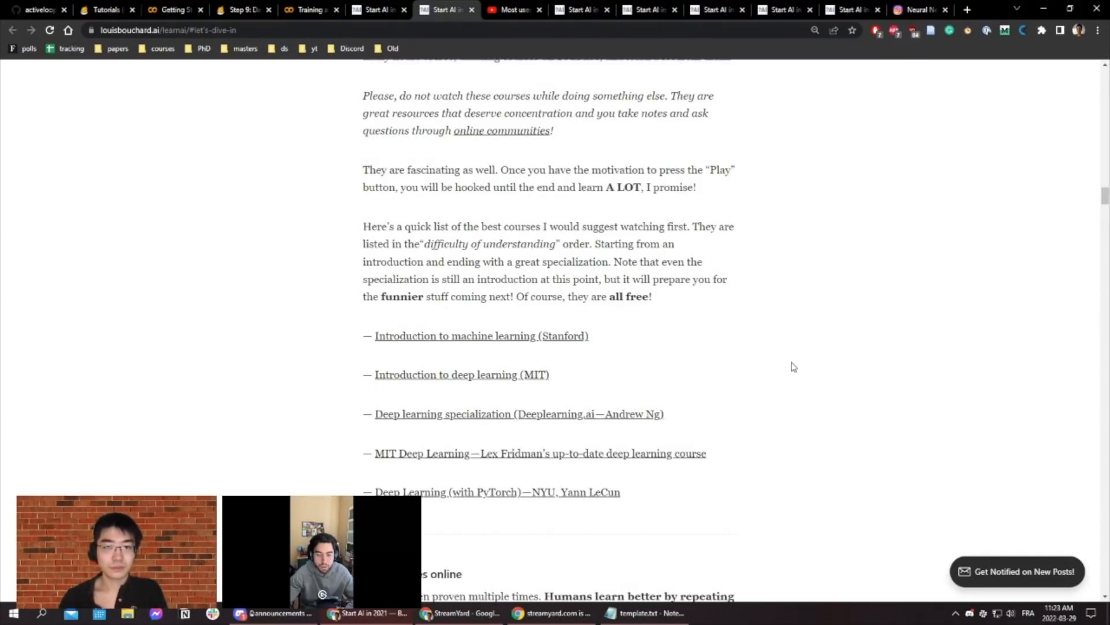
- Scroll past 'Read articles online' and the short Medium reads to the start of Read Important Books
scroll("down", 3)
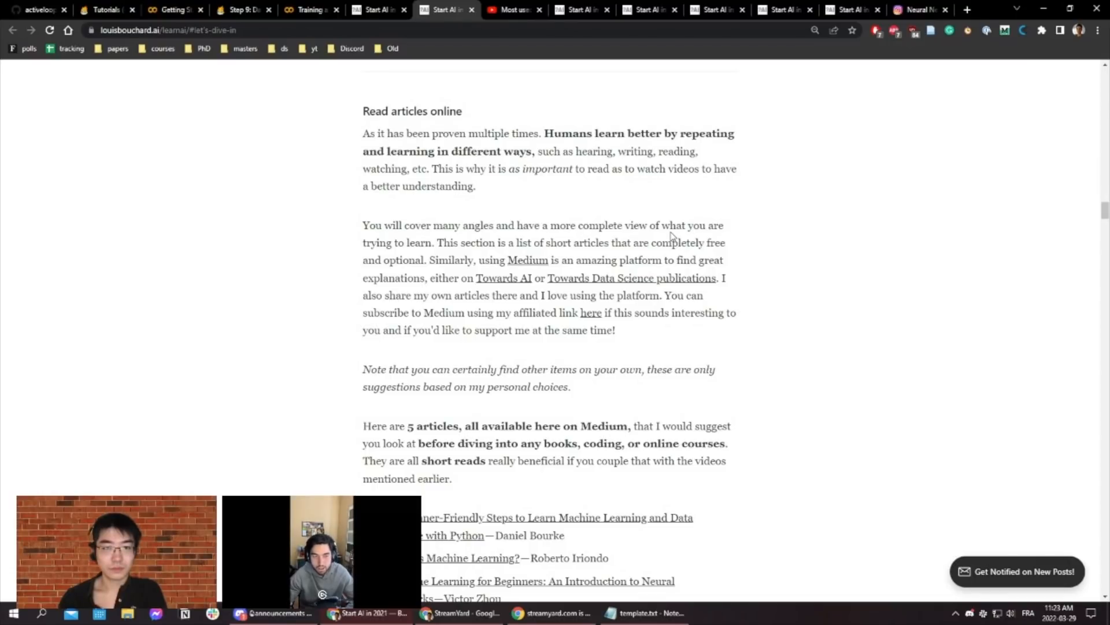
scroll("down", 3)
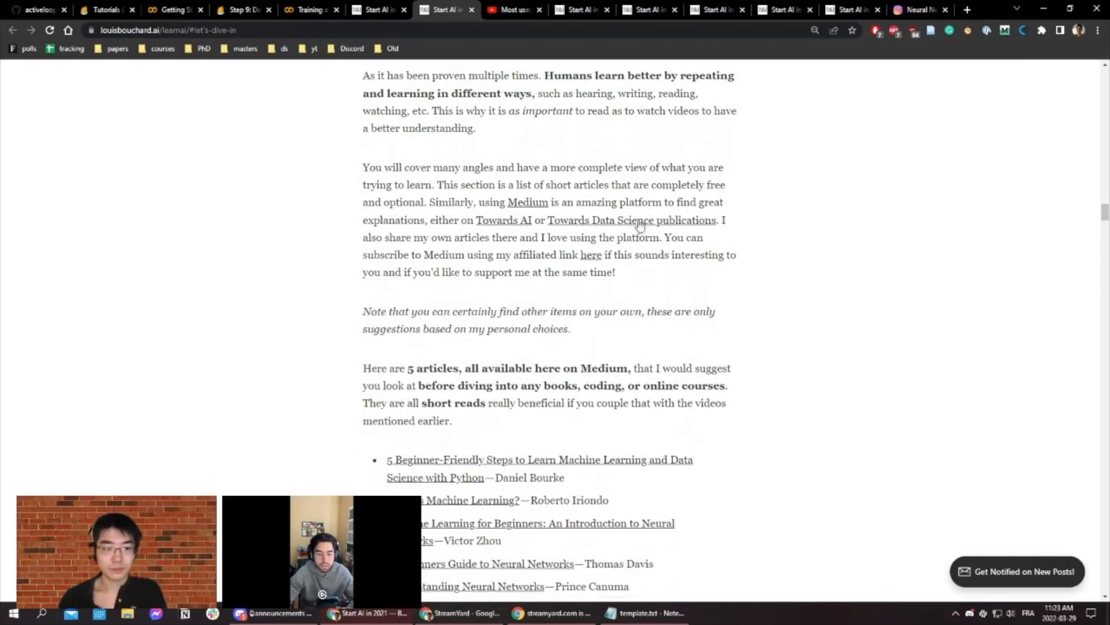
scroll("down", 3)
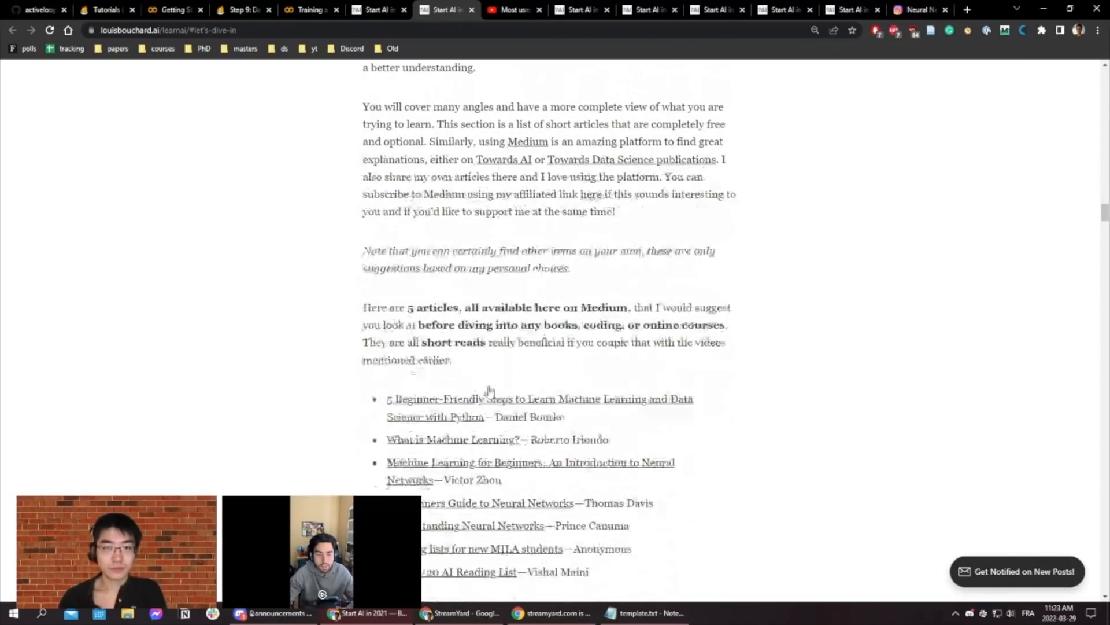
scroll("down", 3)
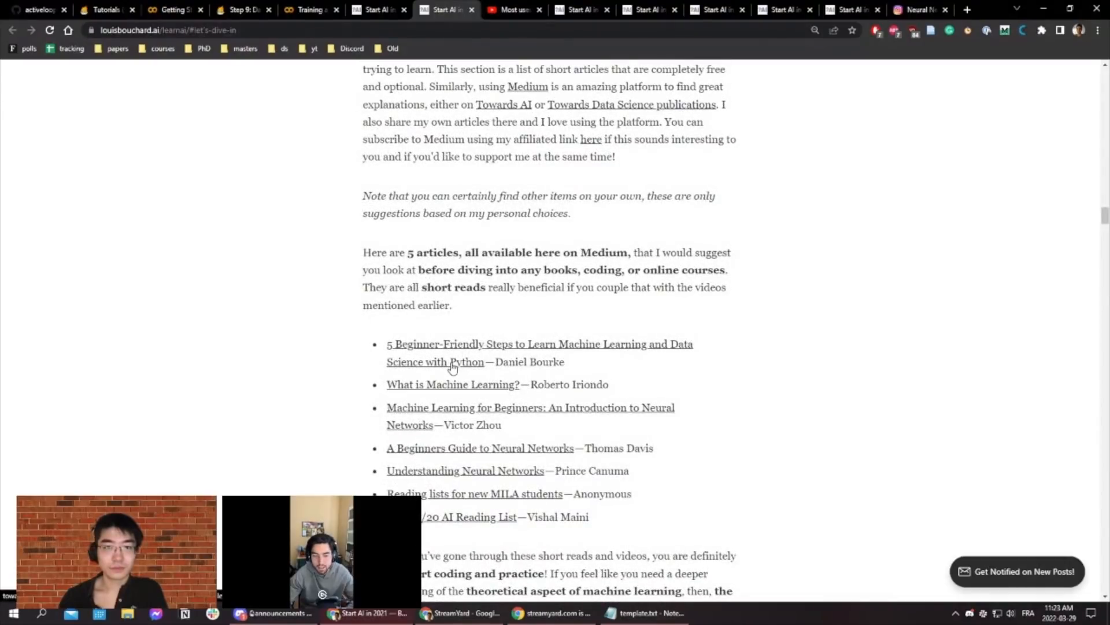
mouse_move(615, 508)
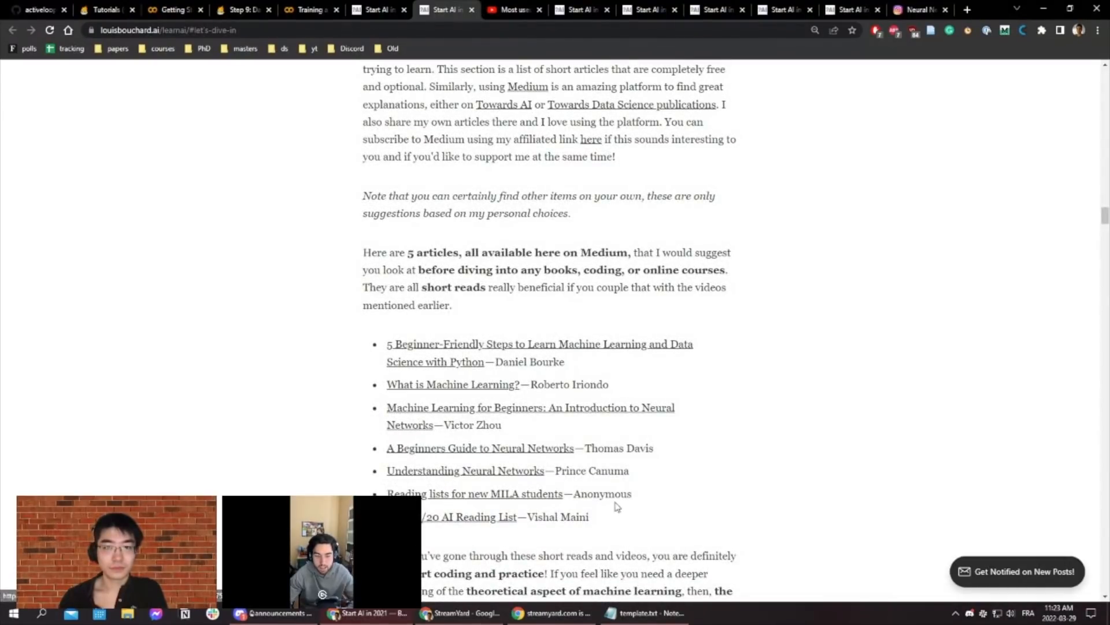
scroll("down", 3)
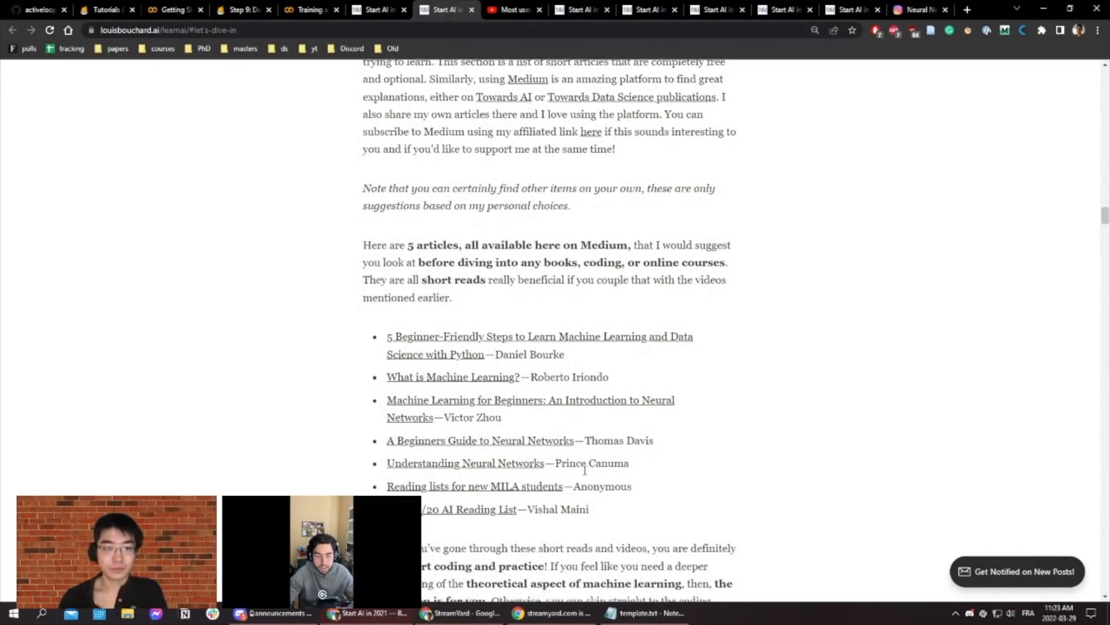
scroll("down", 3)
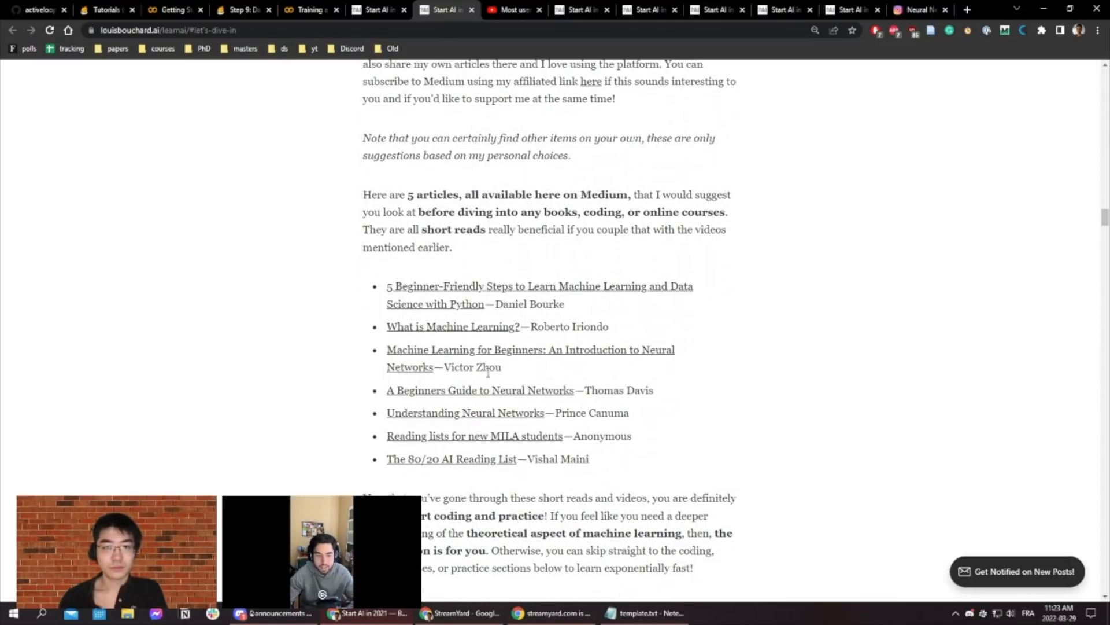
mouse_move(618, 391)
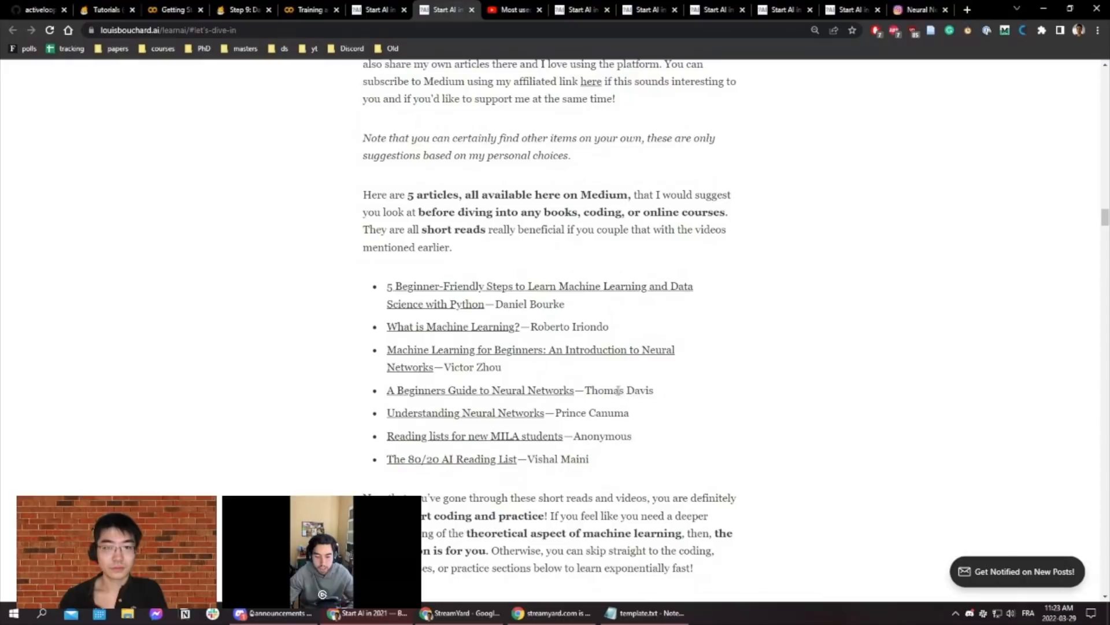
scroll("down", 3)
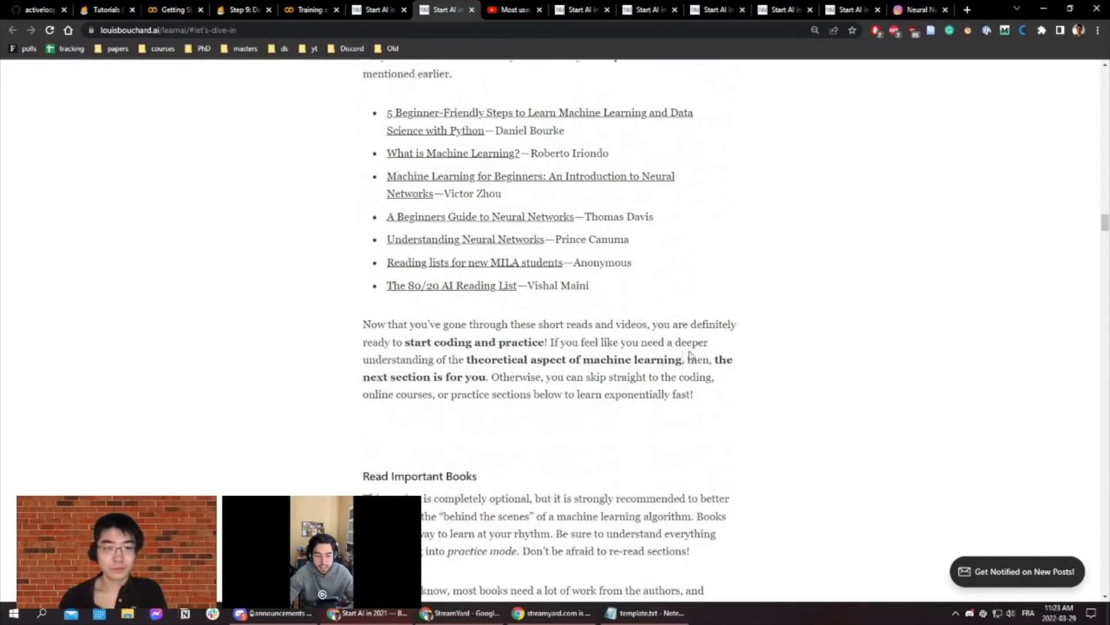
- Bring the full Read Important Books list of free and paid ML books into view
scroll("down", 3)
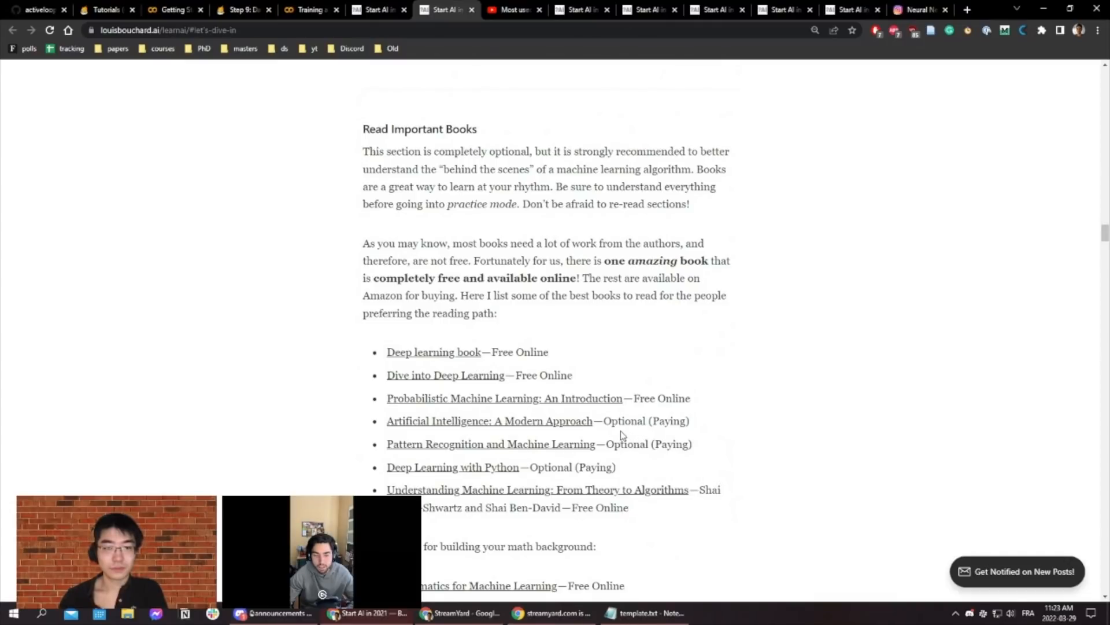
mouse_move(618, 379)
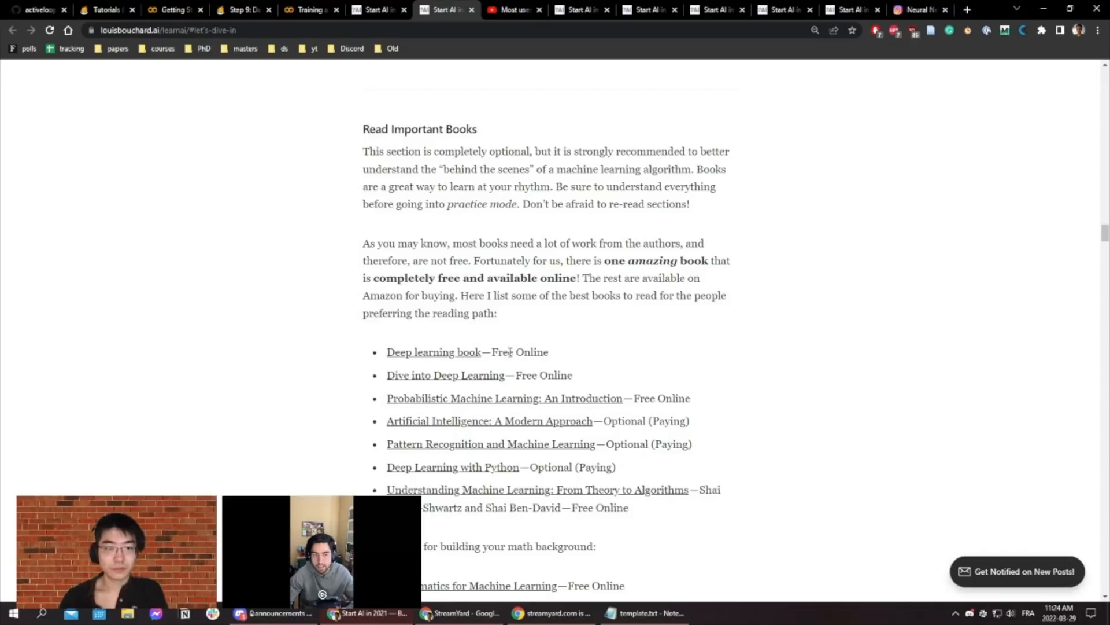
mouse_move(549, 359)
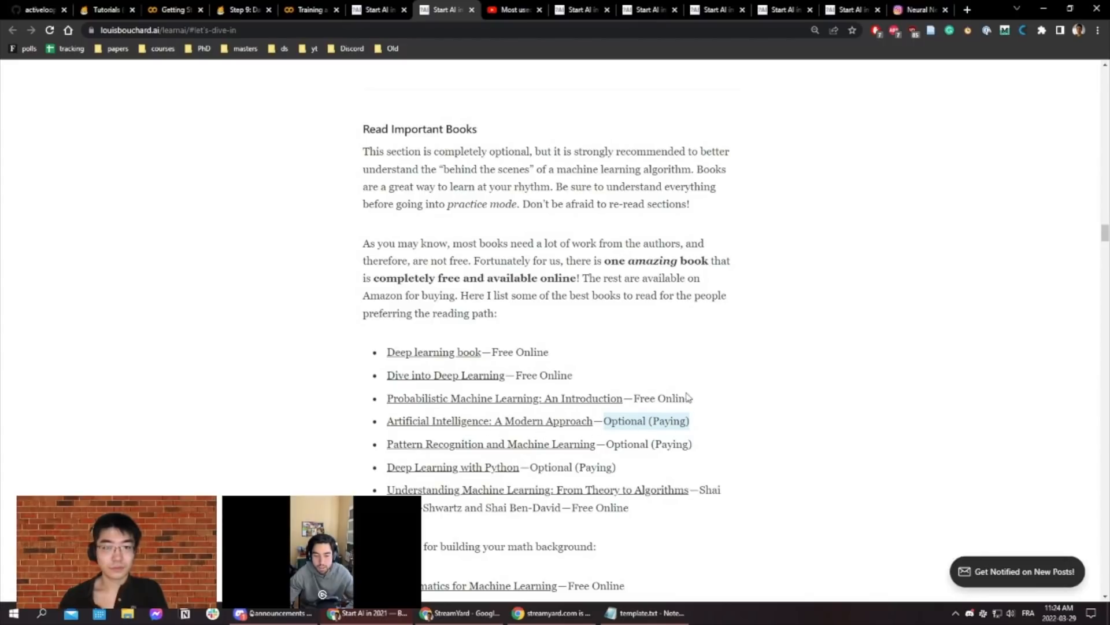
mouse_move(655, 397)
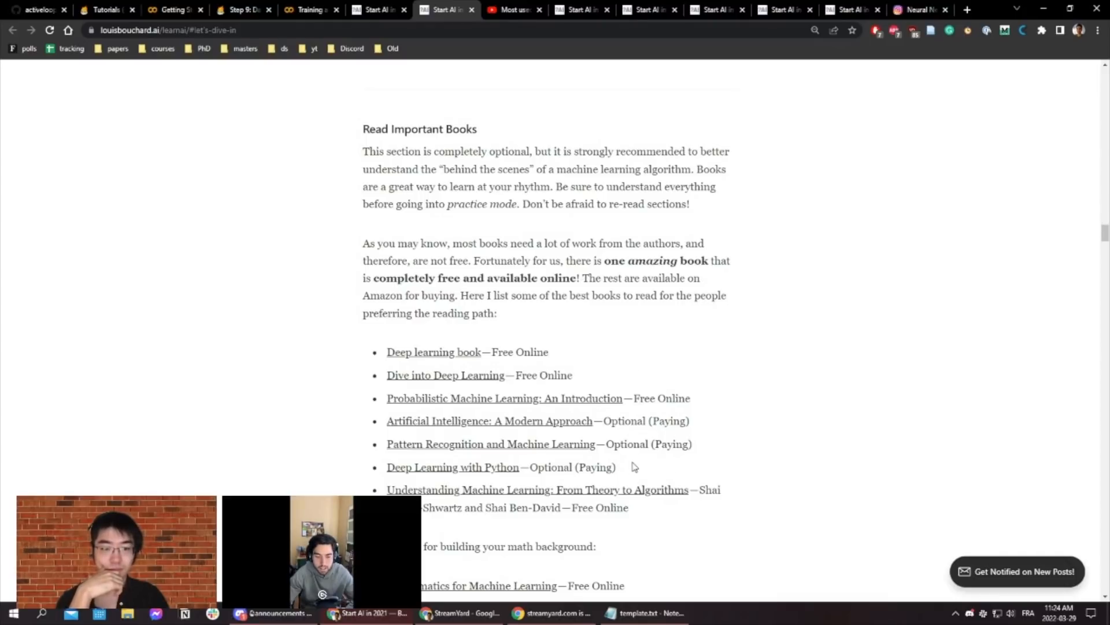
mouse_move(646, 463)
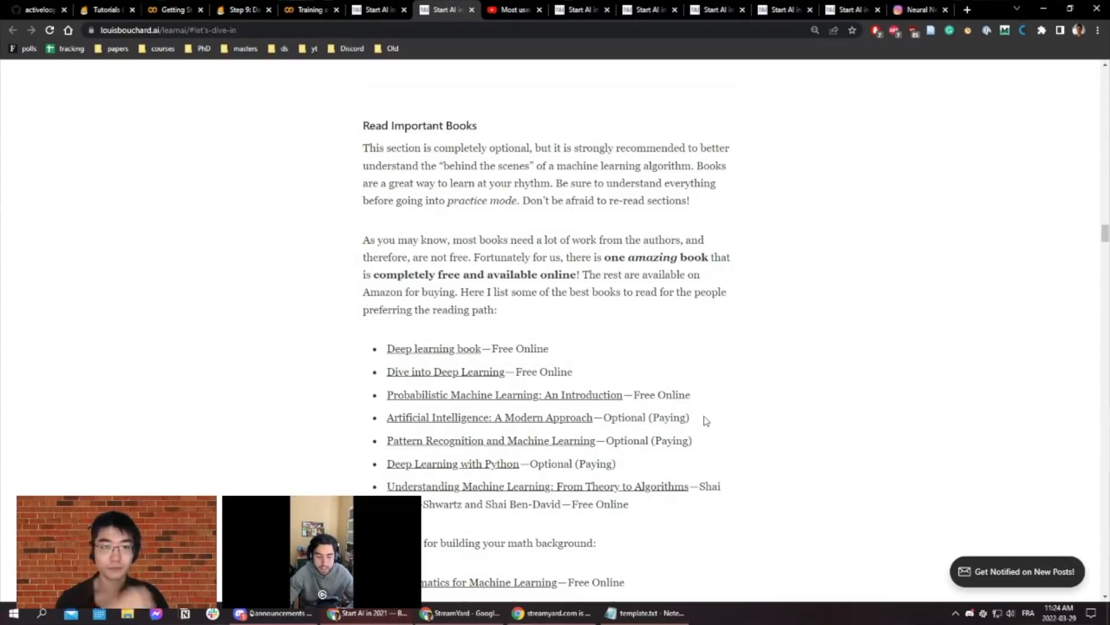
- Scroll past the calculus books to the 'No math background for ML?' Khan Academy section
scroll("down", 3)
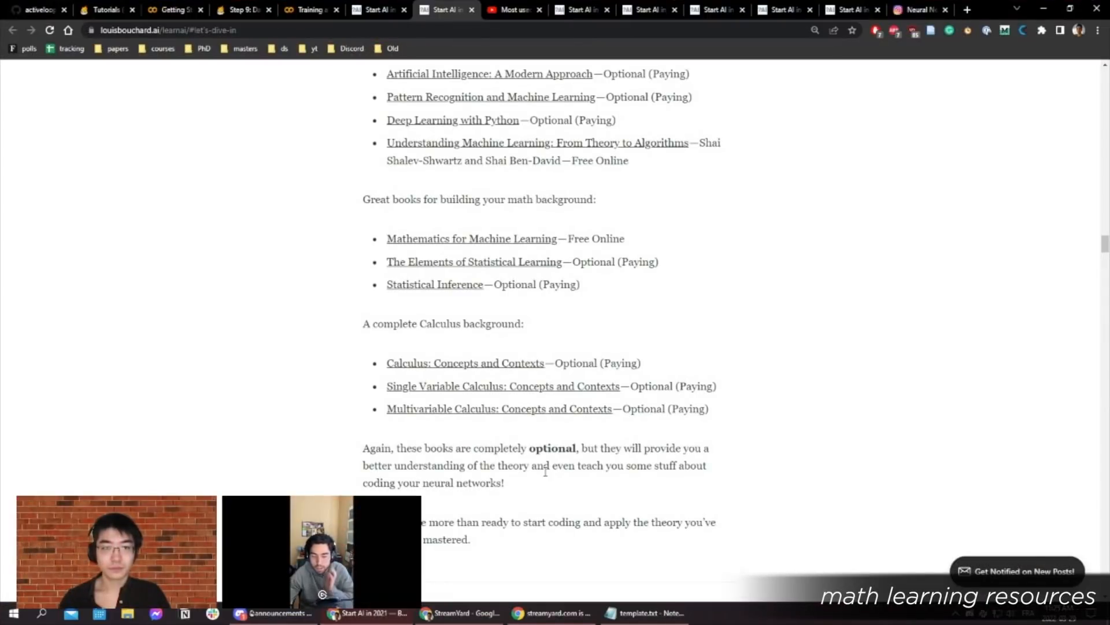
scroll("down", 3)
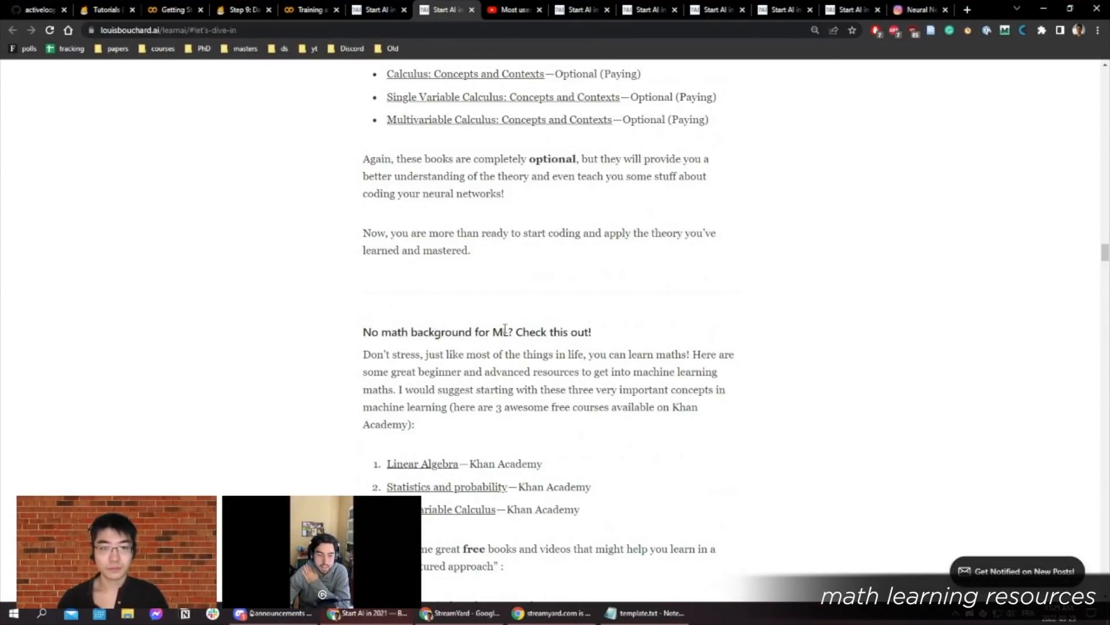
scroll("down", 3)
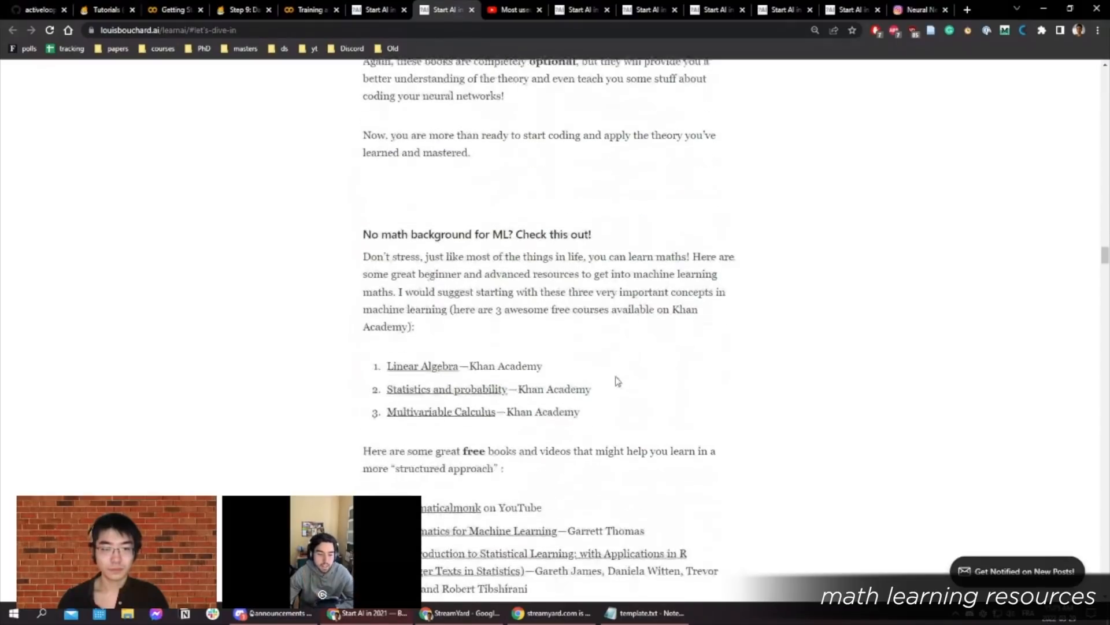
scroll("down", 3)
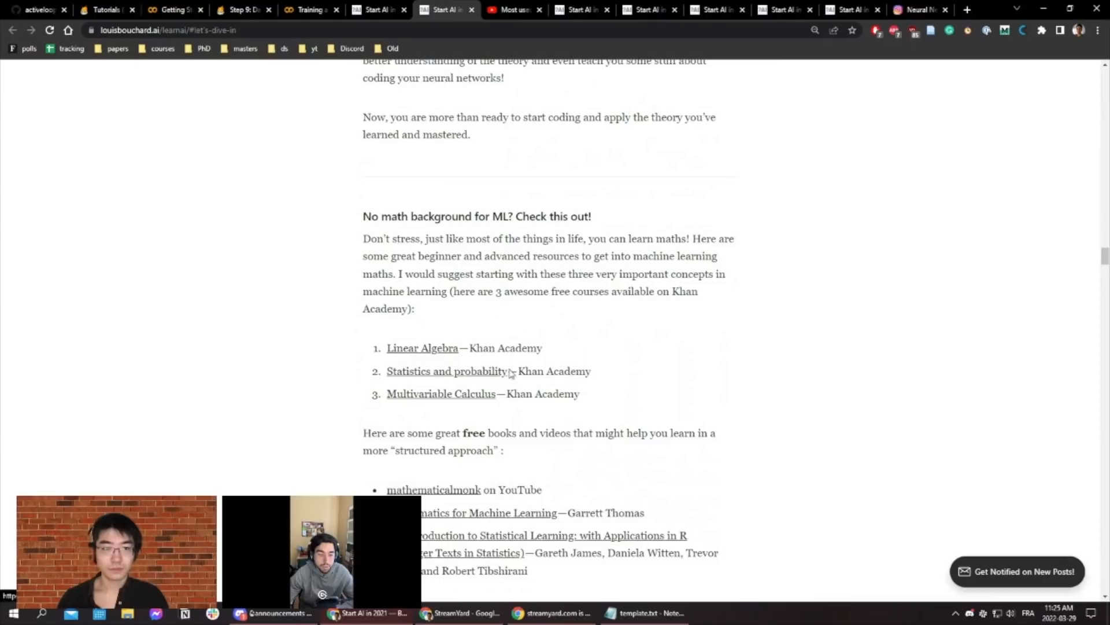
mouse_move(396, 385)
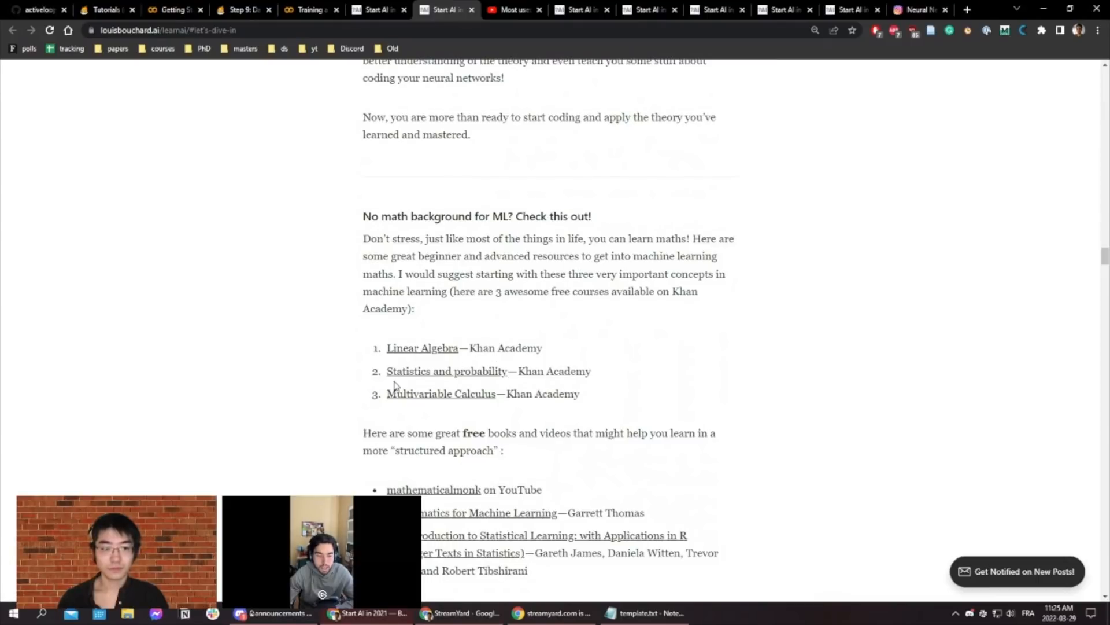
mouse_move(635, 386)
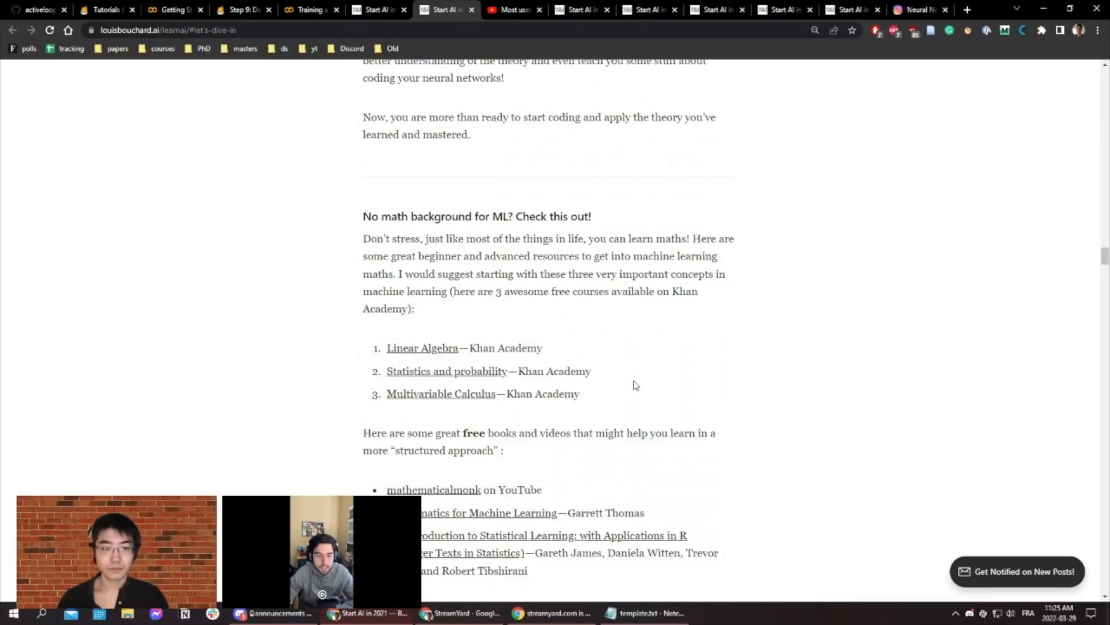
- Scroll the guide down to the 'No coding background, no problem!' heading and laptop photo
scroll("down", 3)
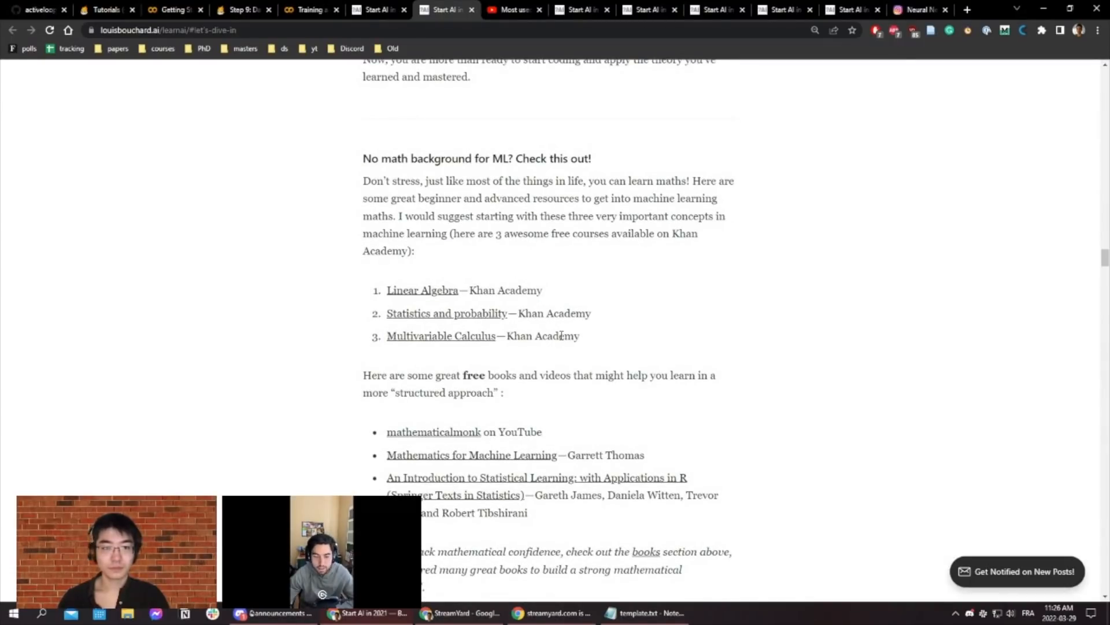
scroll("down", 3)
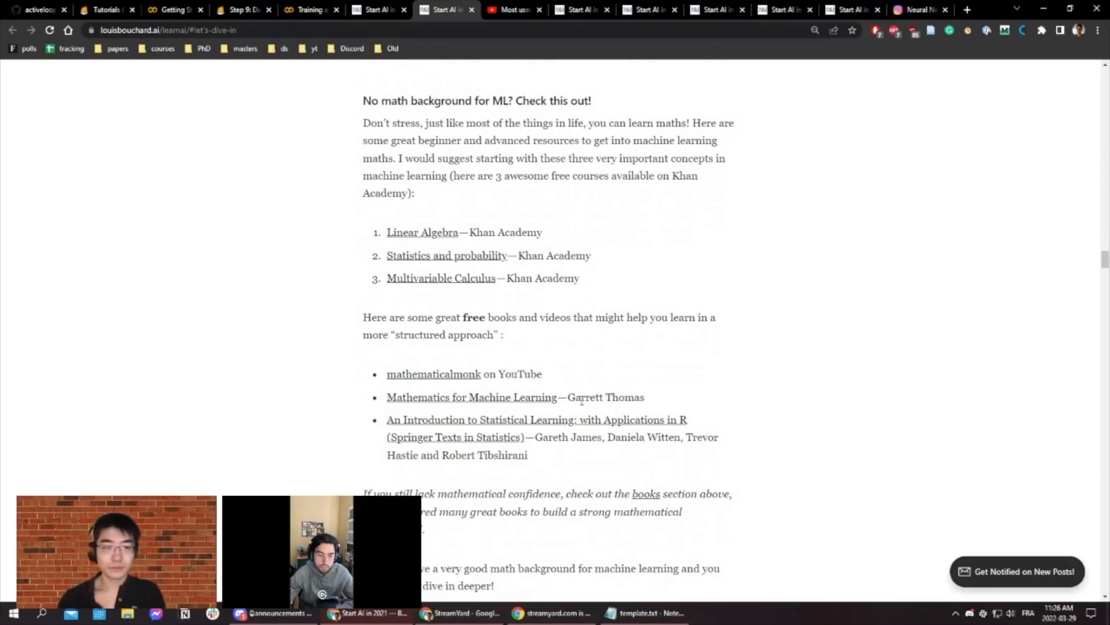
mouse_move(653, 381)
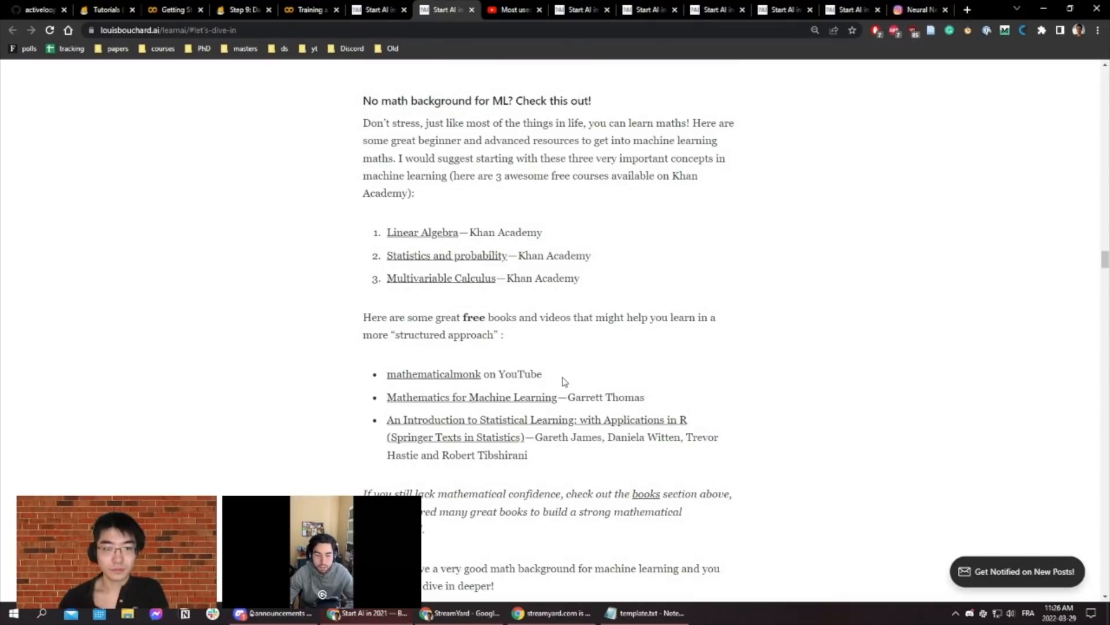
mouse_move(567, 369)
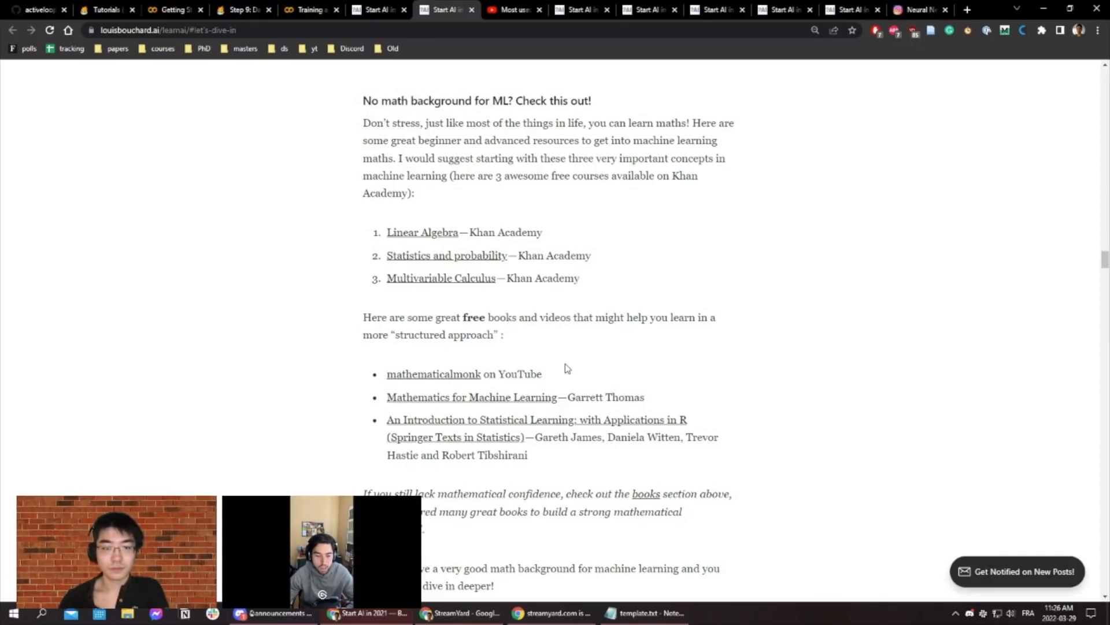
mouse_move(560, 368)
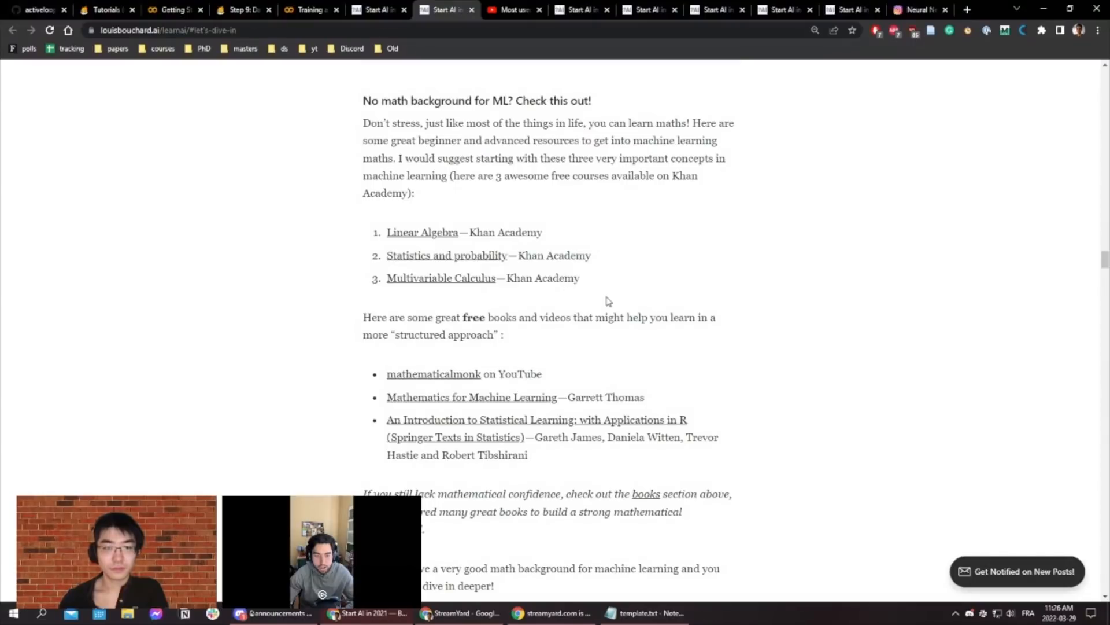
mouse_move(633, 305)
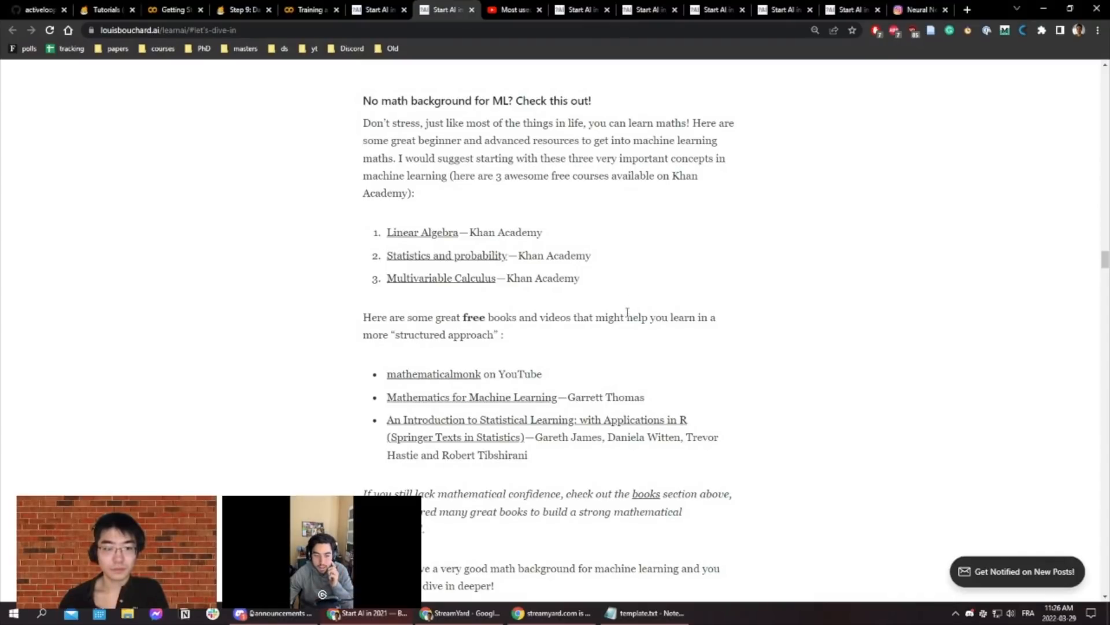
mouse_move(637, 393)
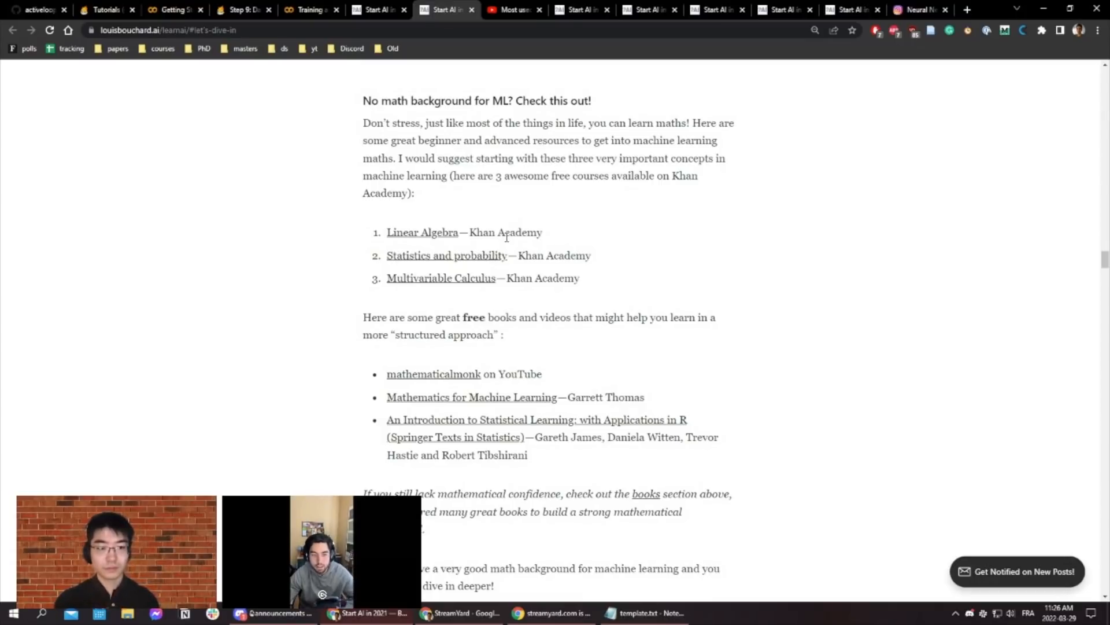
mouse_move(555, 250)
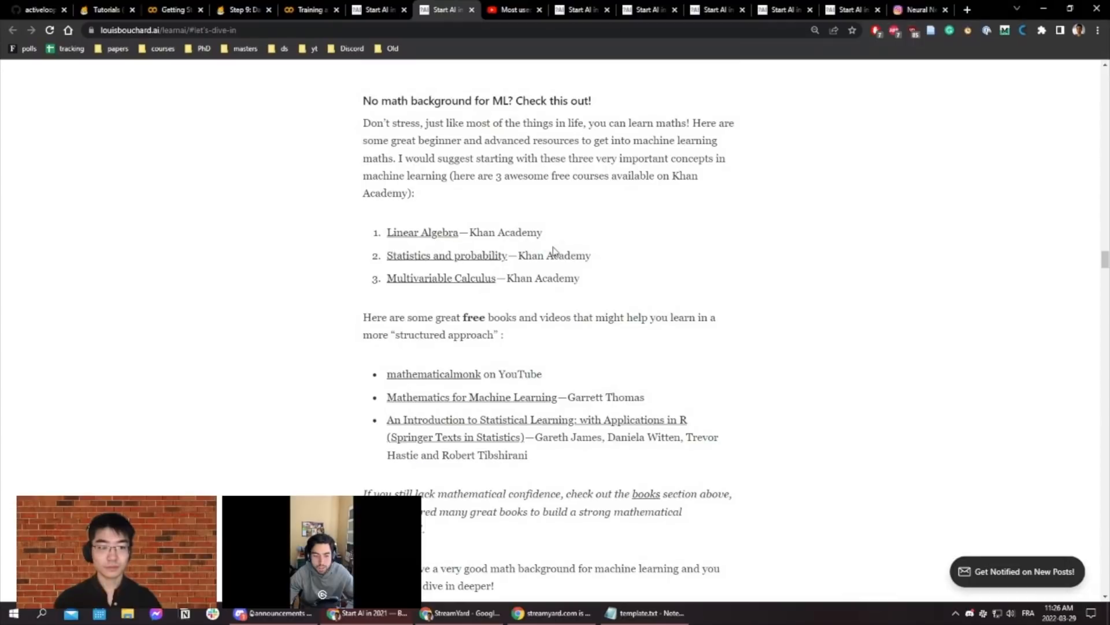
mouse_move(597, 364)
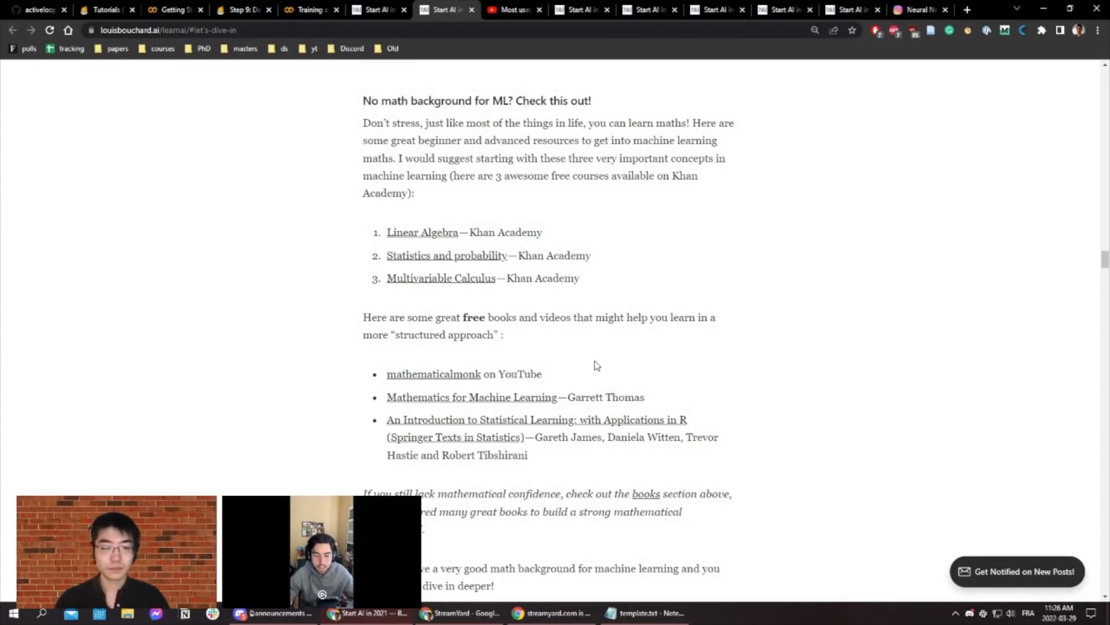
scroll("down", 3)
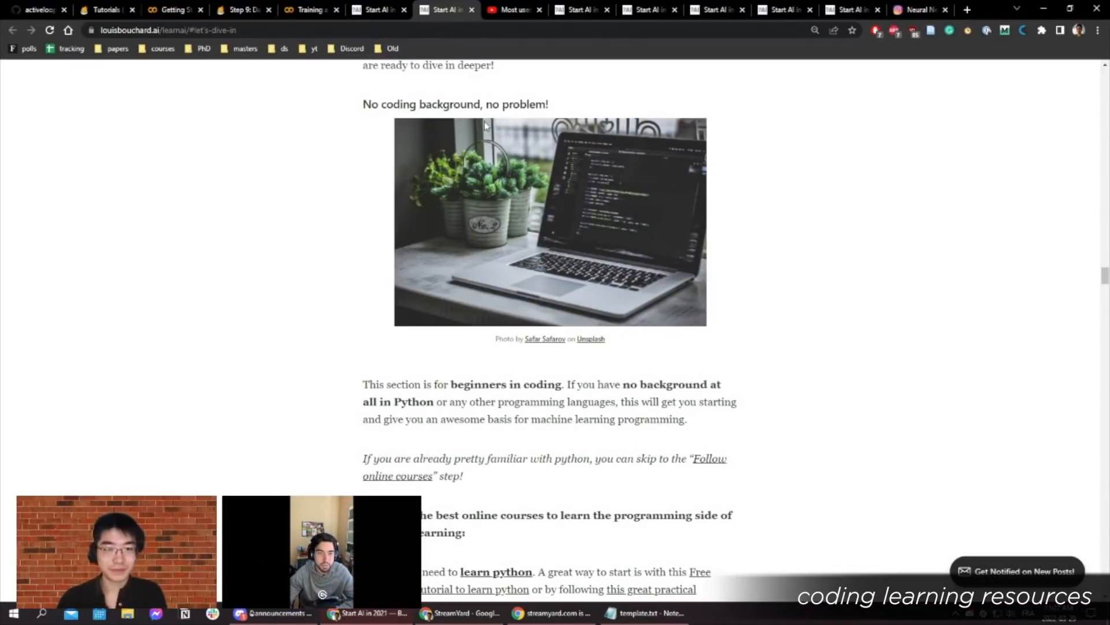
mouse_move(745, 372)
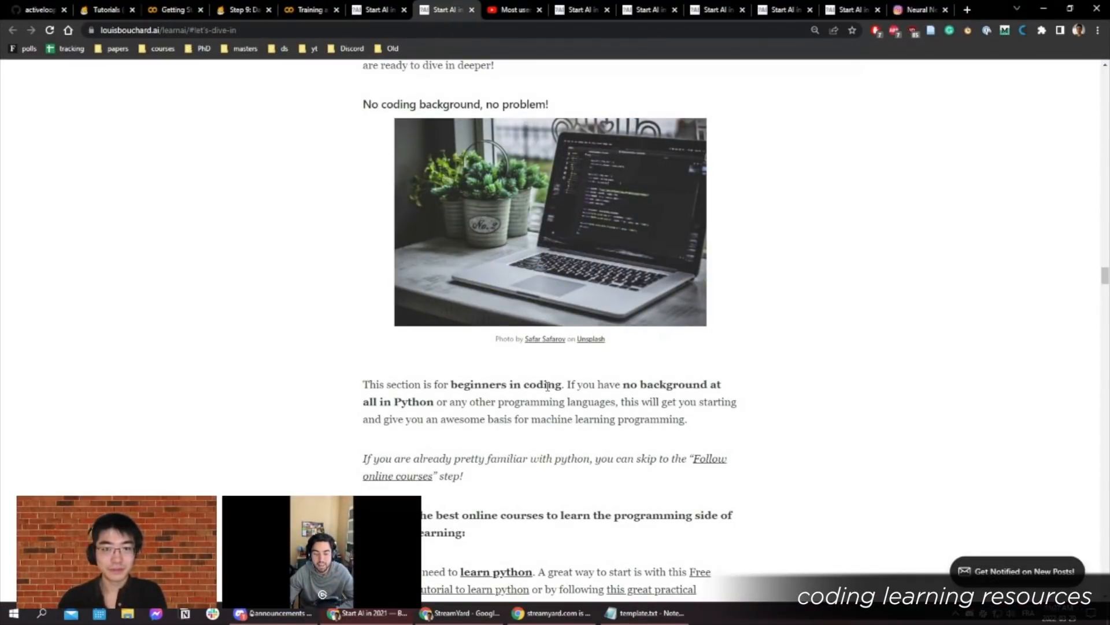
- Scroll through the Python course paragraph to the IBM Coursera, Kaggle and '100 NumPy exercises' lines
scroll("down", 3)
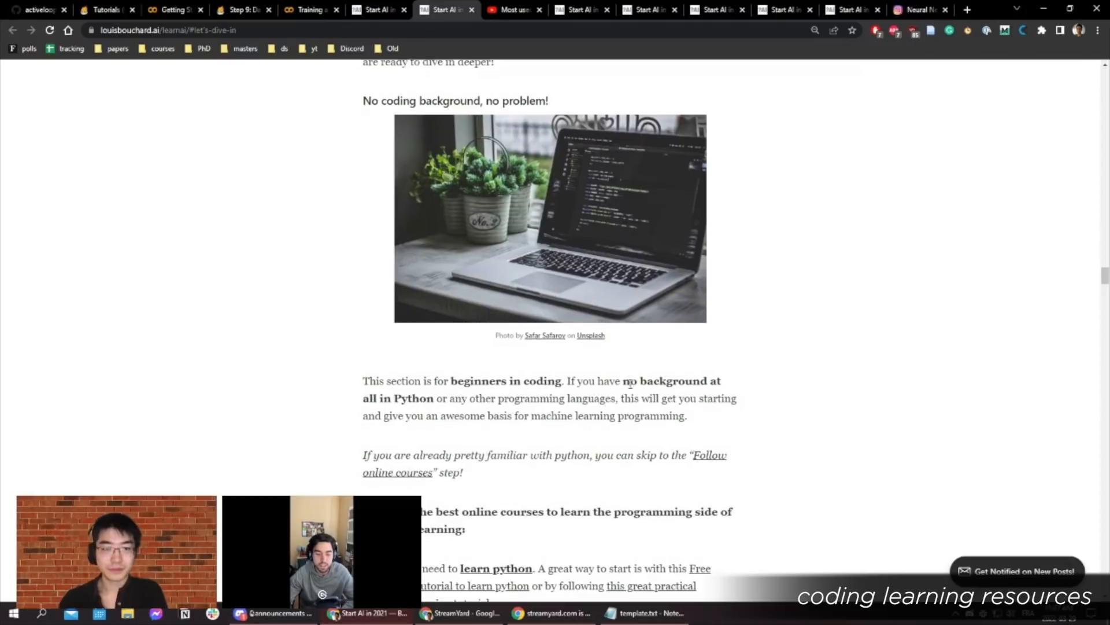
scroll("down", 3)
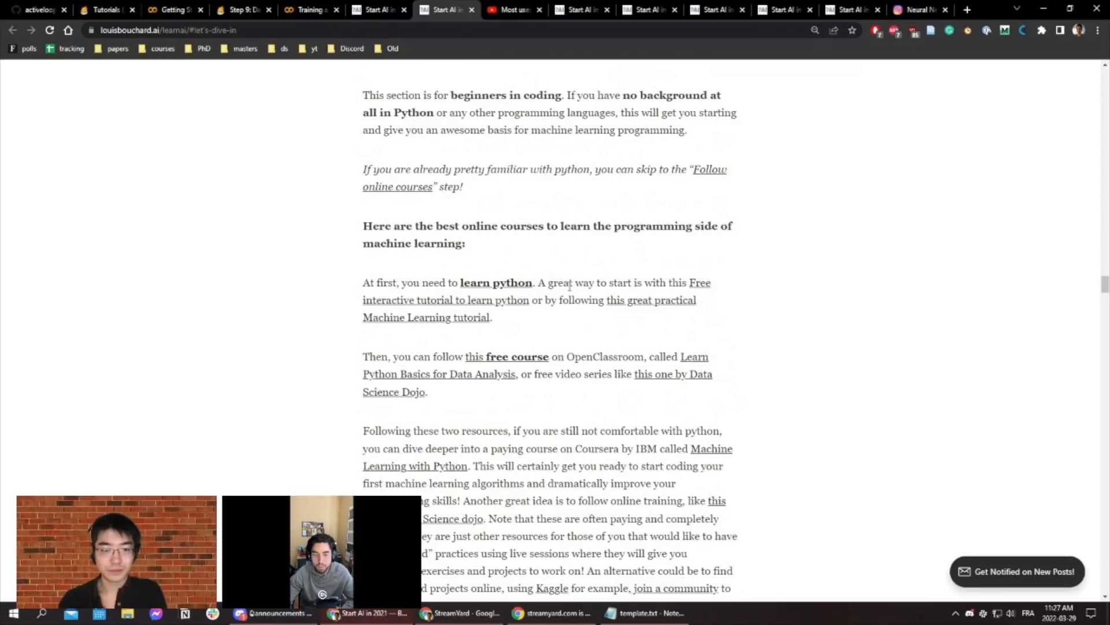
mouse_move(623, 284)
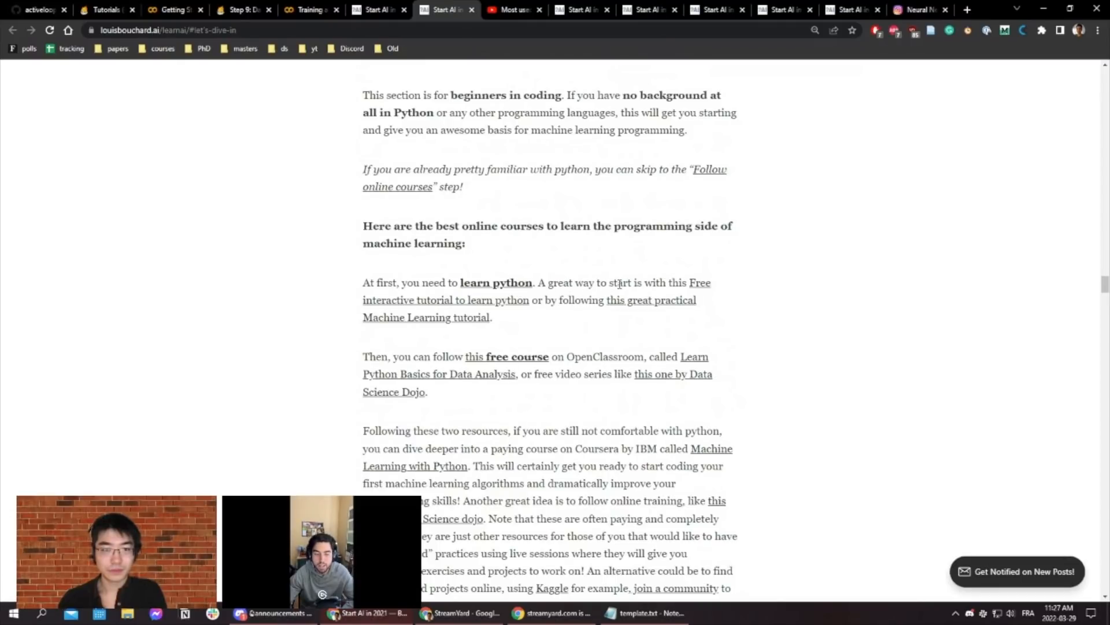
mouse_move(561, 299)
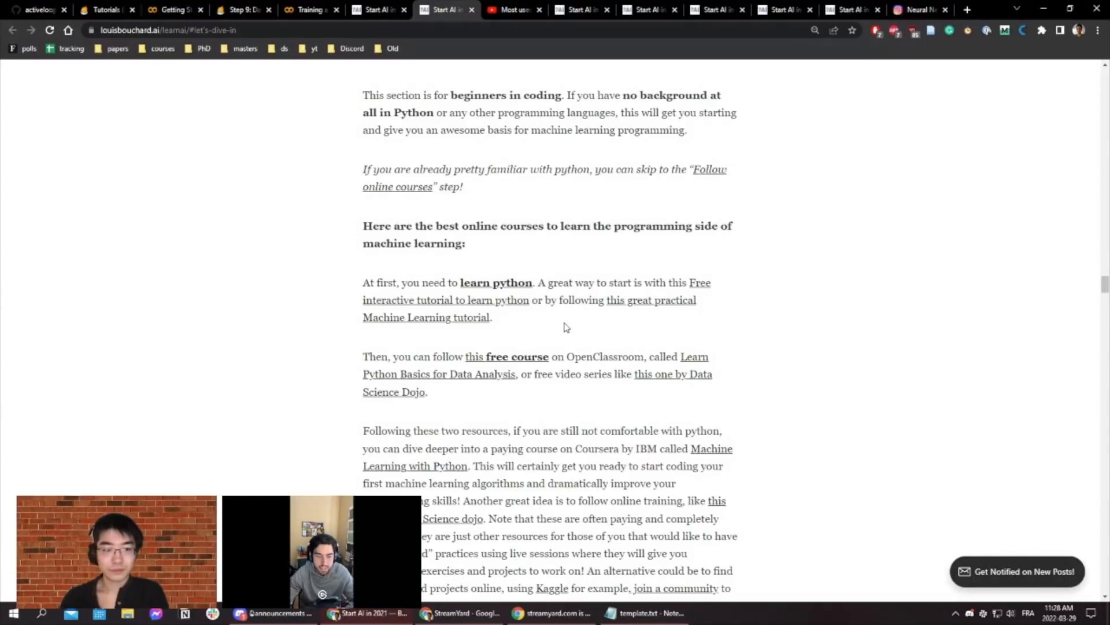
mouse_move(559, 329)
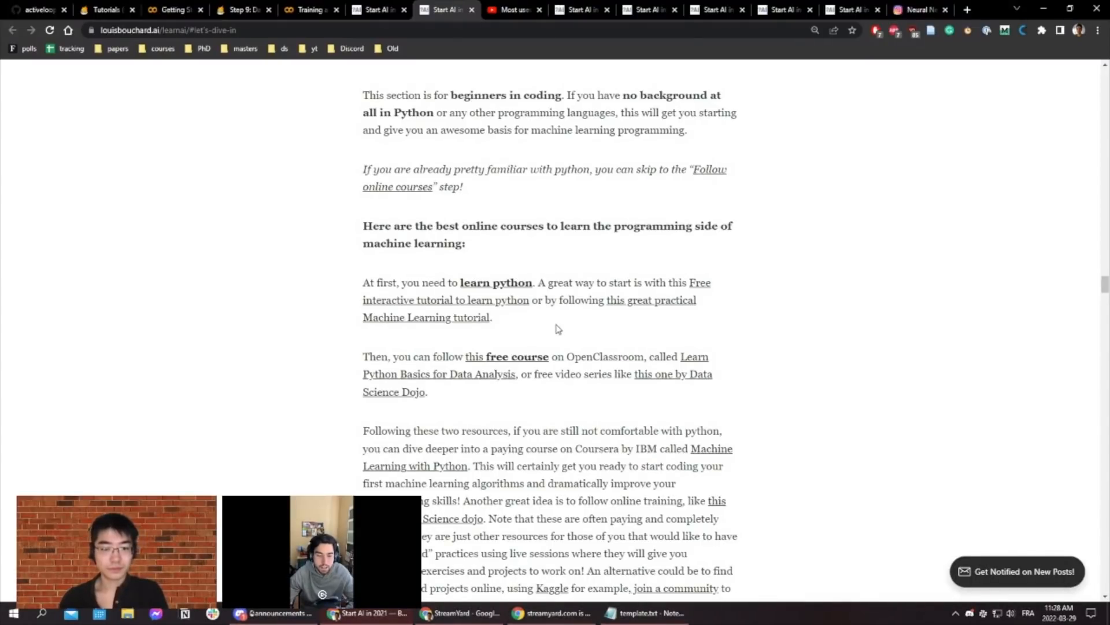
mouse_move(503, 287)
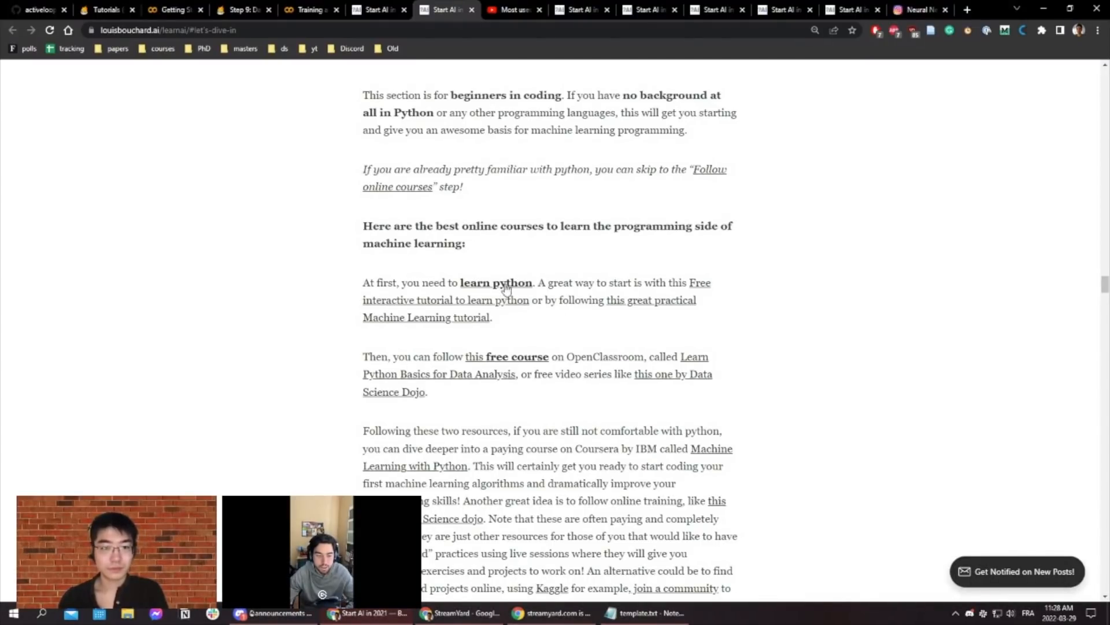
scroll("down", 3)
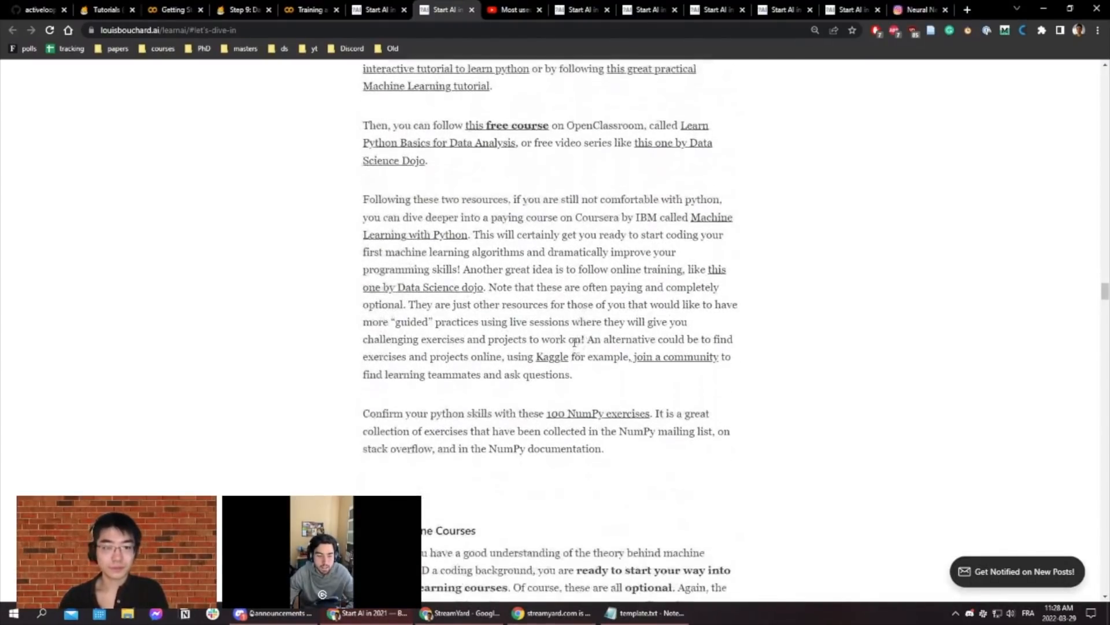
- Scroll past the 'Follow Online Courses' list to the 'Practice, practice, and practice!' Kaggle section
scroll("down", 3)
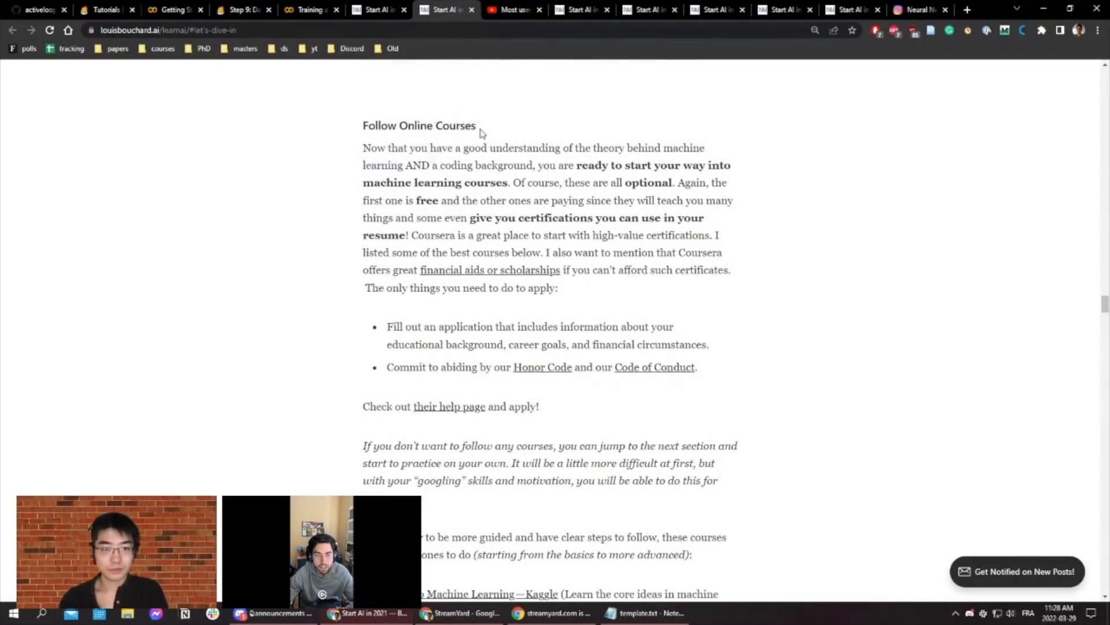
mouse_move(529, 312)
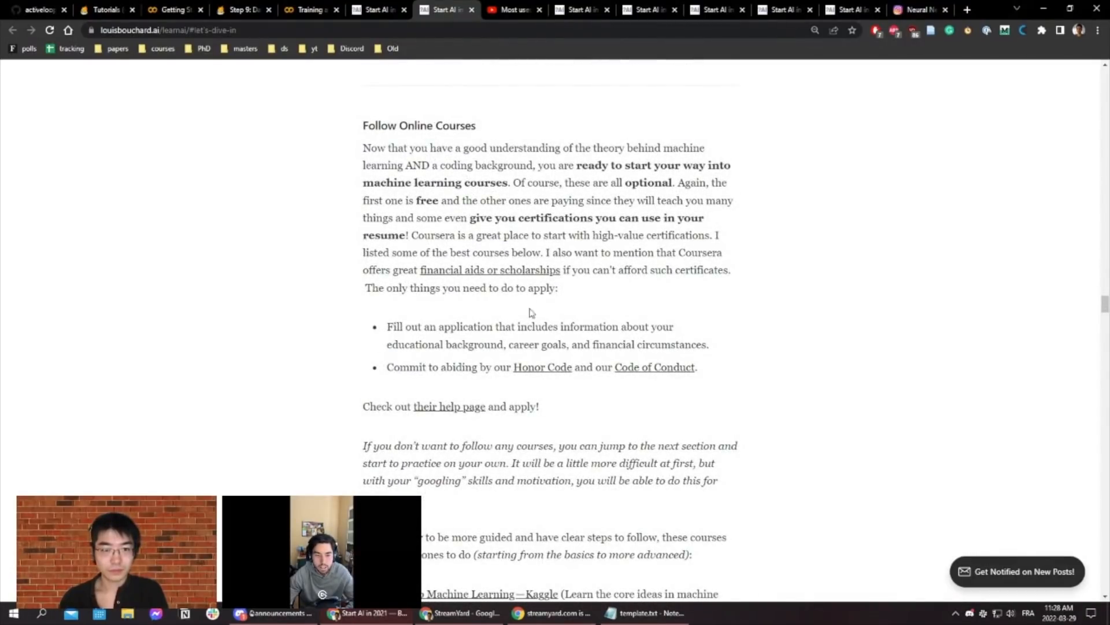
scroll("down", 3)
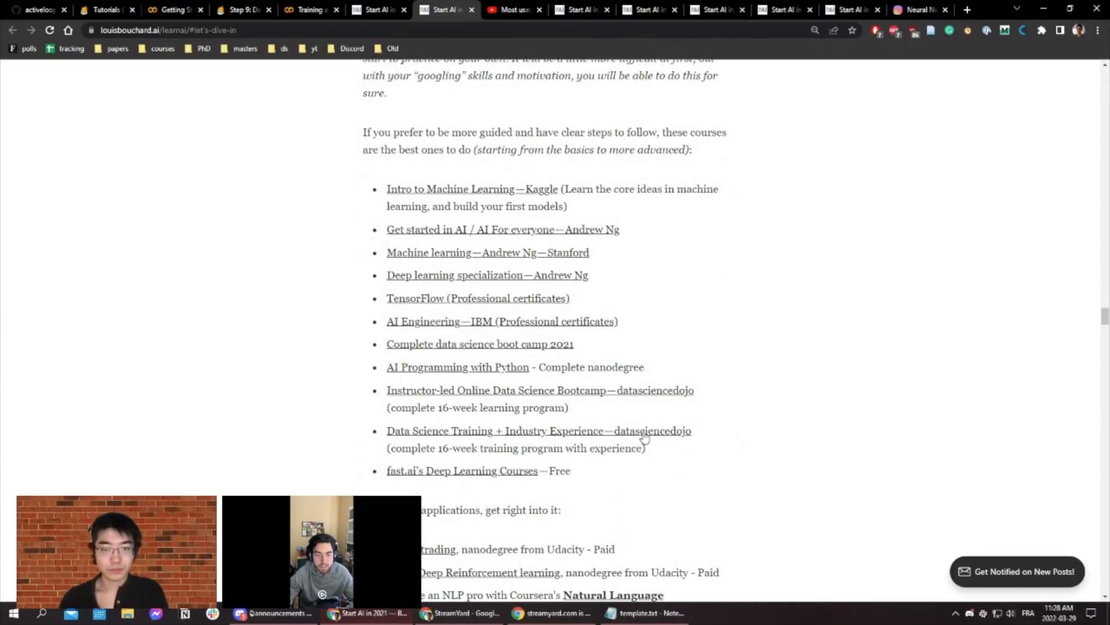
scroll("down", 3)
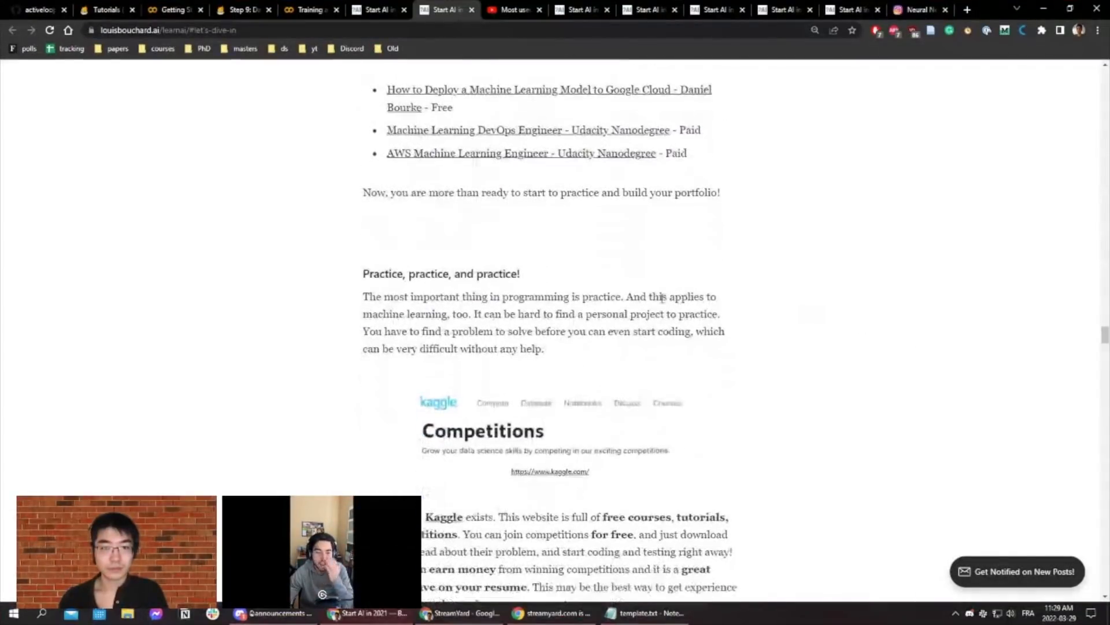
- Scroll through the Kaggle description to the paragraph introducing Zindi and NVIDIA Jetson projects
scroll("down", 3)
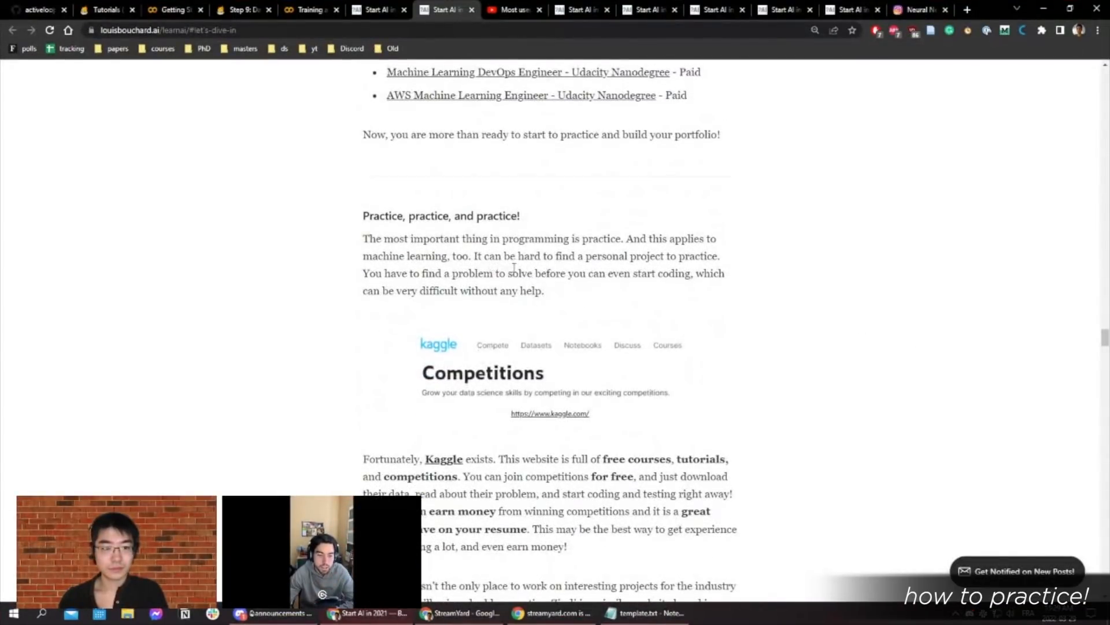
scroll("down", 3)
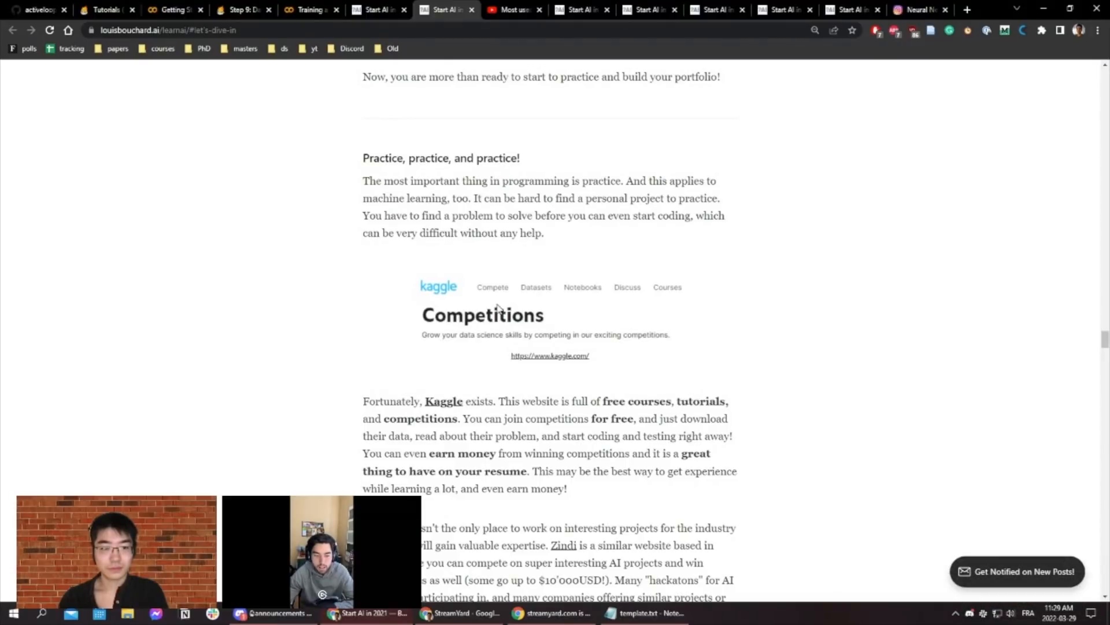
mouse_move(481, 364)
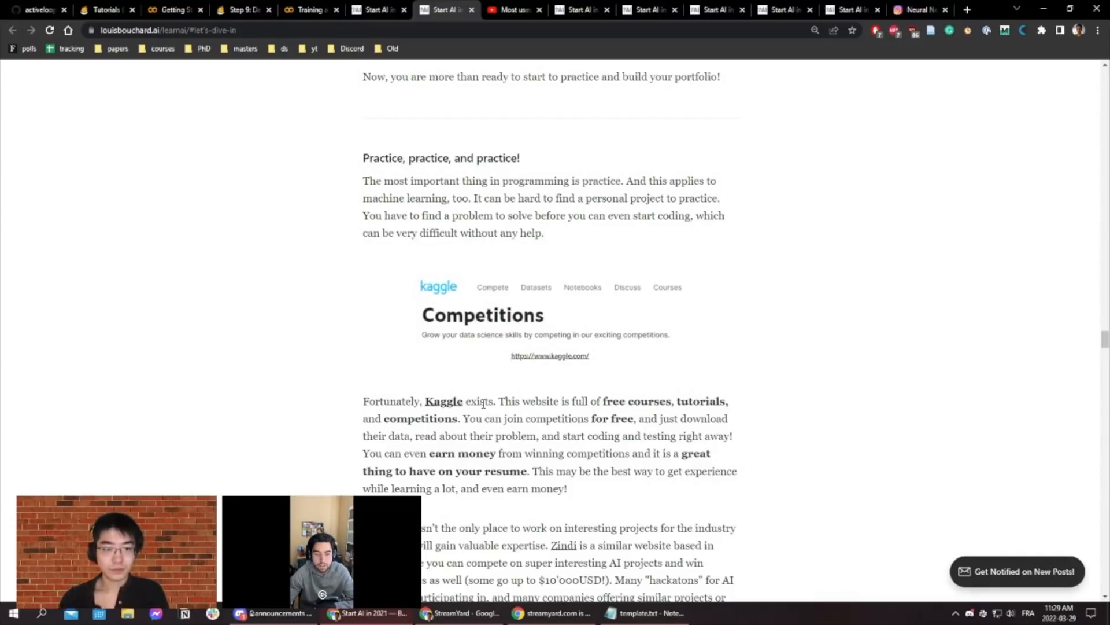
scroll("down", 3)
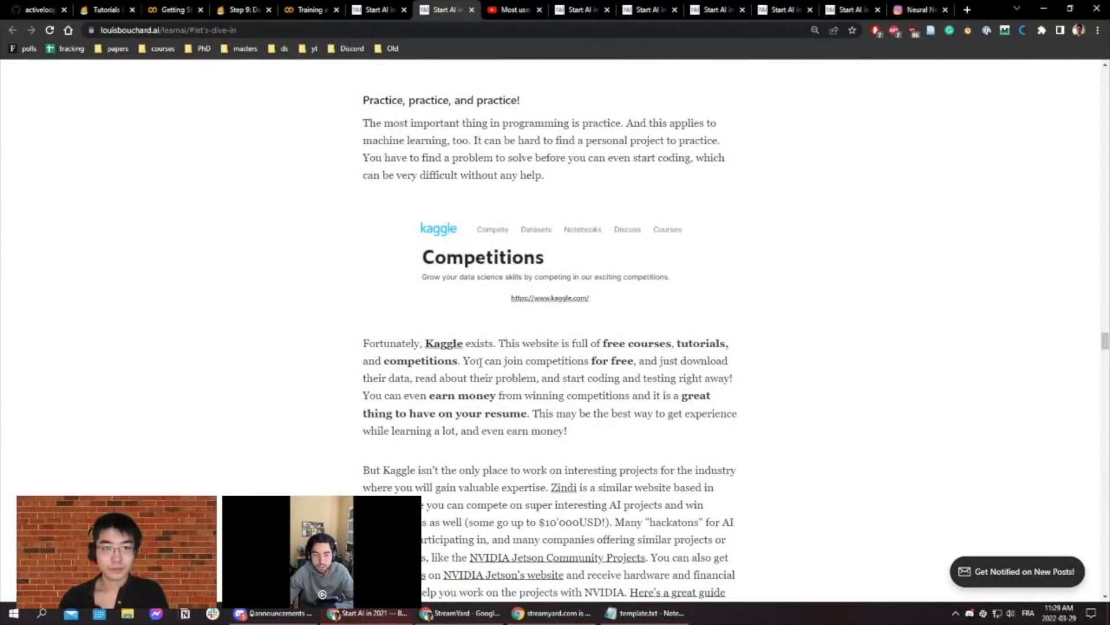
mouse_move(506, 354)
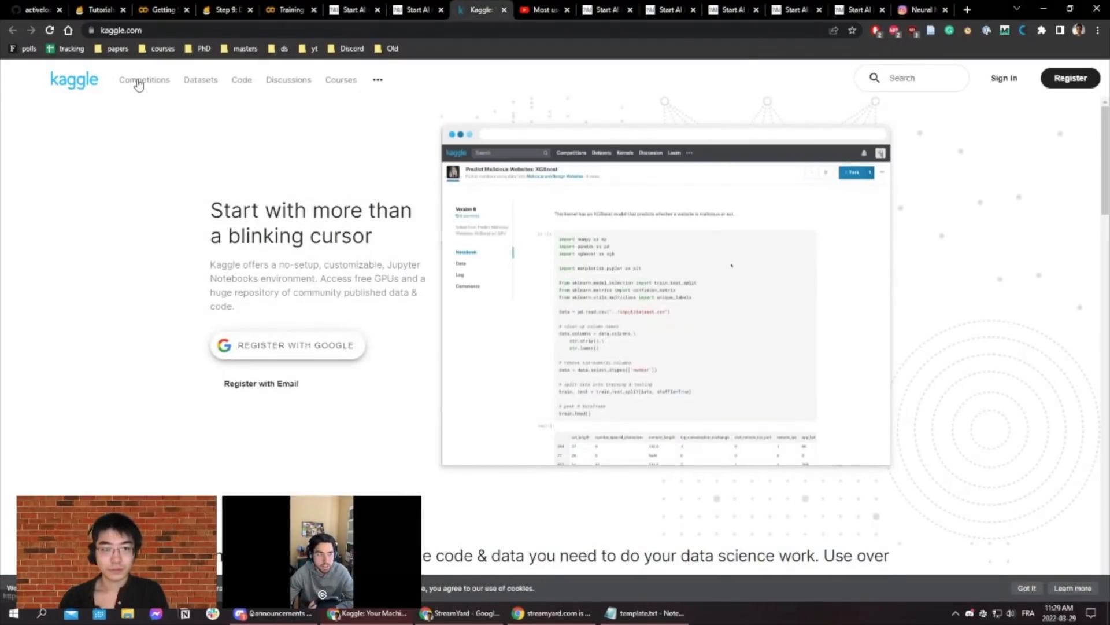
- Go to Kaggle Competitions and open the House Prices - Advanced Regression Techniques competition
left_click(143, 80)
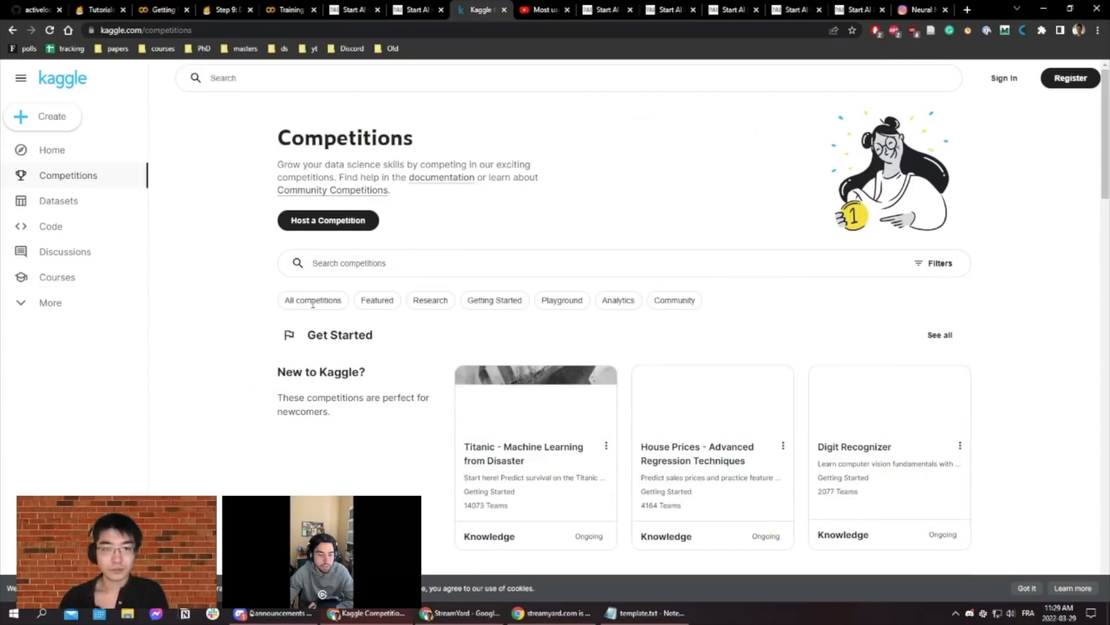
scroll("down", 3)
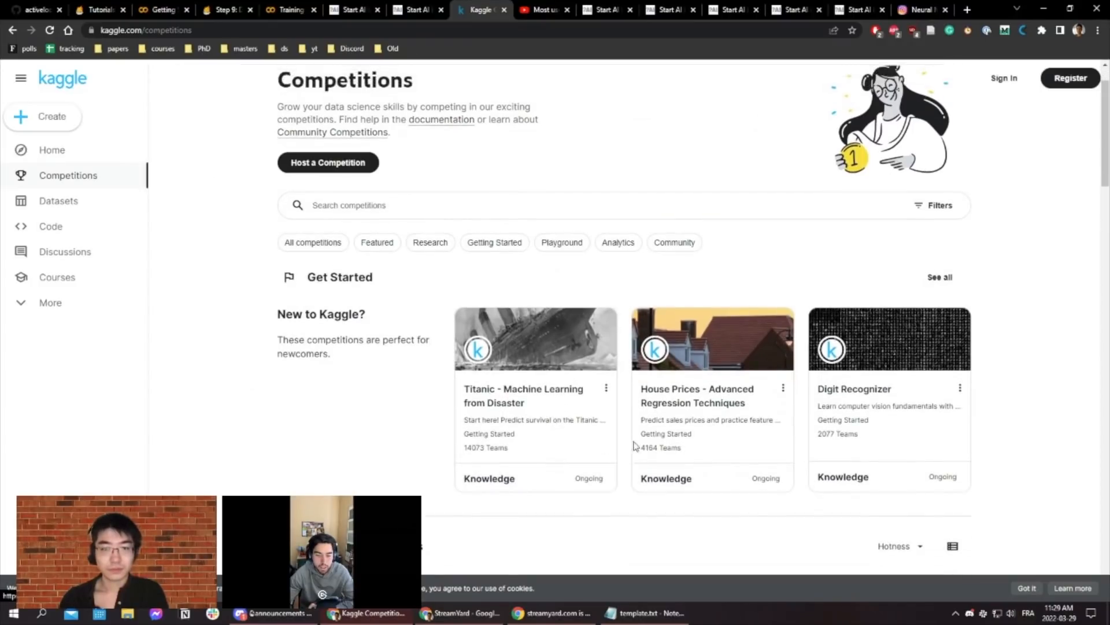
mouse_move(724, 409)
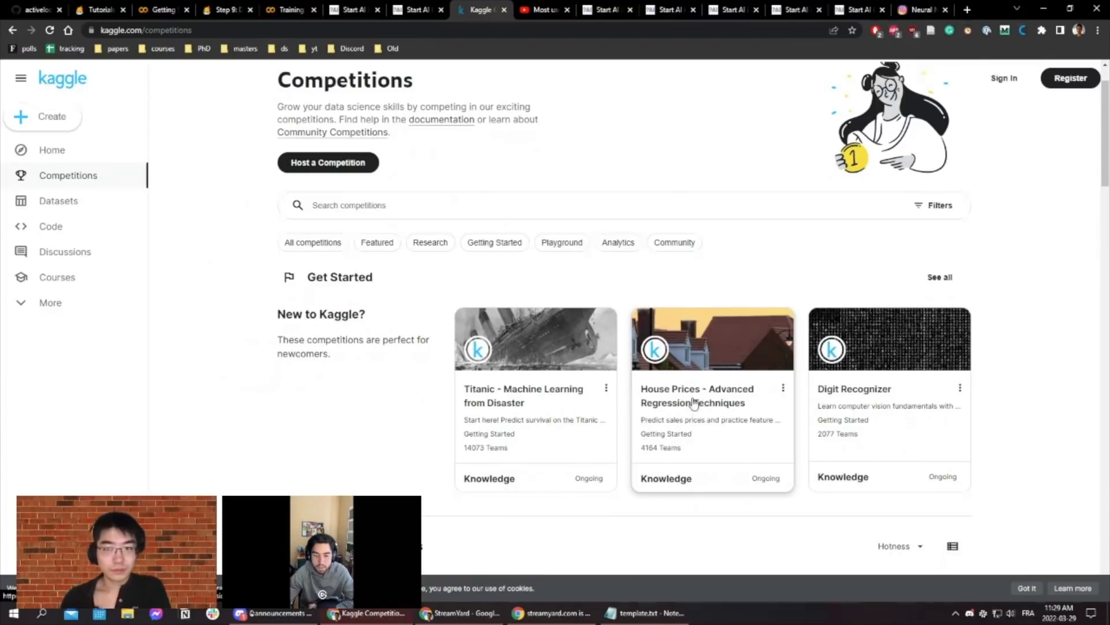
left_click(692, 395)
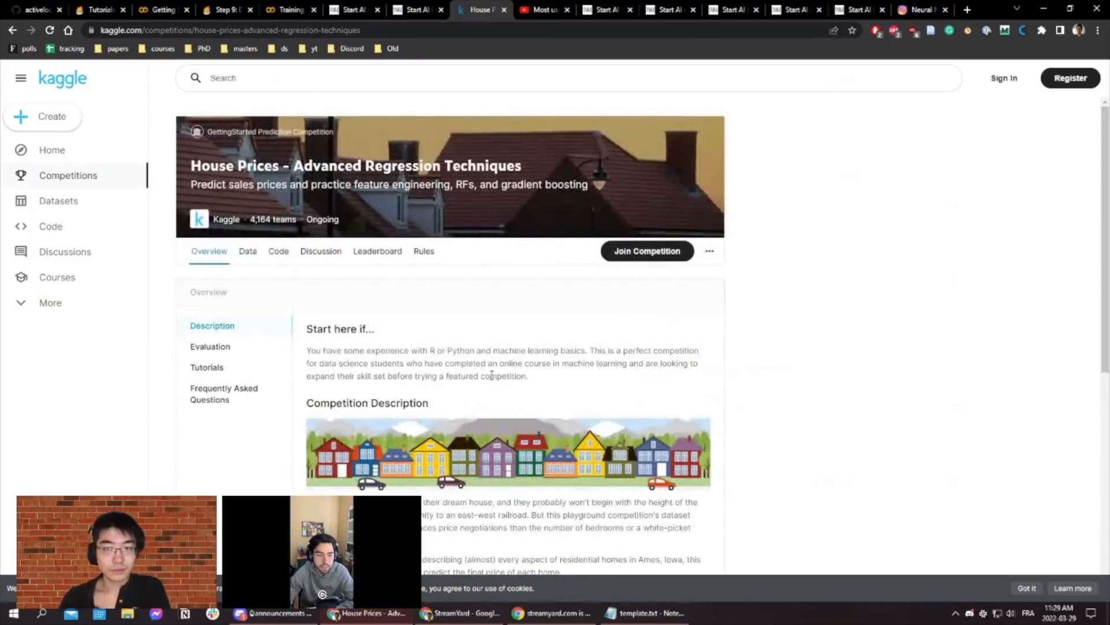
mouse_move(296, 278)
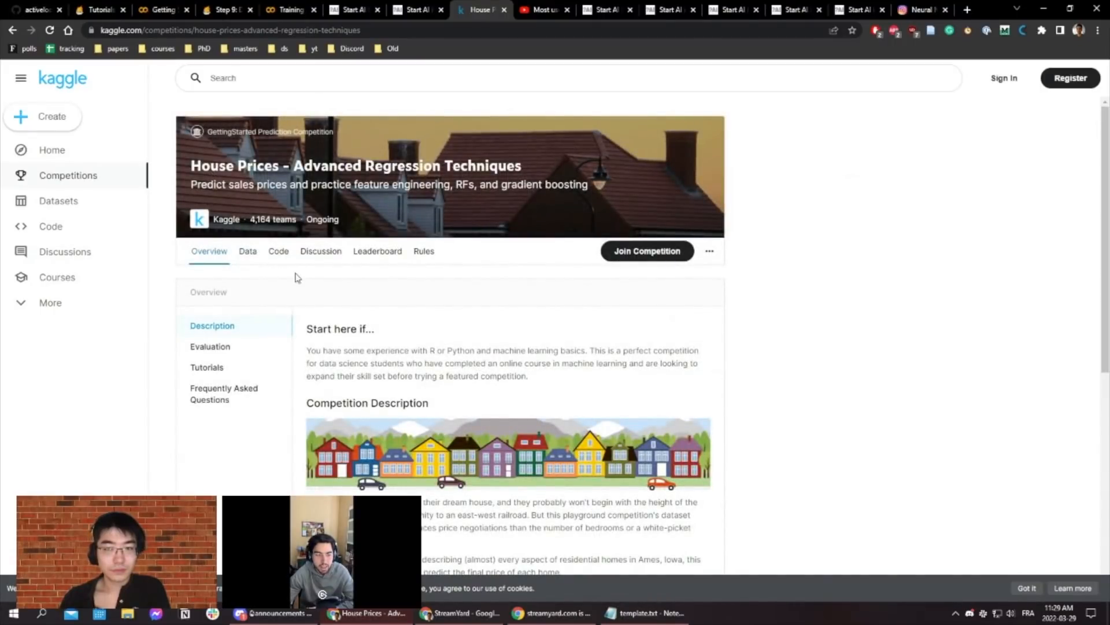
mouse_move(274, 217)
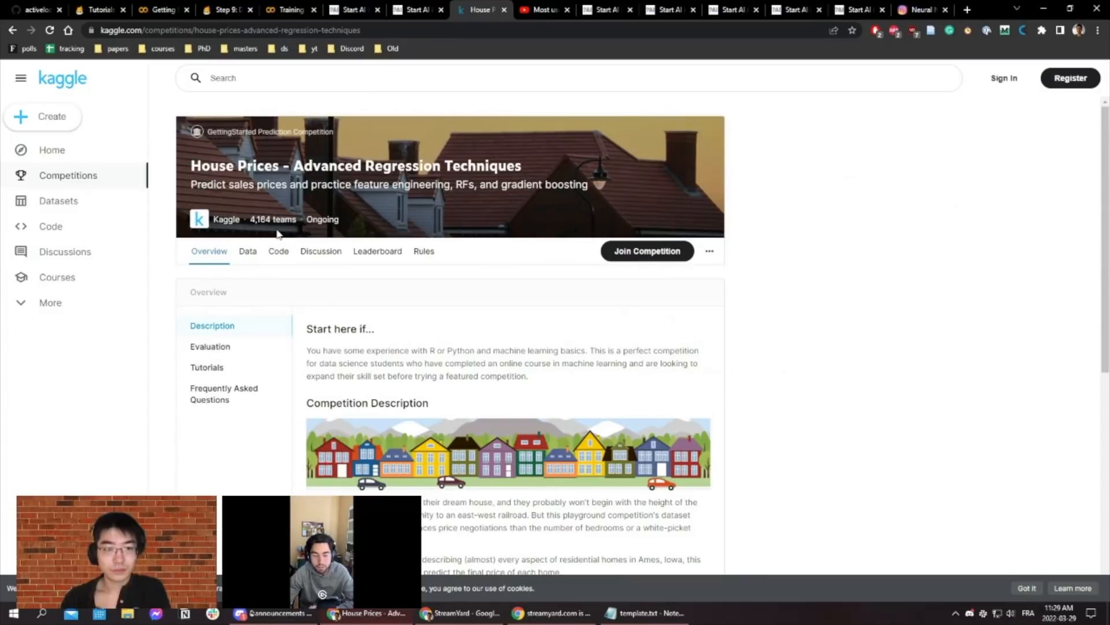
mouse_move(342, 296)
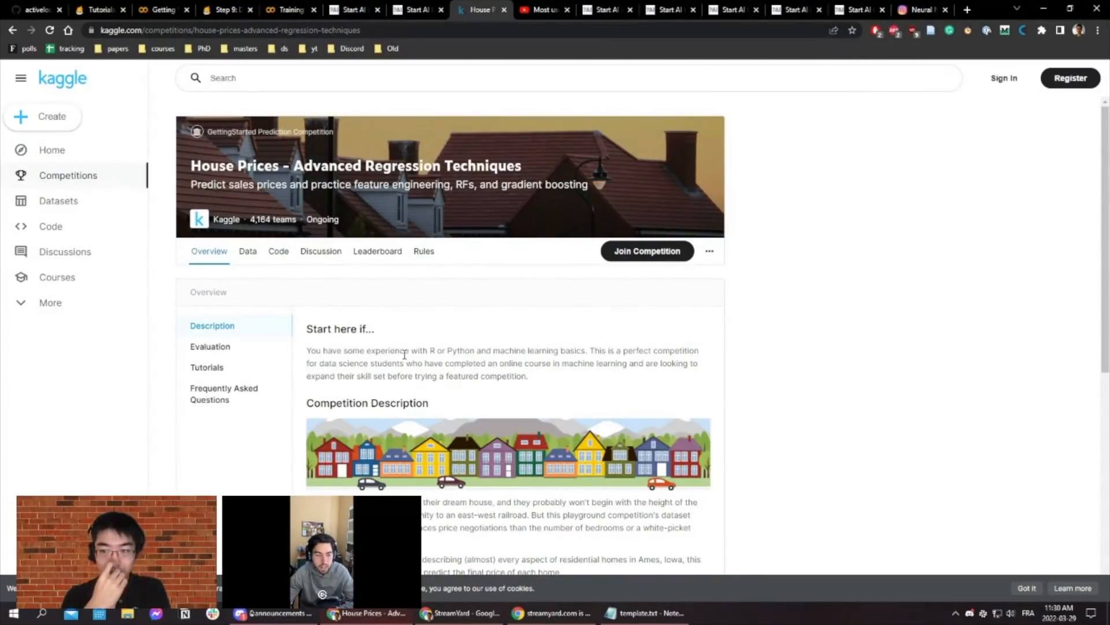
scroll("down", 3)
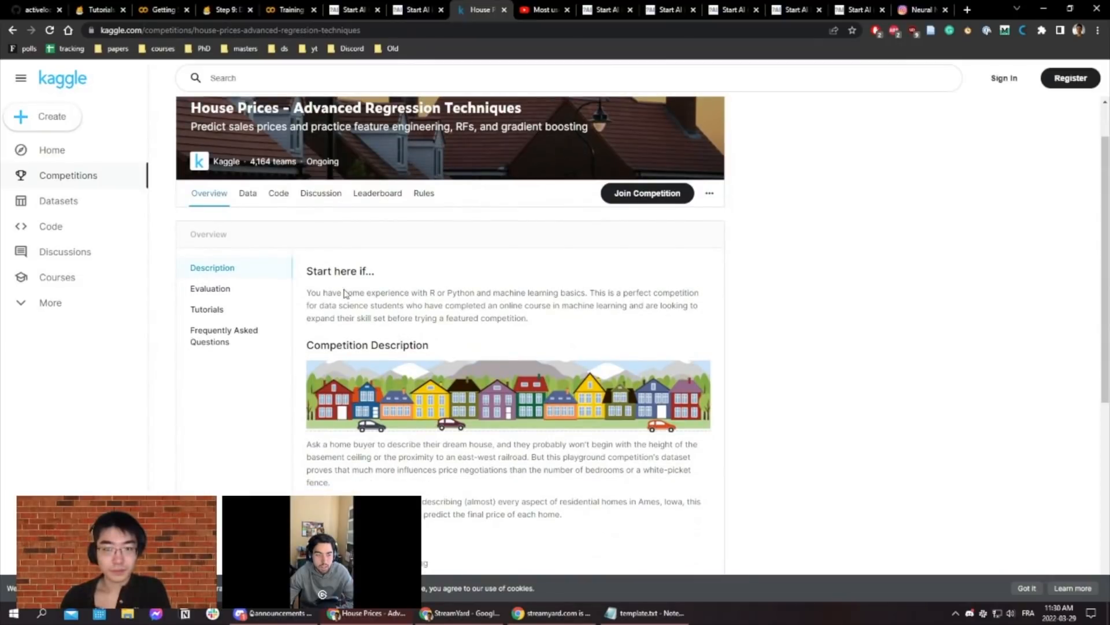
mouse_move(256, 206)
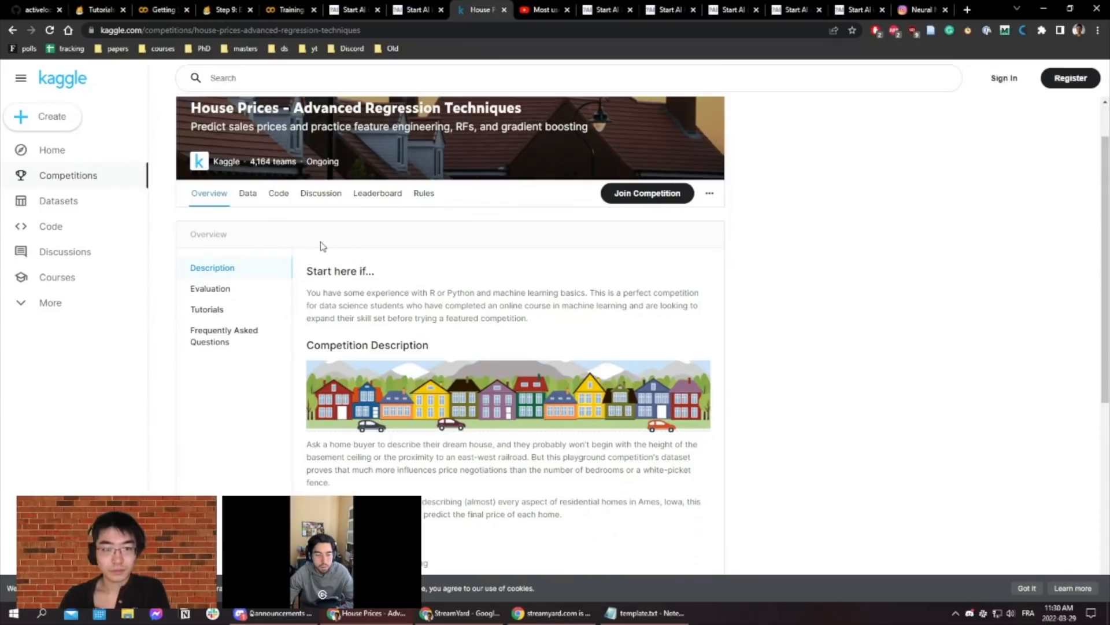
mouse_move(356, 229)
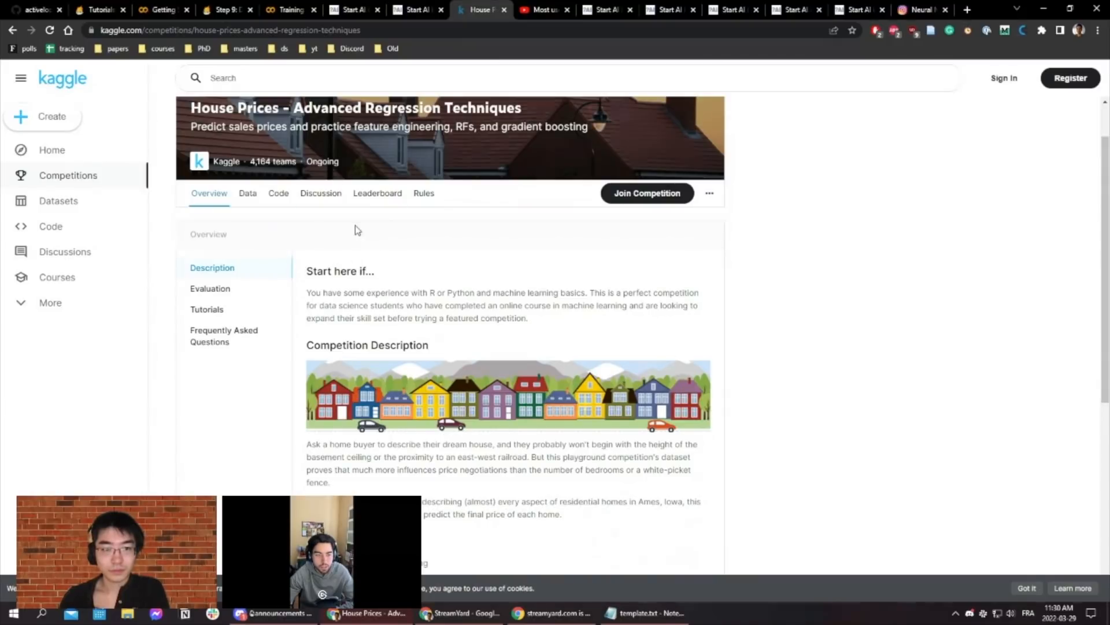
mouse_move(421, 262)
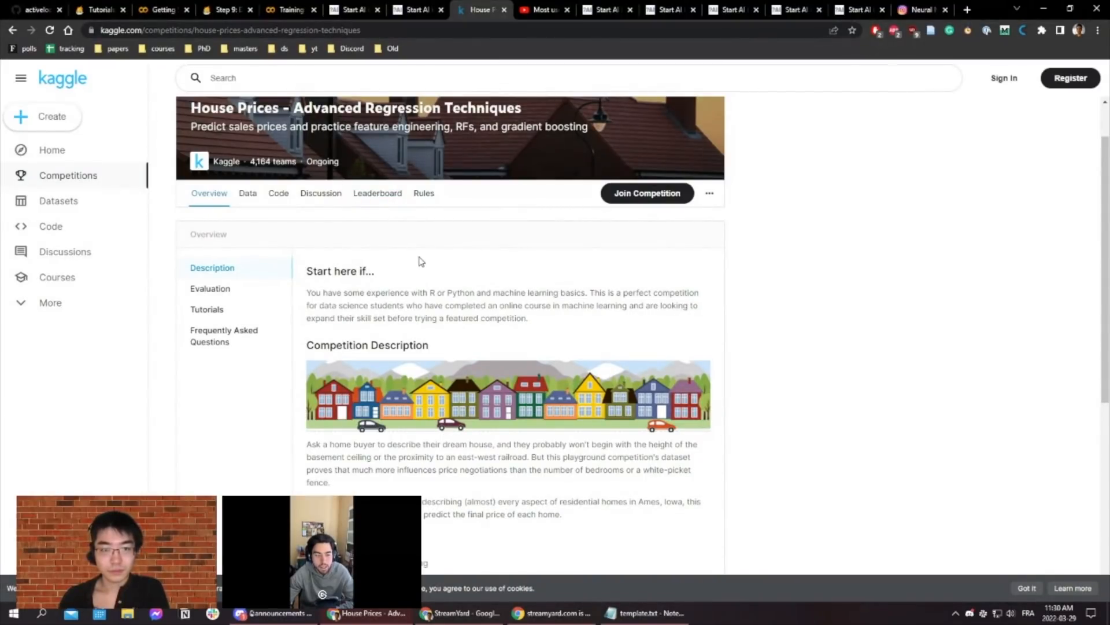
scroll("down", 3)
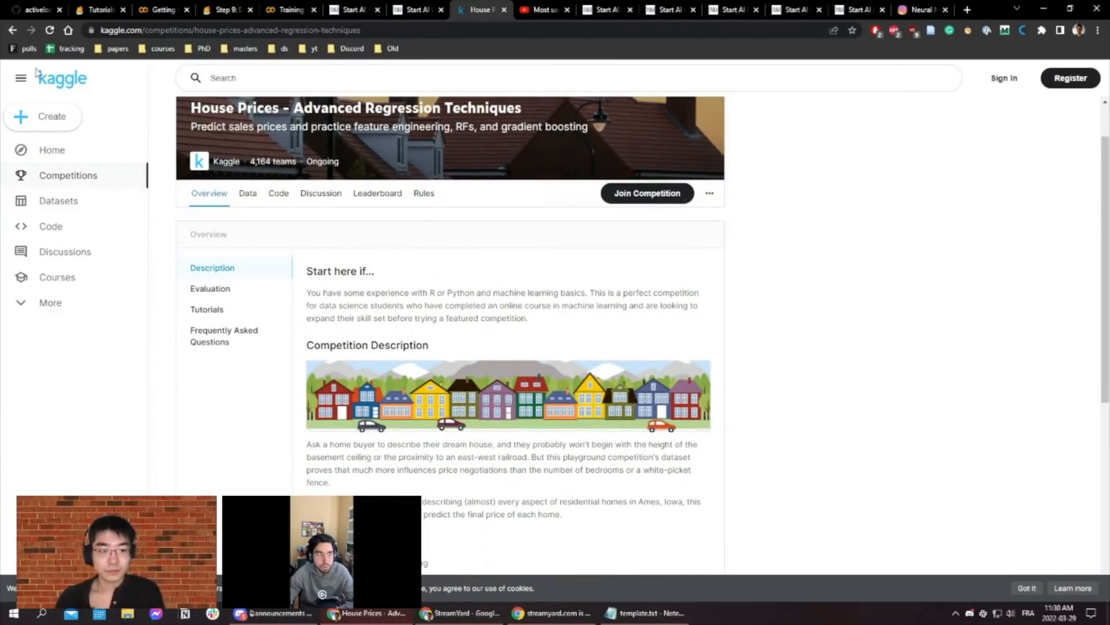
left_click(67, 176)
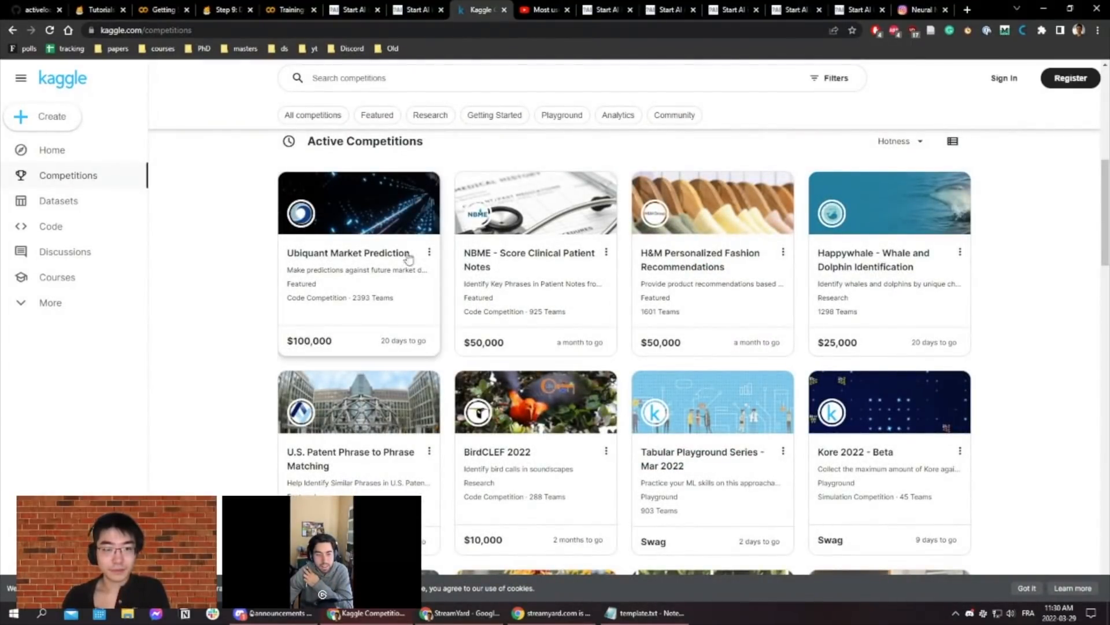
- Browse the Active Competitions grid and prizes, then return to the Start AI guide tab
scroll("down", 3)
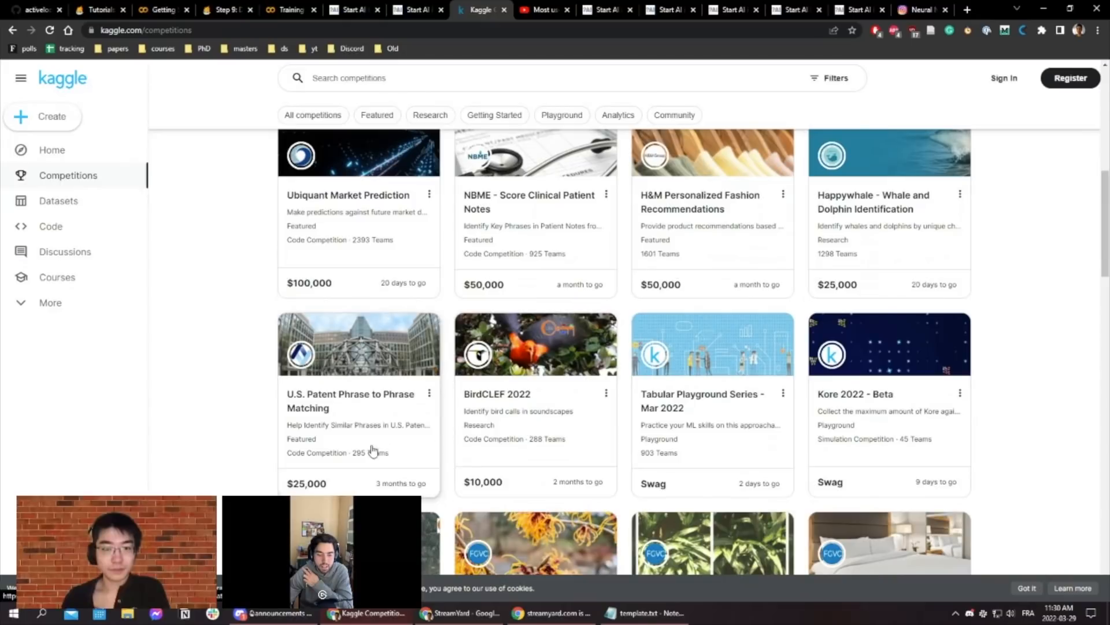
mouse_move(701, 234)
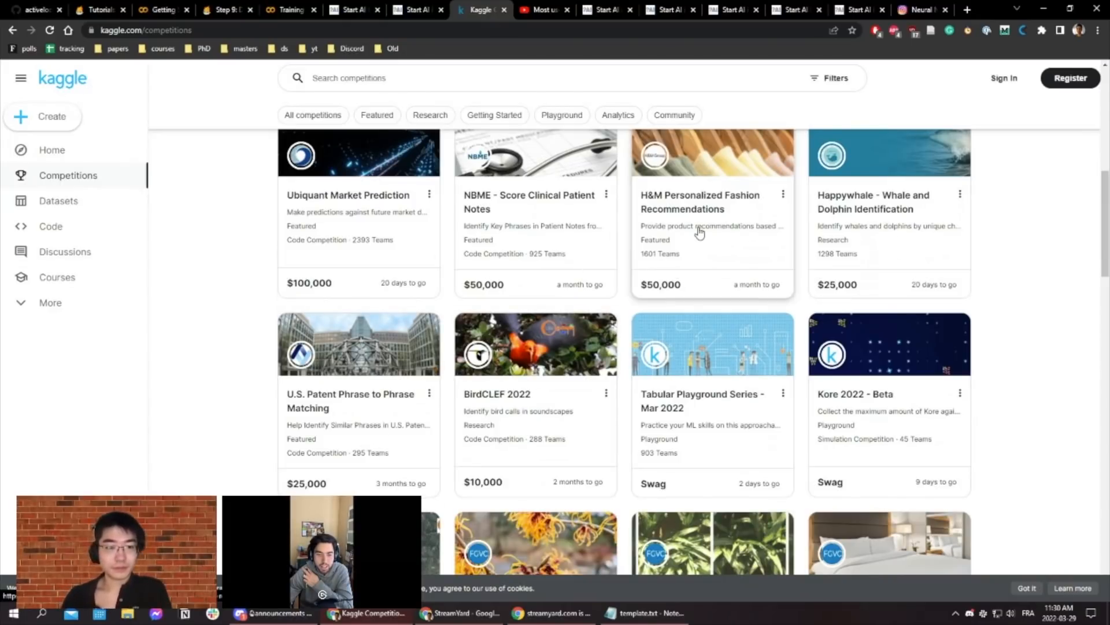
scroll("down", 3)
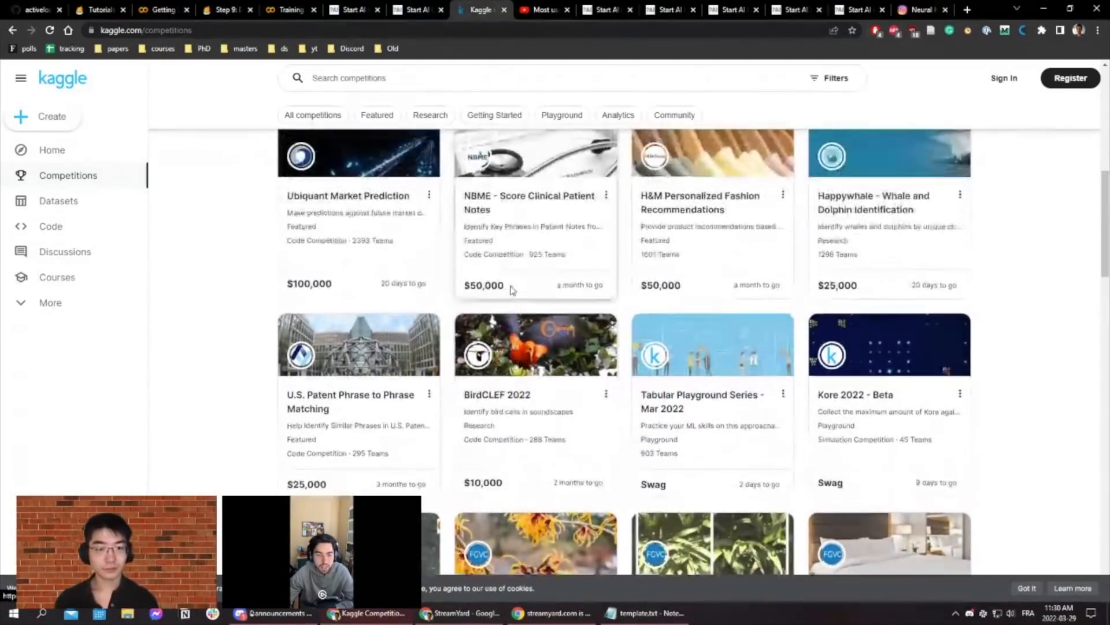
left_click(414, 10)
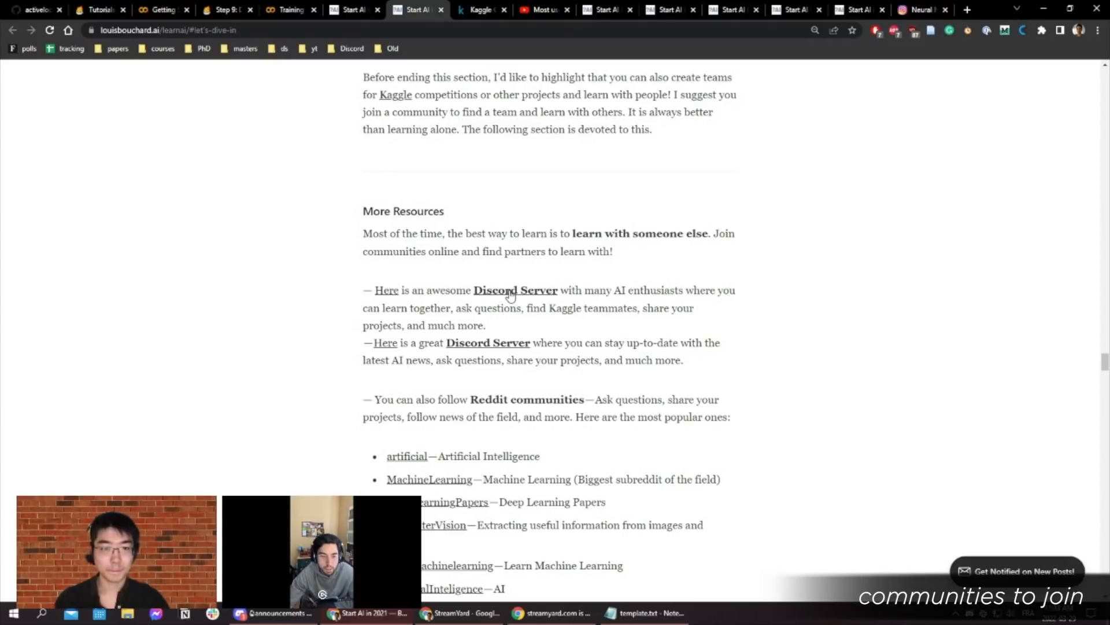
mouse_move(627, 322)
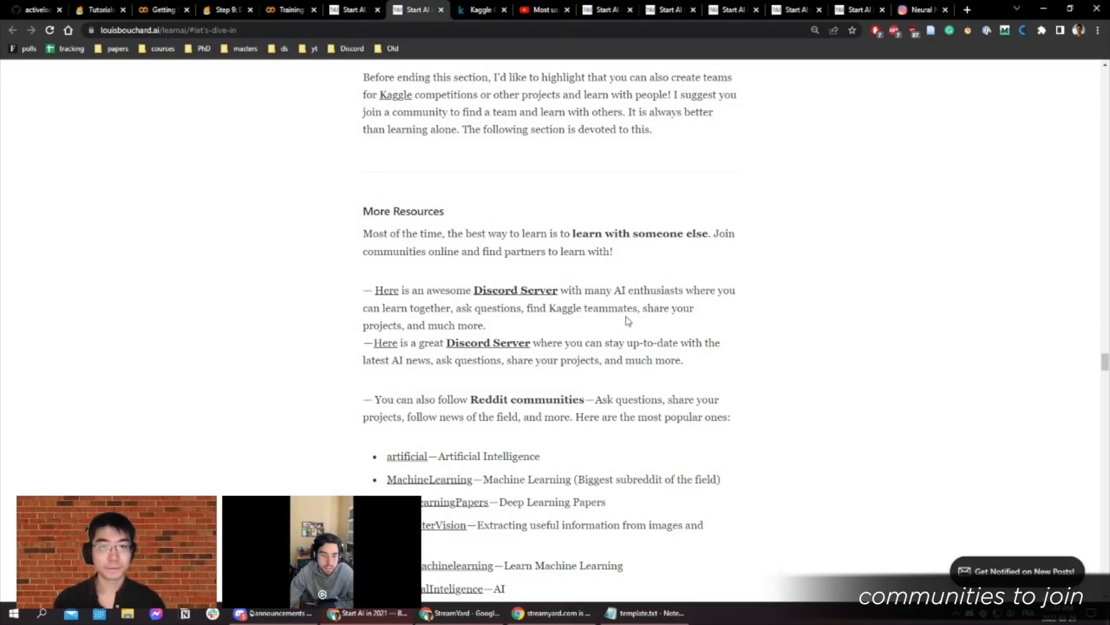
- Scroll through the More Resources section to the full list of recommended Reddit communities
scroll("down", 3)
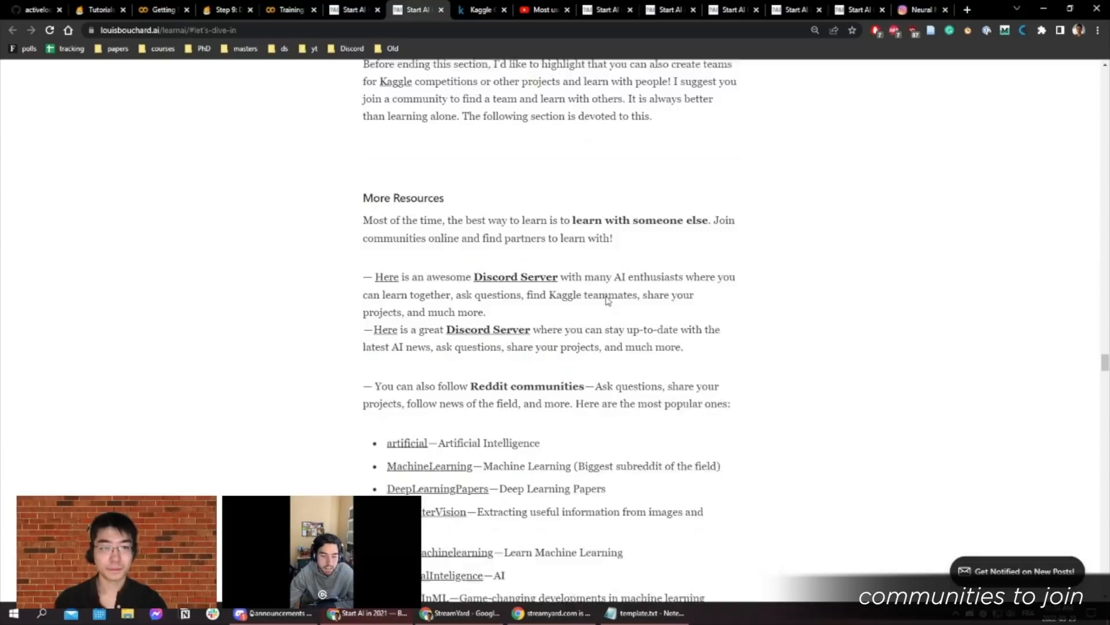
scroll("down", 3)
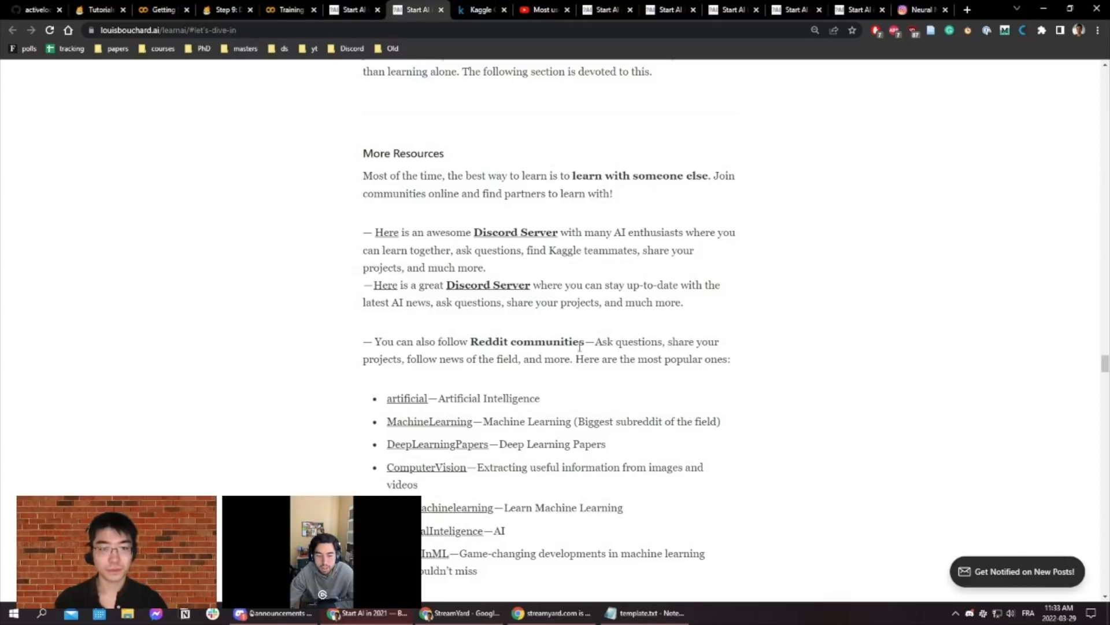
mouse_move(665, 255)
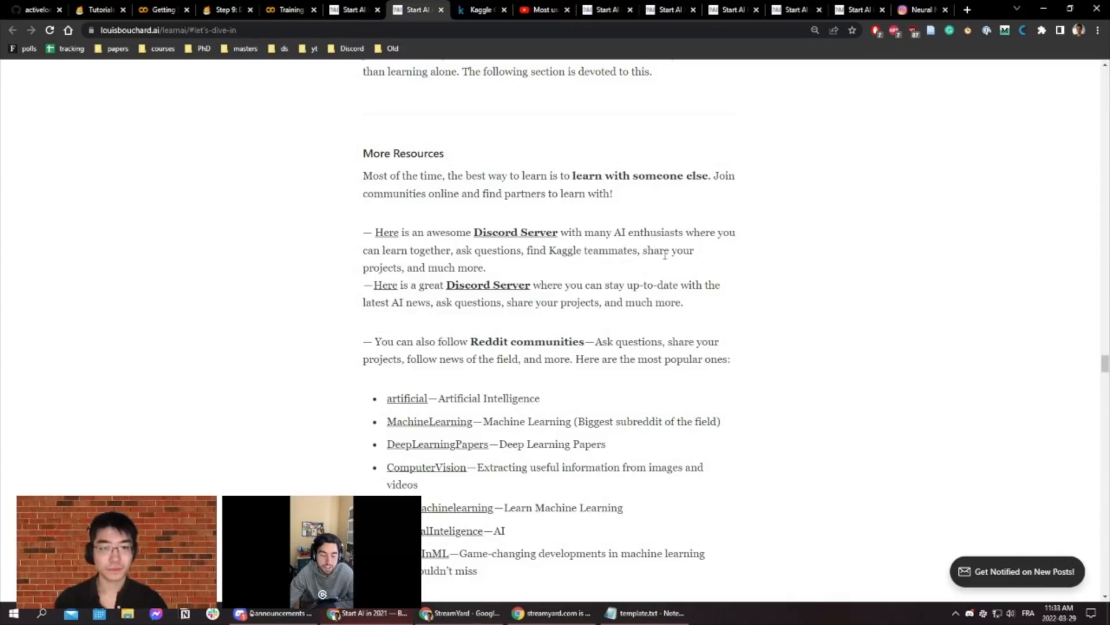
mouse_move(530, 338)
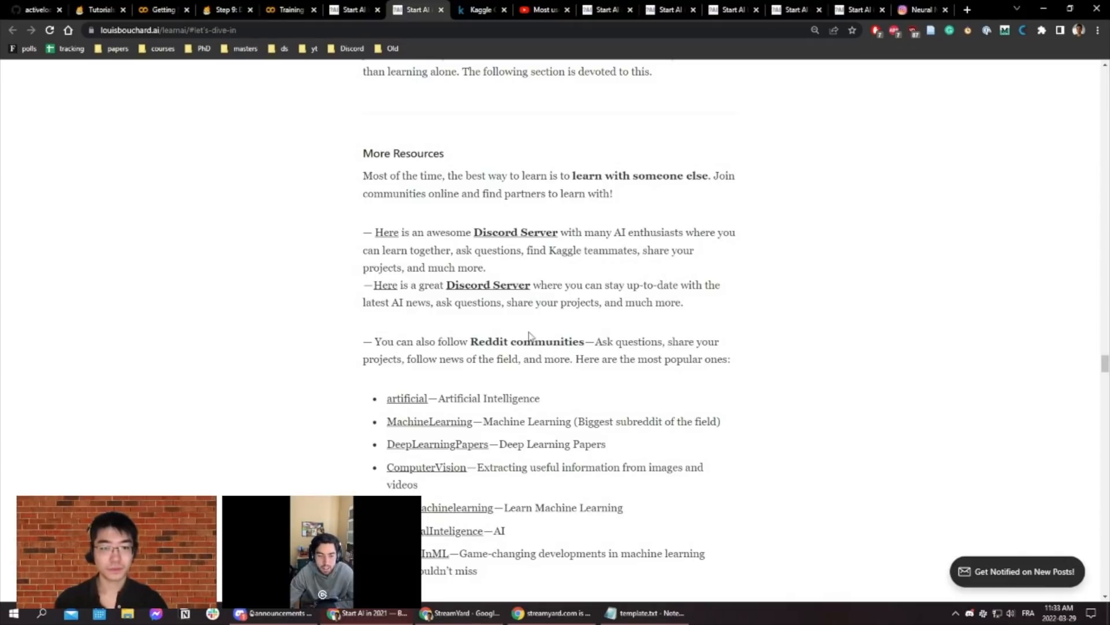
scroll("down", 3)
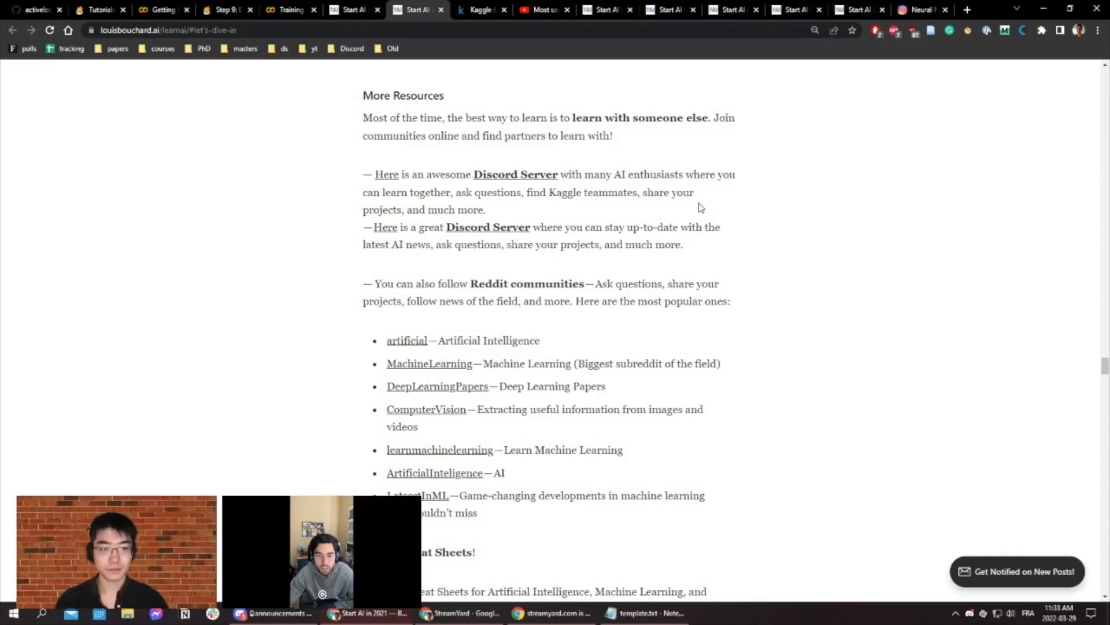
mouse_move(541, 355)
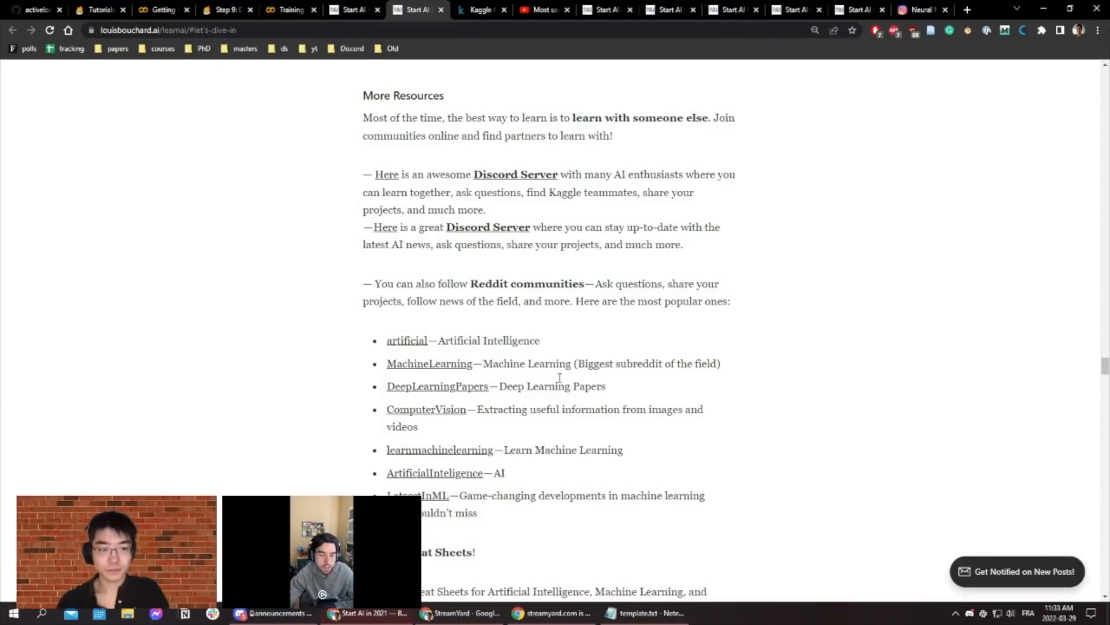
mouse_move(555, 299)
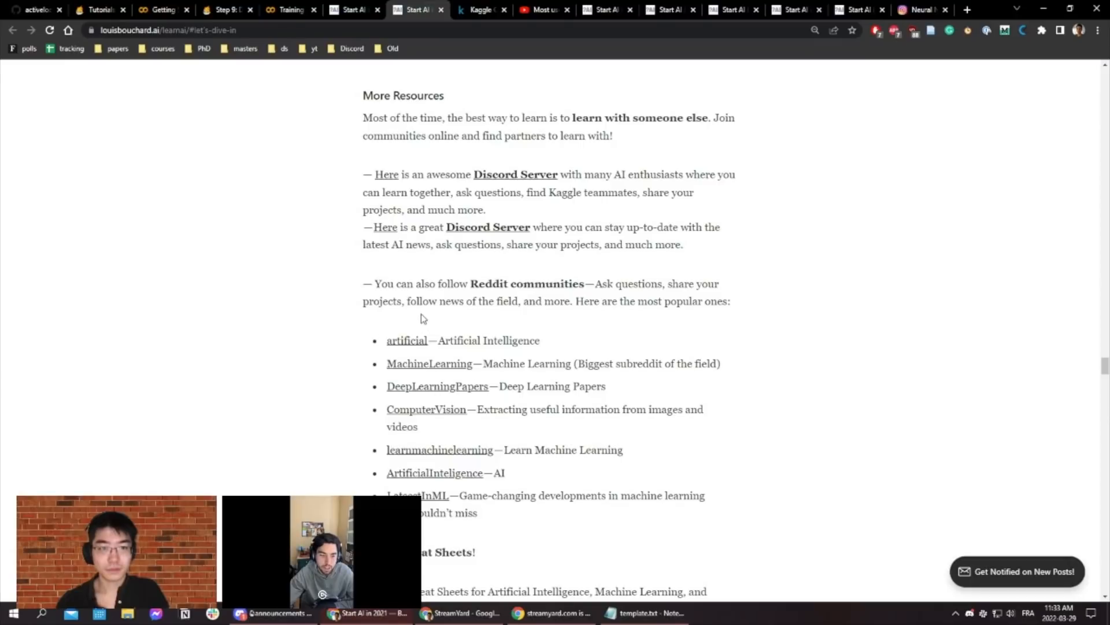
mouse_move(439, 488)
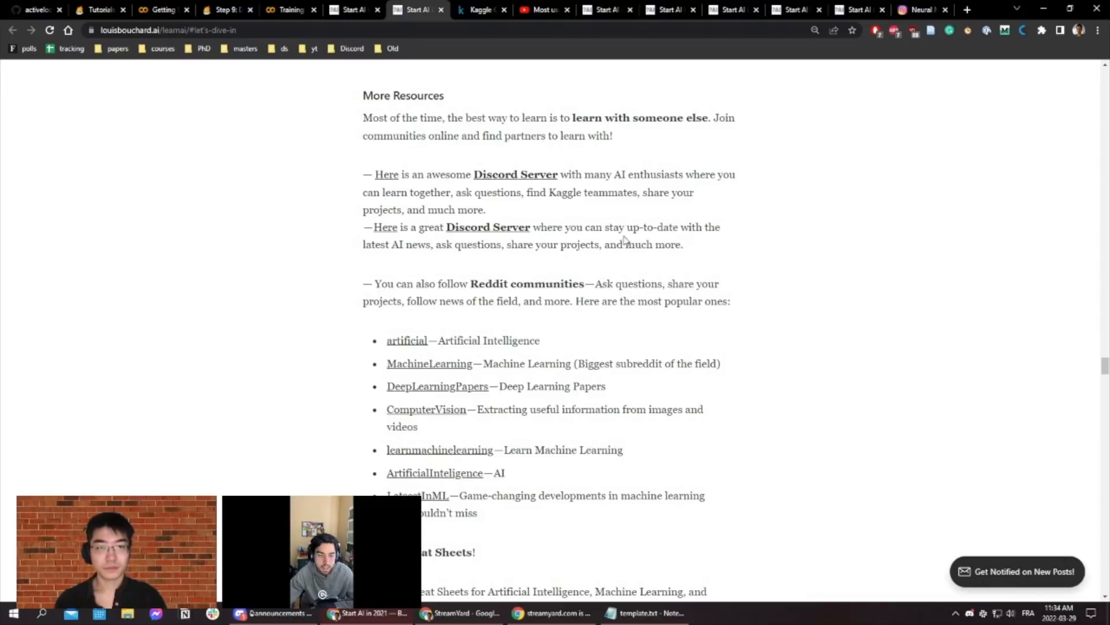
mouse_move(638, 331)
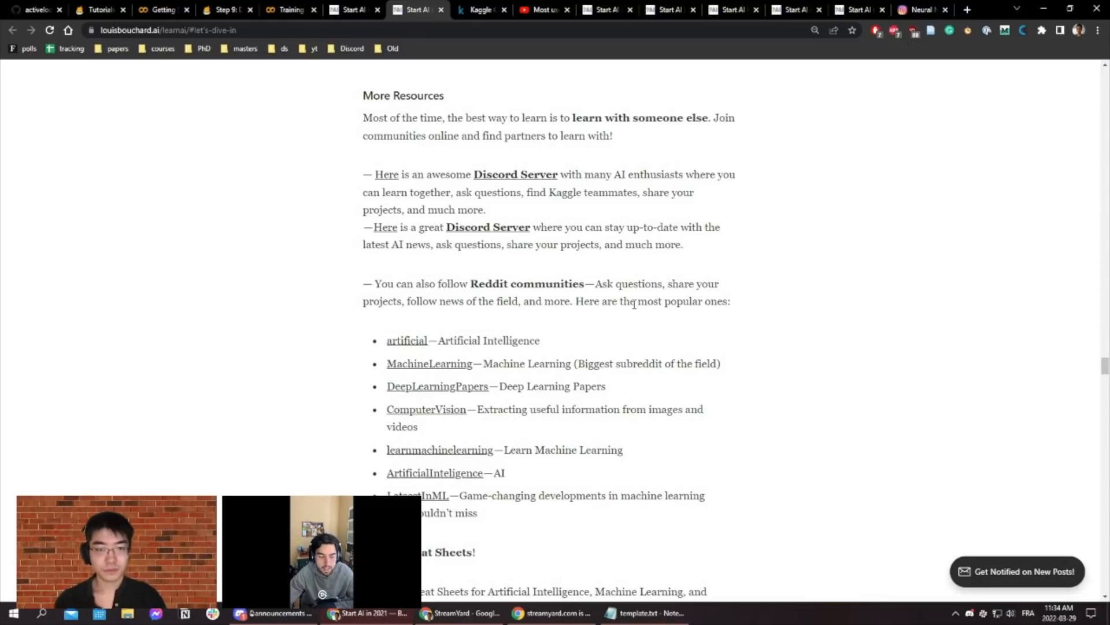
mouse_move(573, 316)
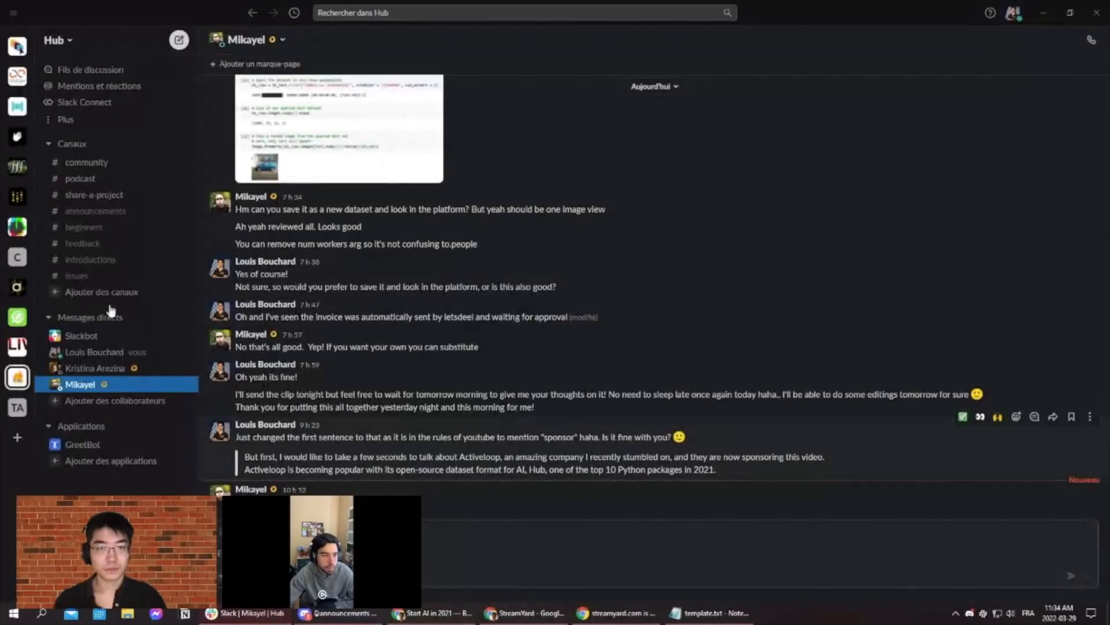
- Show the IntegratedMLAI Slack workspace's linkedin_post_support channel, then return to the roadmap in Chrome
left_click(16, 169)
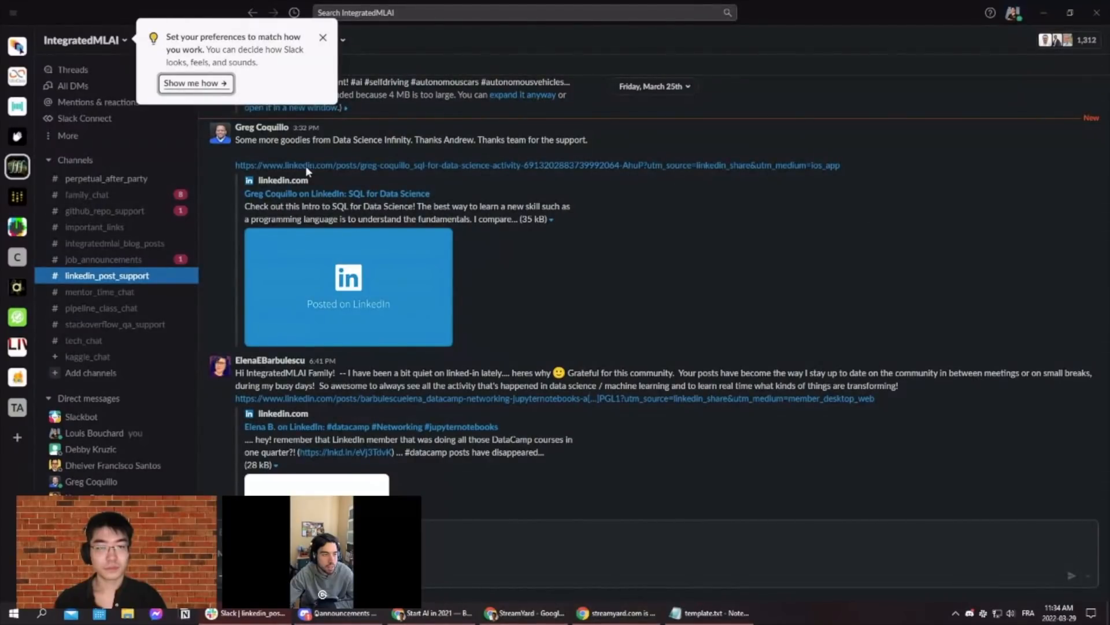
left_click(323, 37)
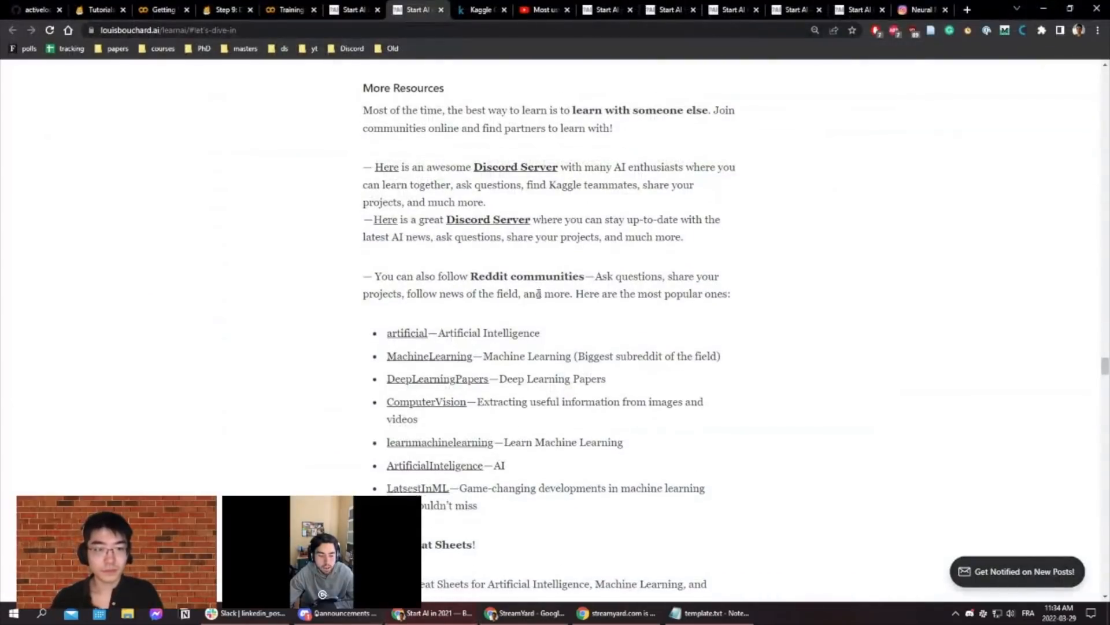
- Scroll past the Reddit list to the 'Save Cheat Sheets' section of recommended cheat sheets
scroll("down", 3)
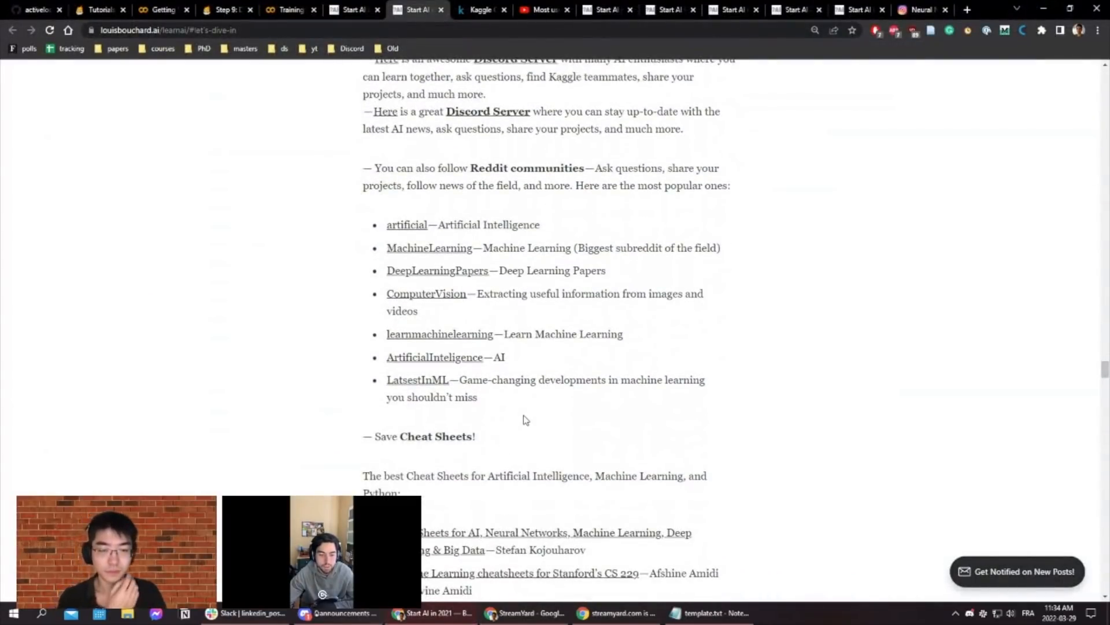
mouse_move(534, 427)
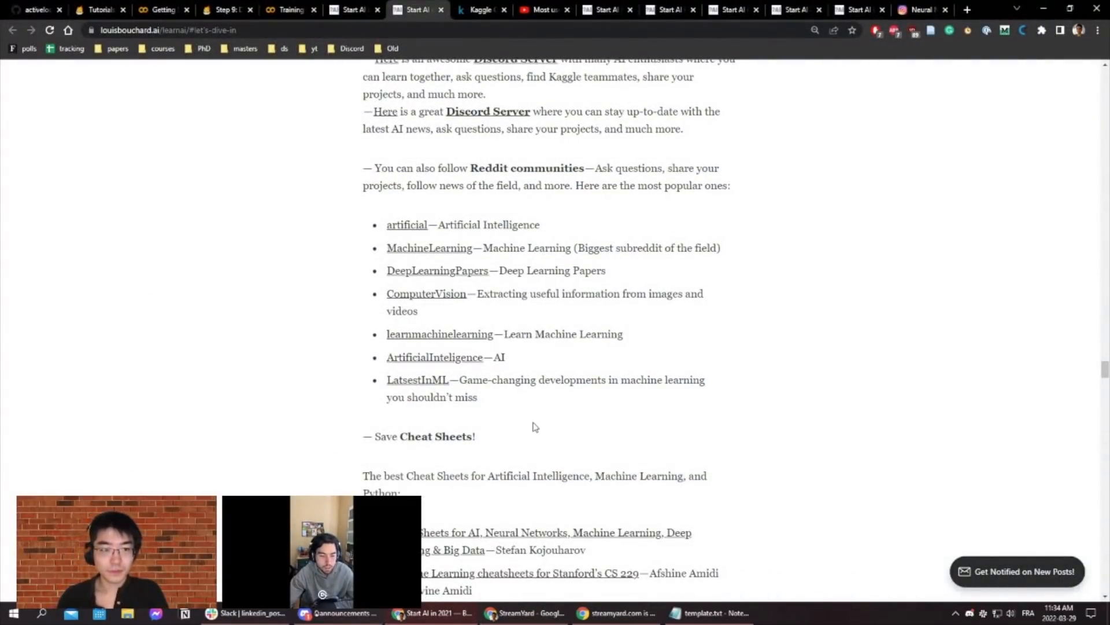
mouse_move(489, 401)
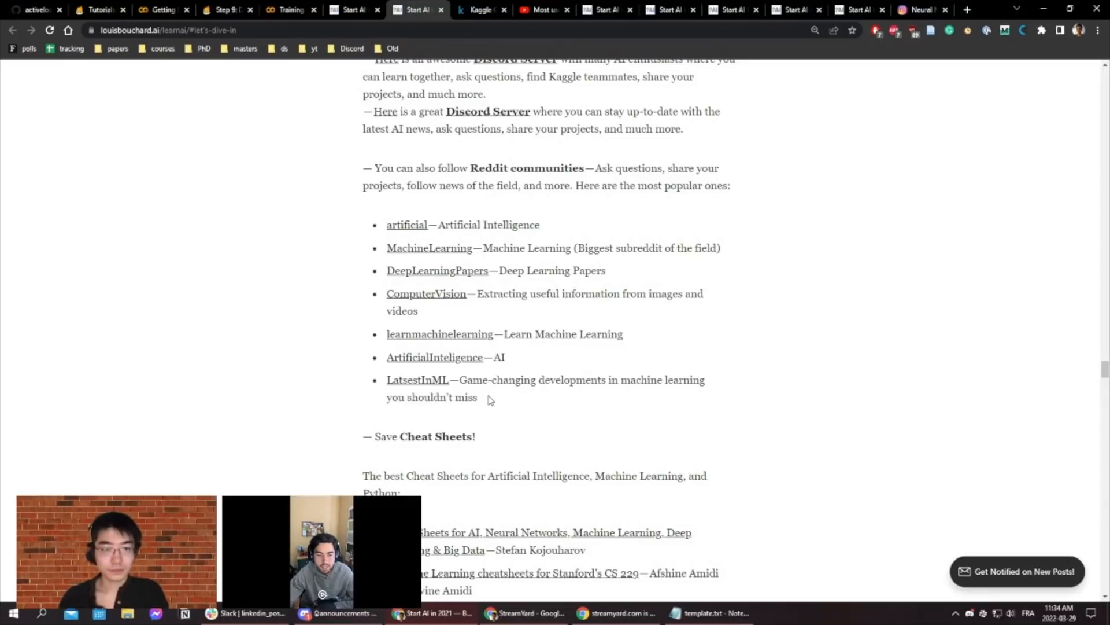
mouse_move(504, 400)
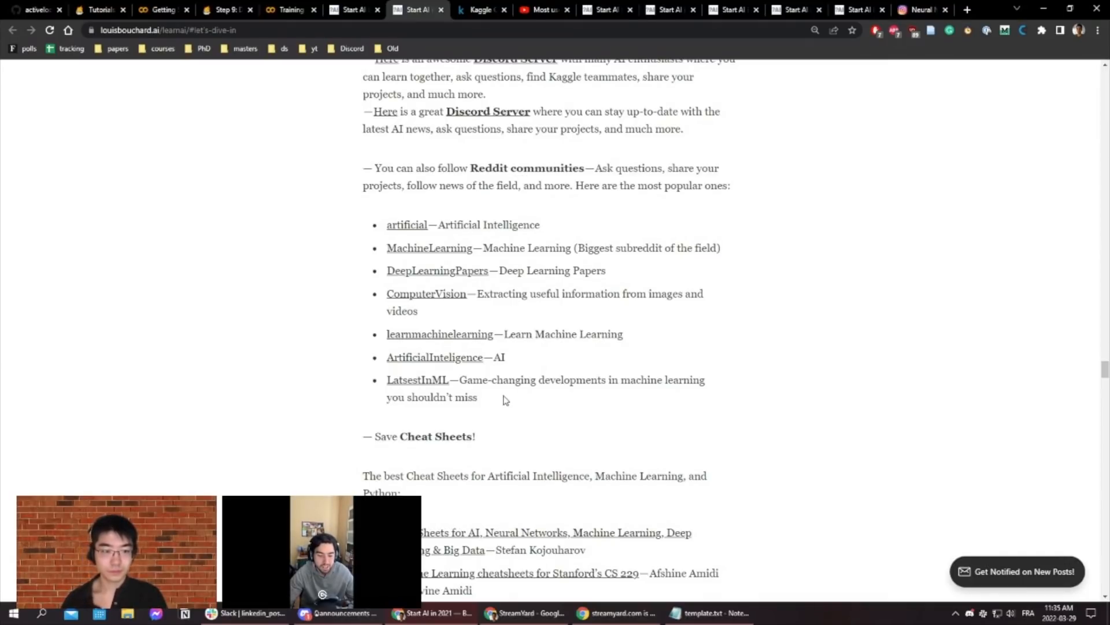
scroll("down", 3)
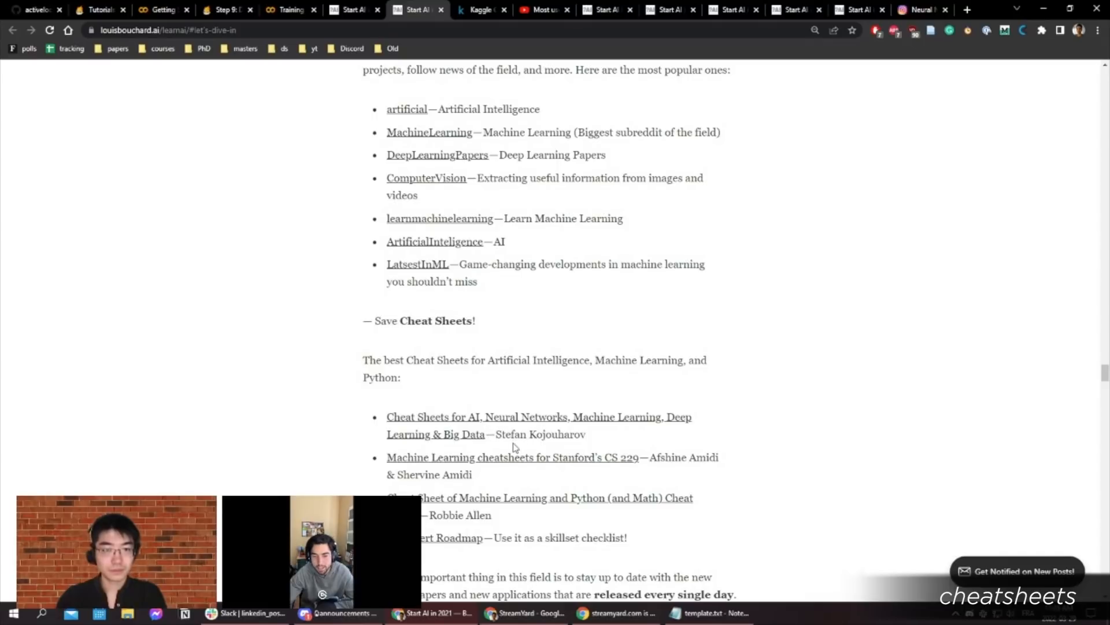
mouse_move(552, 436)
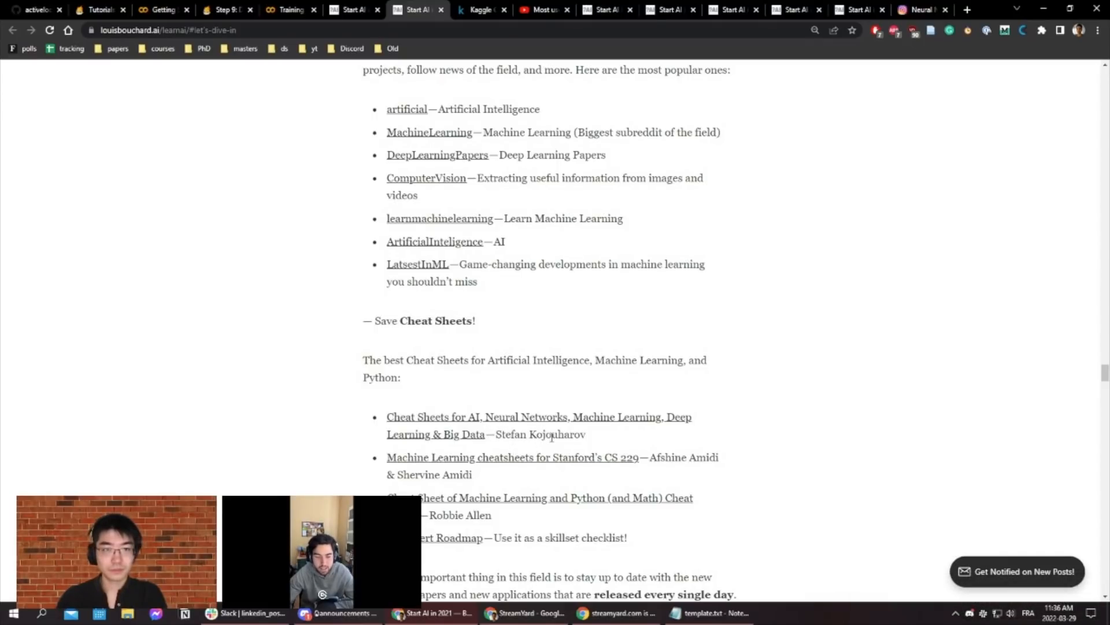
mouse_move(592, 473)
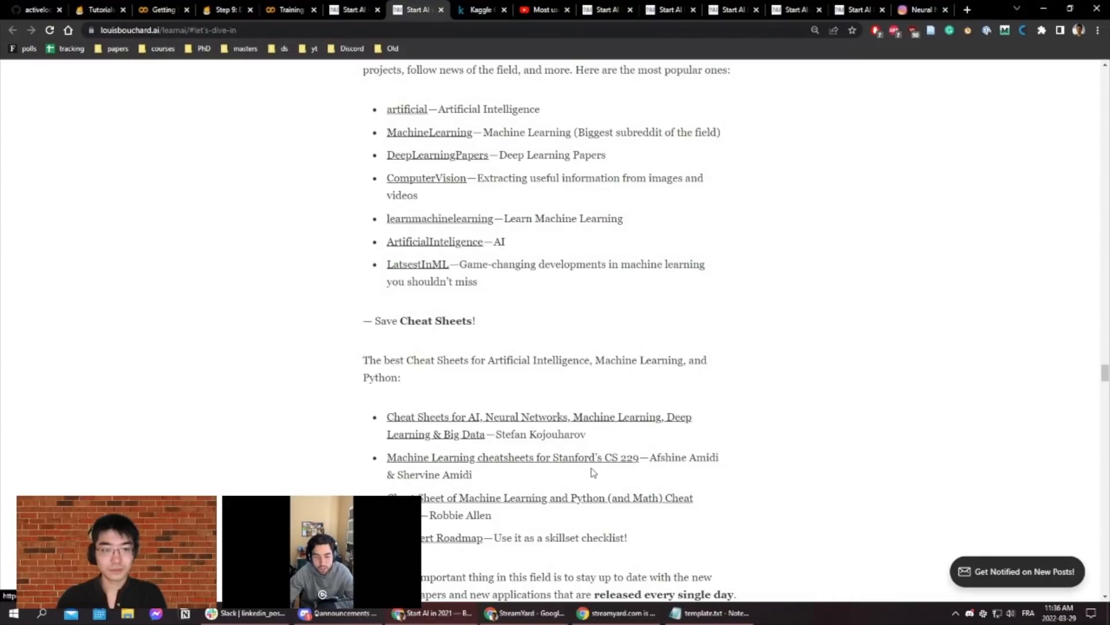
mouse_move(530, 465)
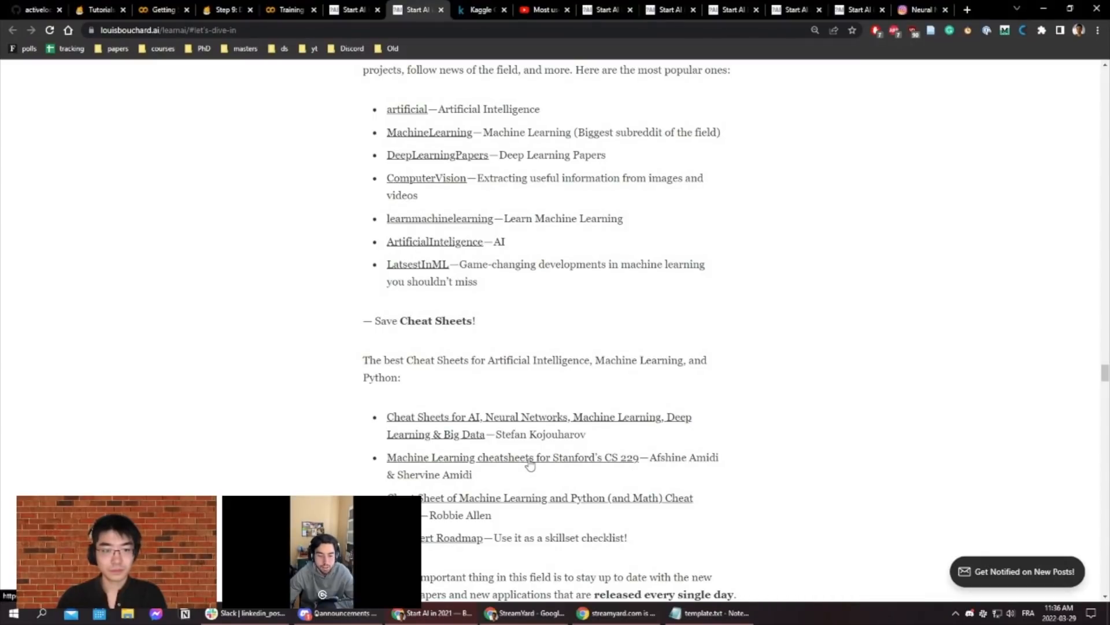
- Open the Stanford CS 229 cheatsheets on GitHub and load the Unsupervised Learning cheatsheet PDF
left_click(530, 458)
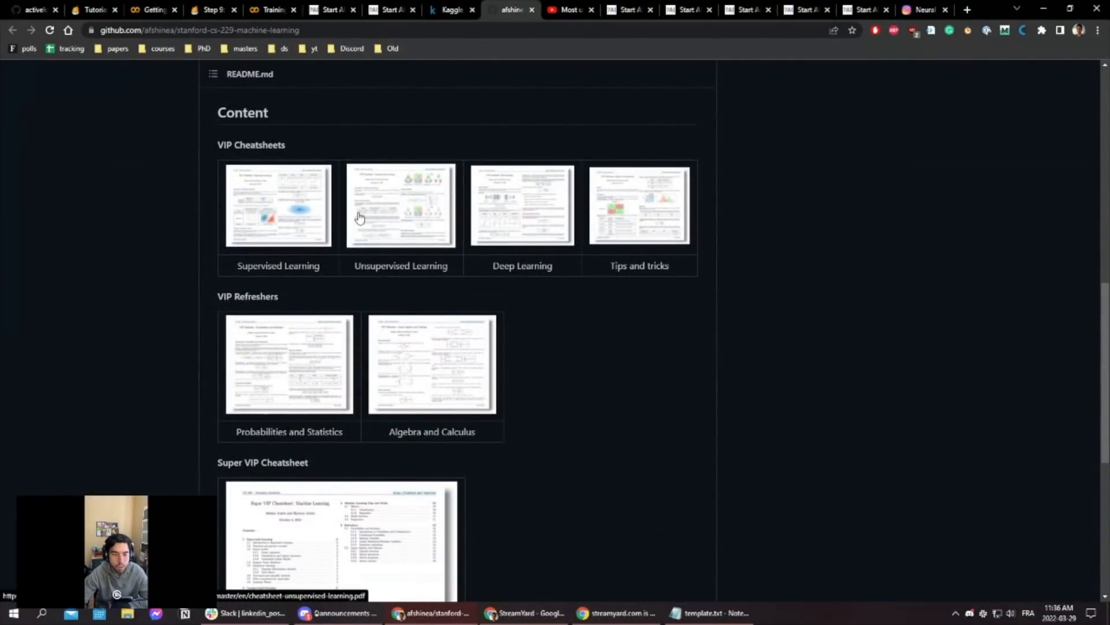
left_click(400, 206)
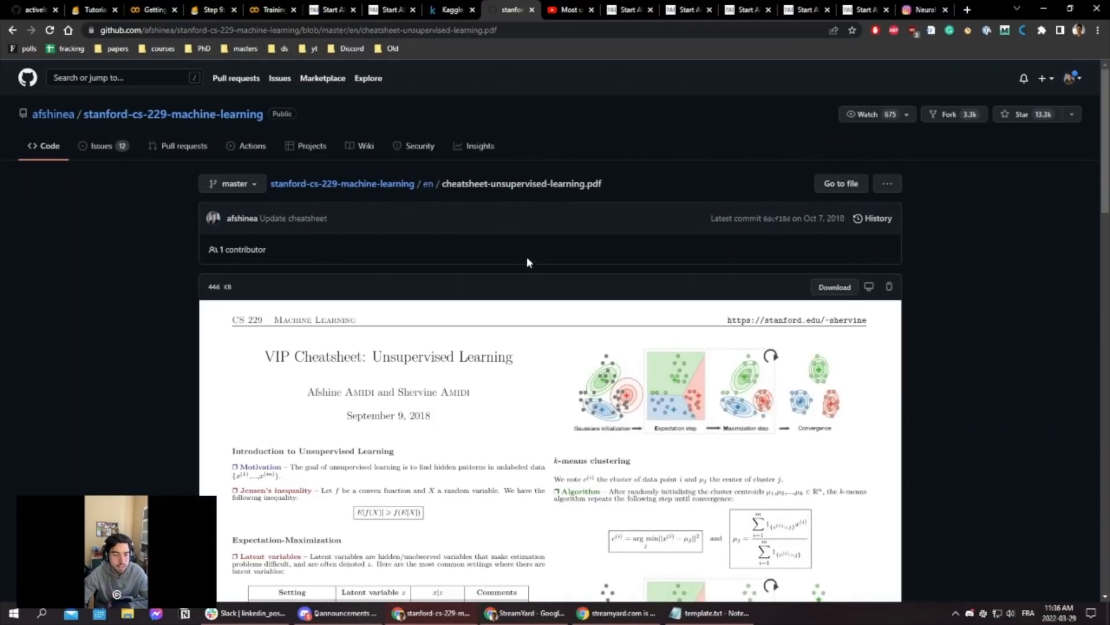
scroll("down", 3)
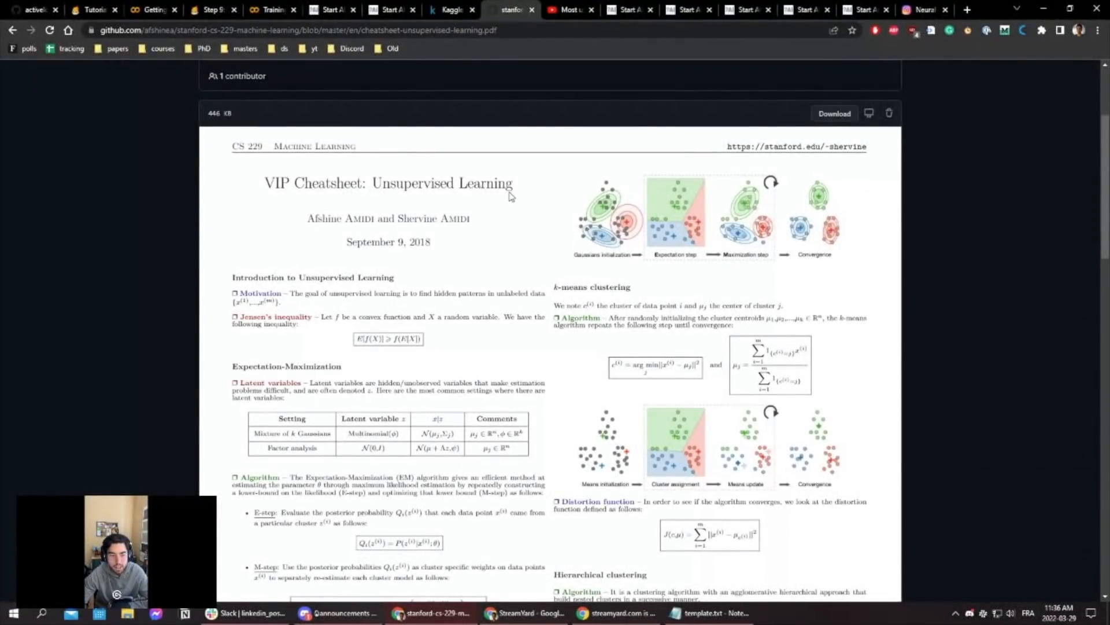
mouse_move(388, 192)
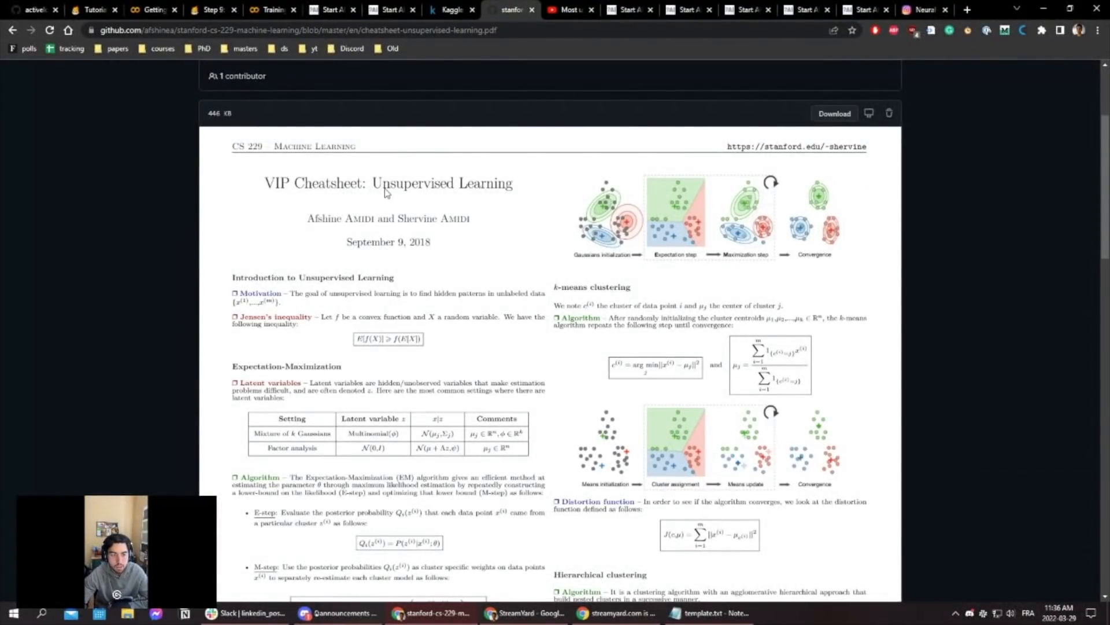
mouse_move(541, 225)
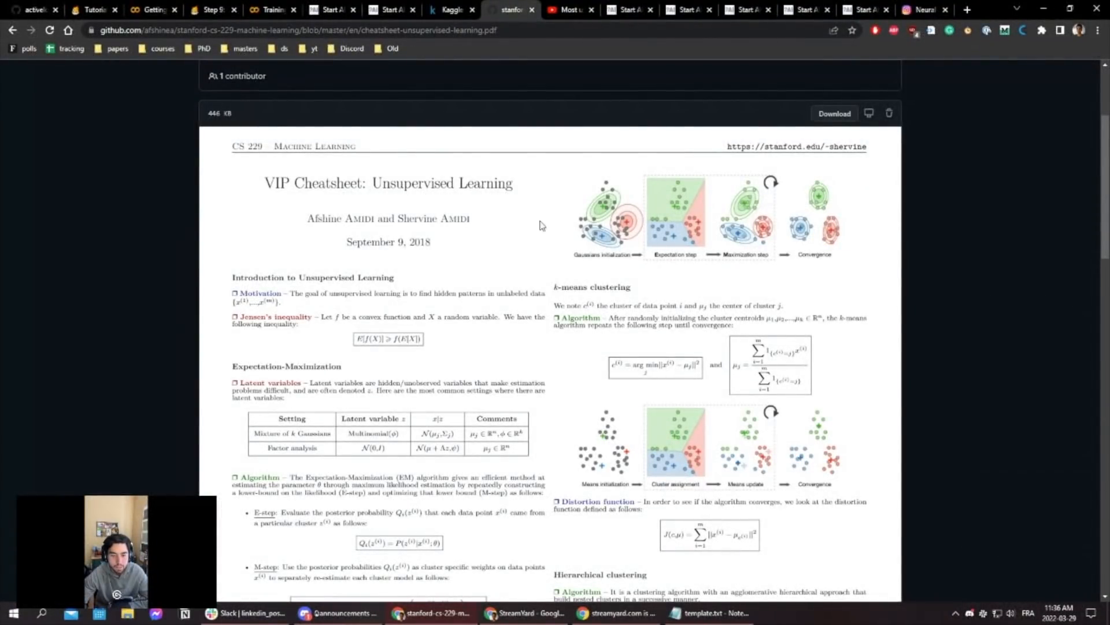
scroll("down", 3)
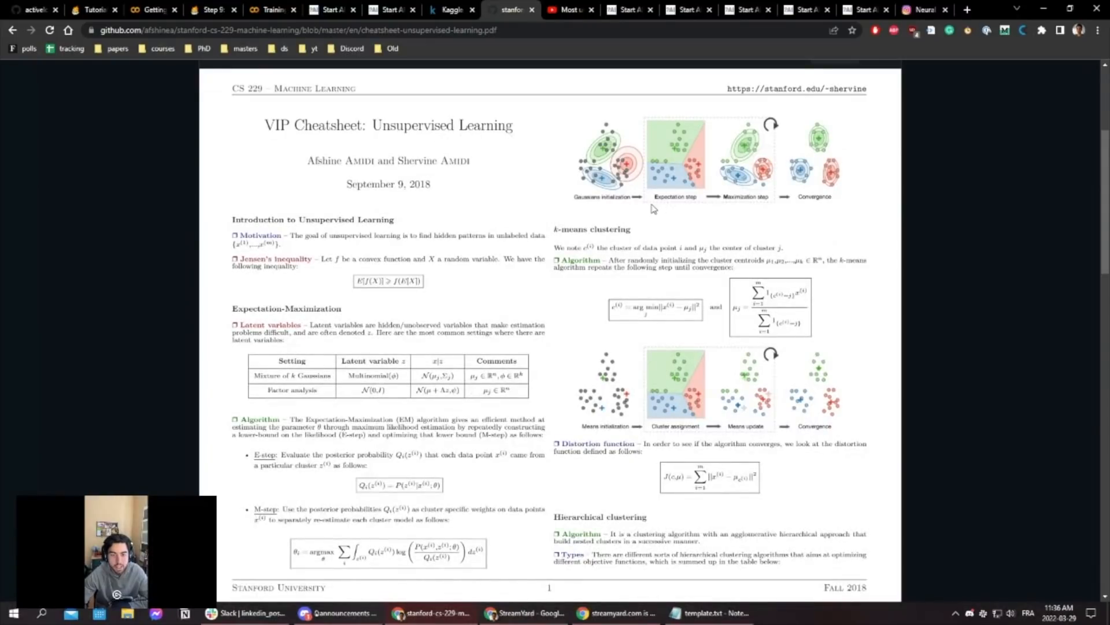
scroll("down", 3)
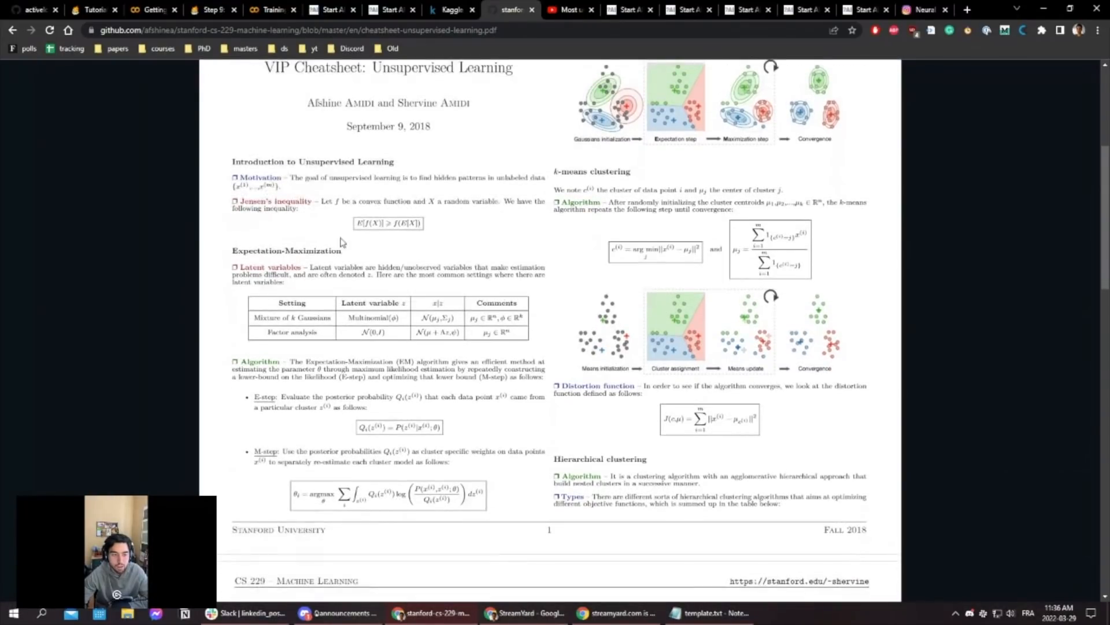
- Skim through the remaining pages of the Unsupervised Learning cheatsheet
scroll("down", 3)
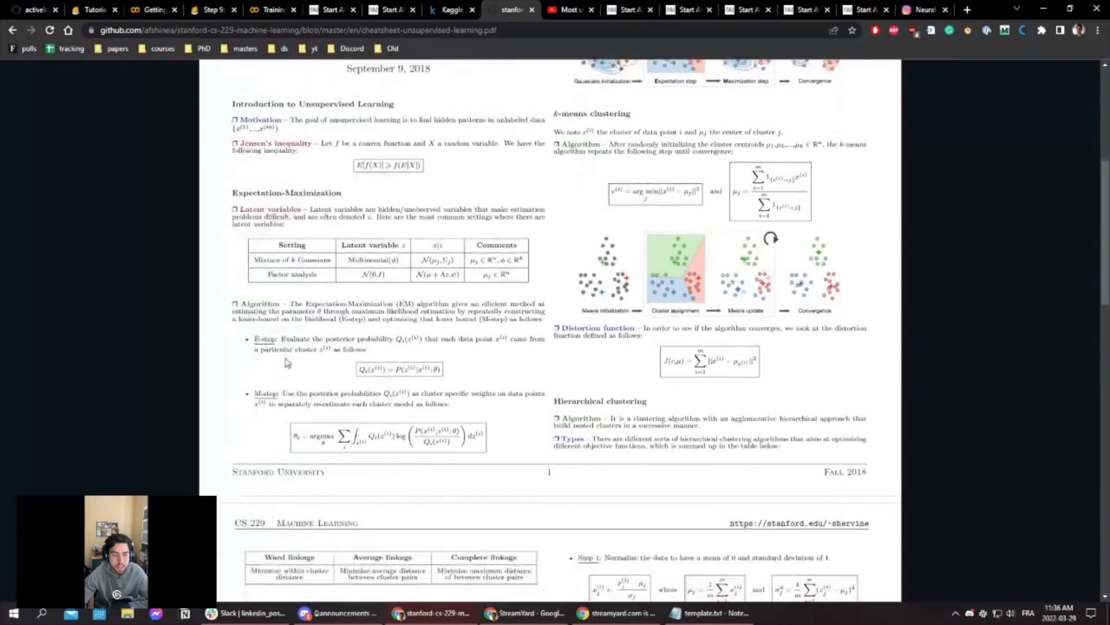
scroll("down", 3)
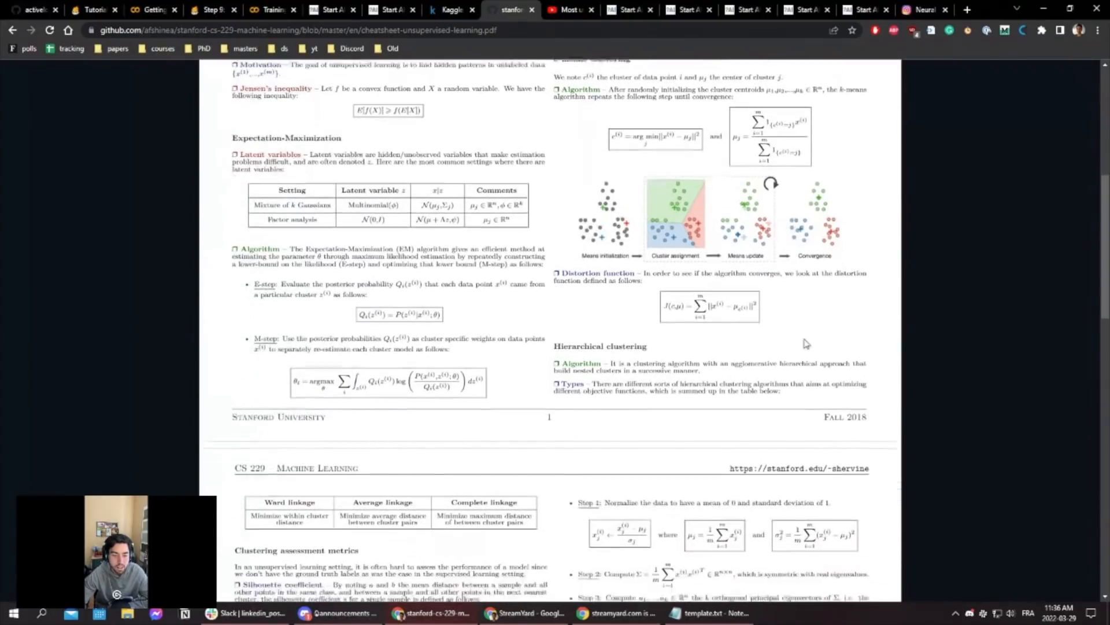
scroll("down", 3)
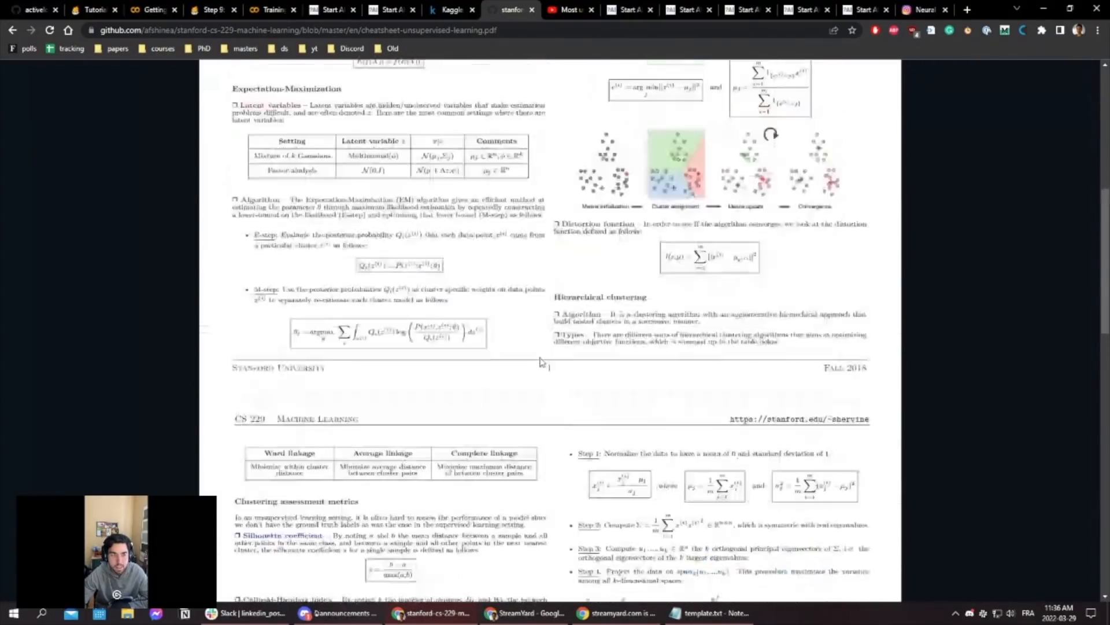
scroll("up", 3)
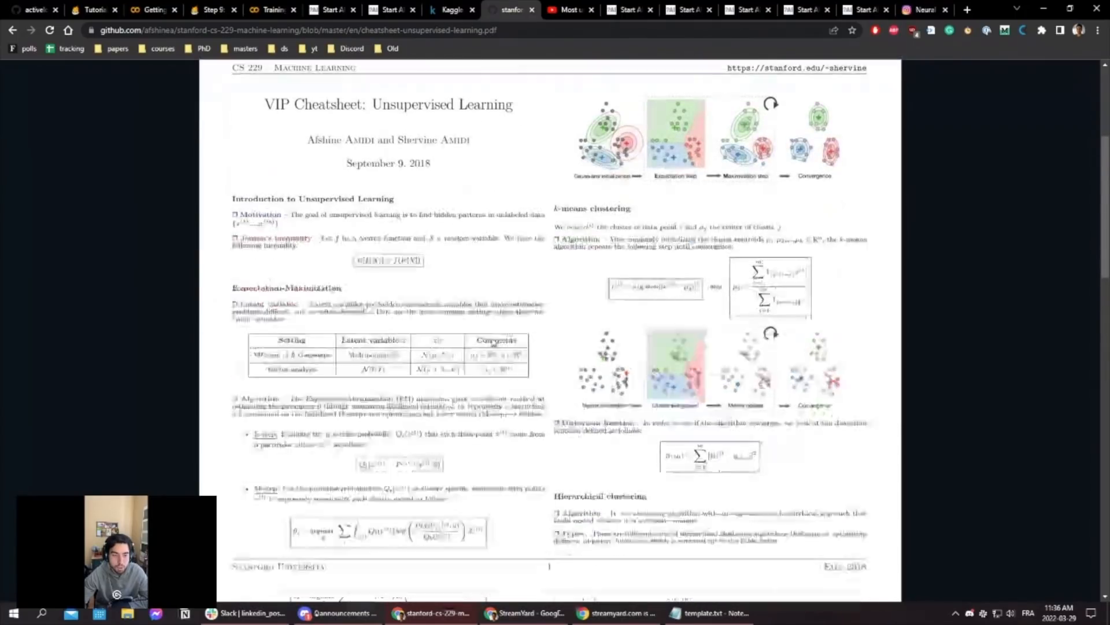
scroll("down", 3)
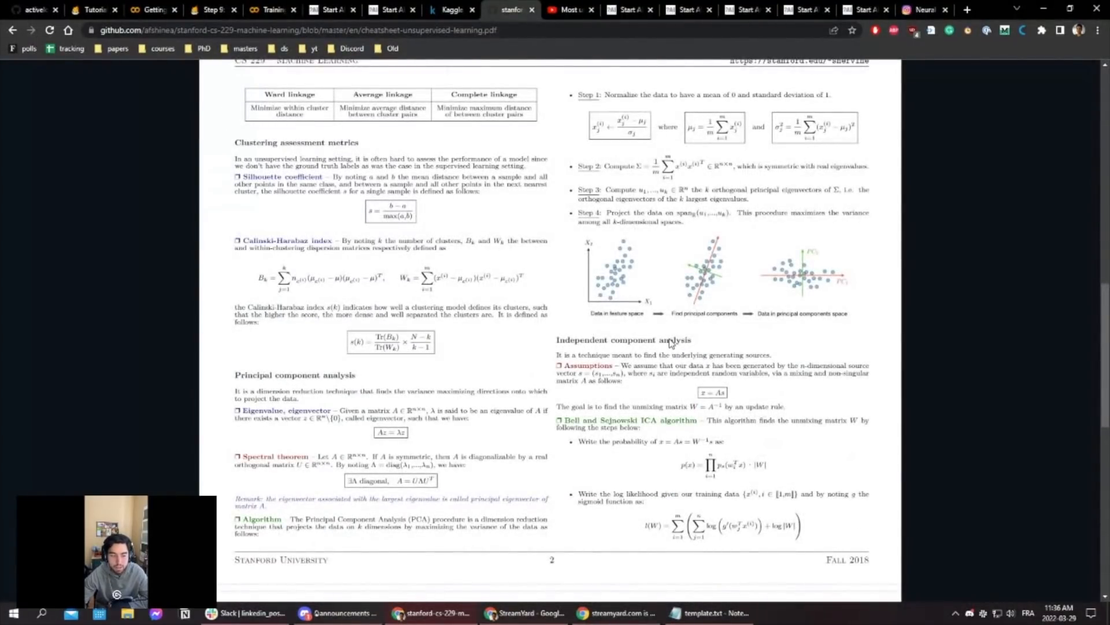
scroll("down", 3)
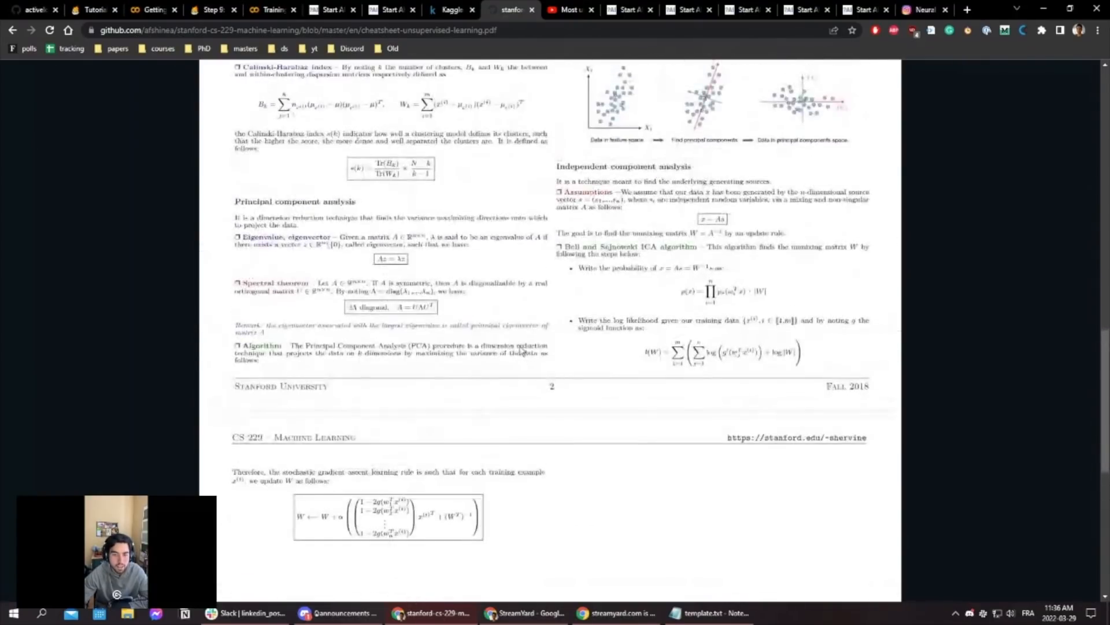
scroll("up", 3)
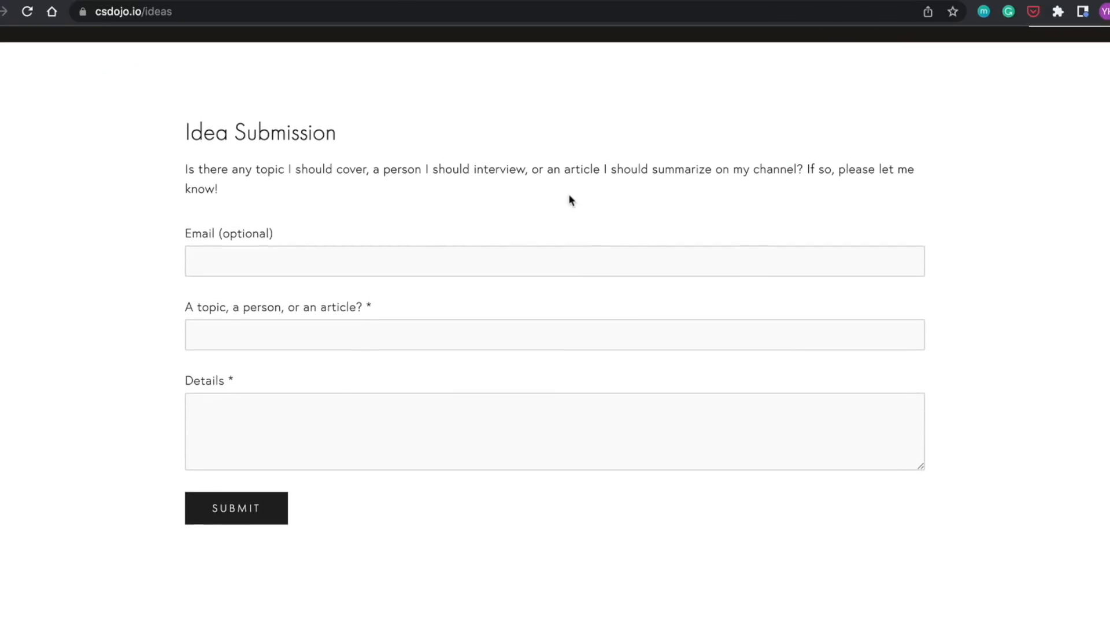
- Scroll slightly down the csdojo.io Idea Submission page
scroll("down", 3)
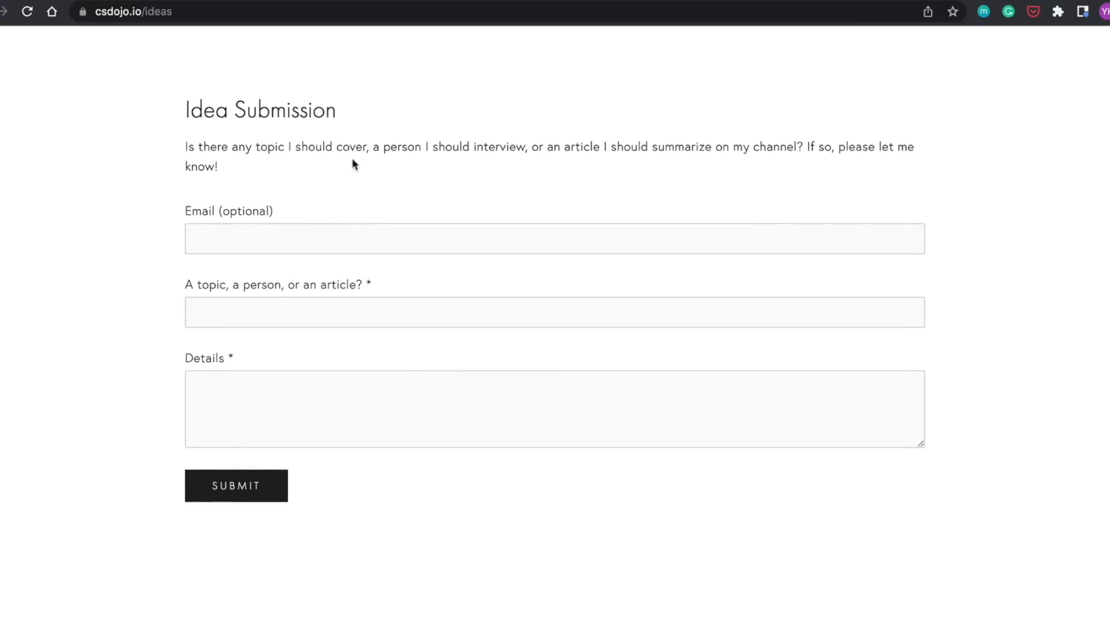